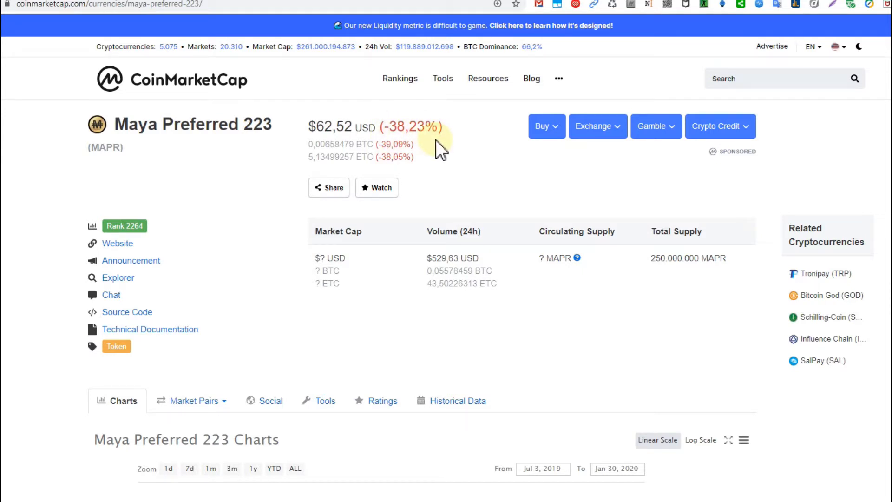
mouse_move(291, 326)
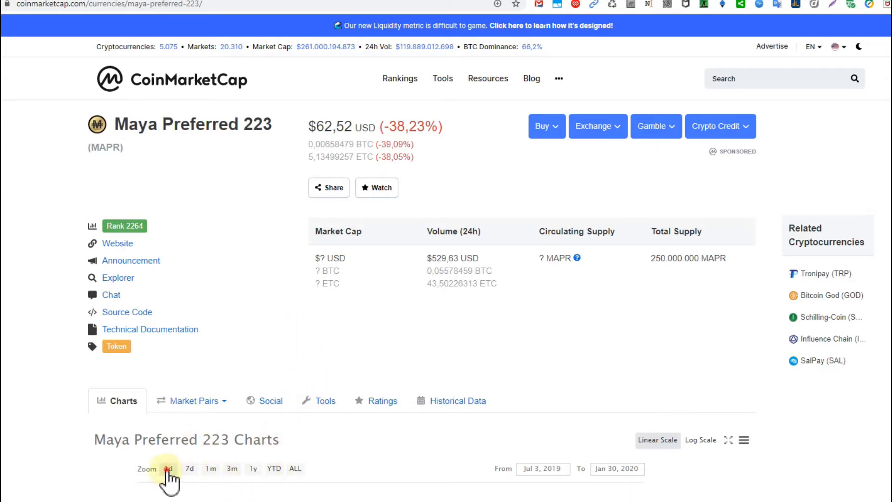
Zoom the Maya Preferred 223 chart to 1d to see the drop from about $118 to $60
click(171, 468)
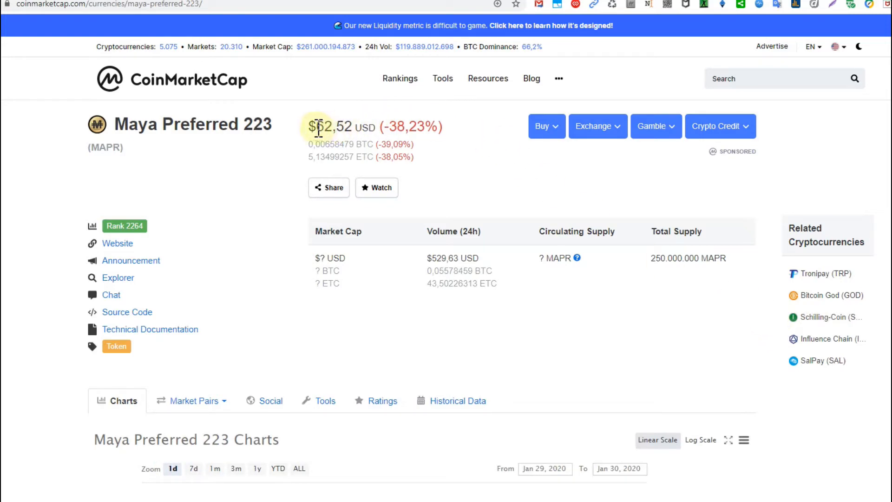
mouse_move(546, 182)
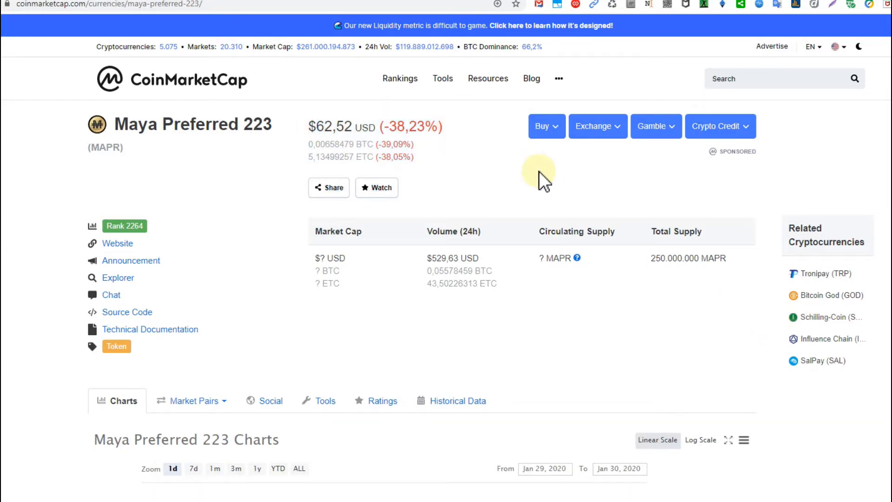
scroll(down, 3)
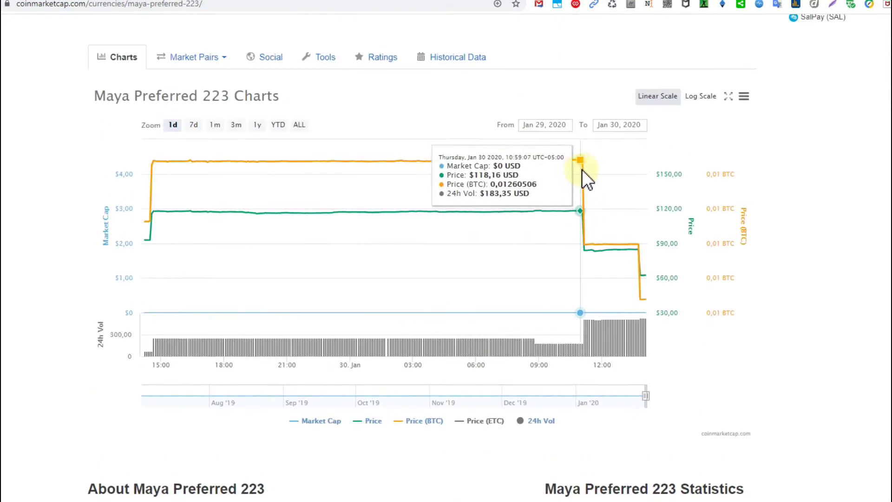
mouse_move(634, 222)
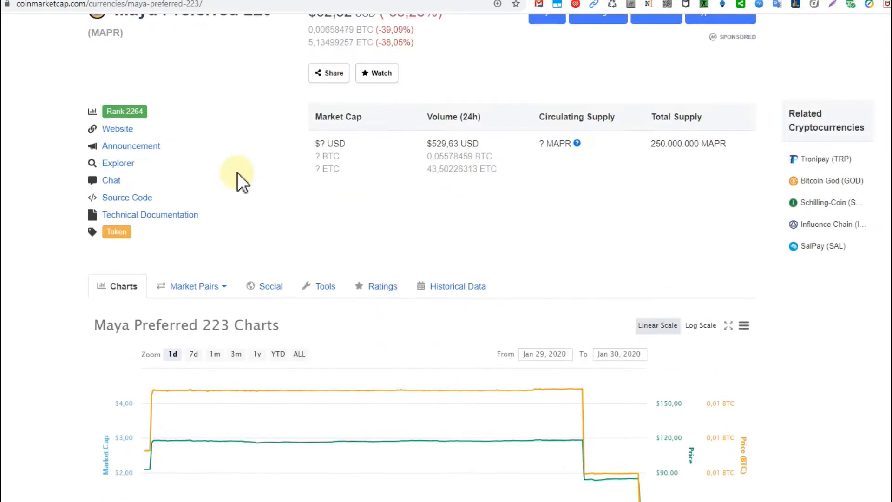
List Maya Preferred 223 market pairs by adjusted volume, showing five Cat.Ex and Fatbtc pairs
click(194, 286)
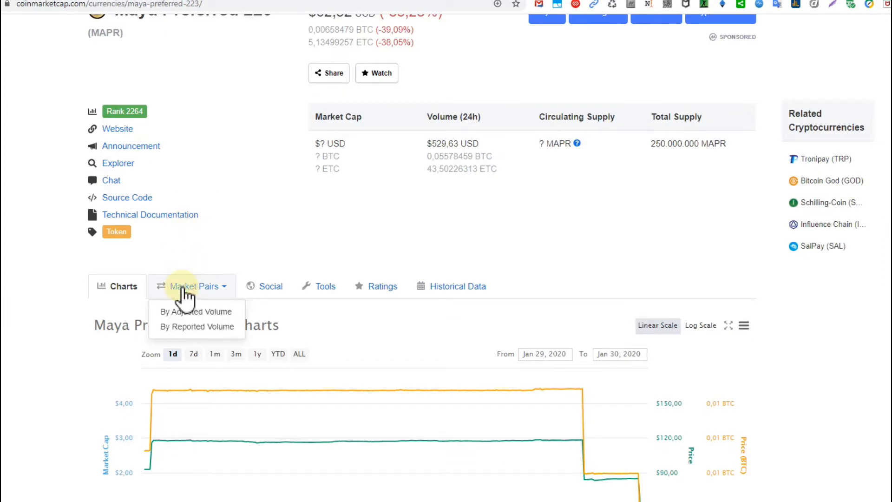
click(195, 312)
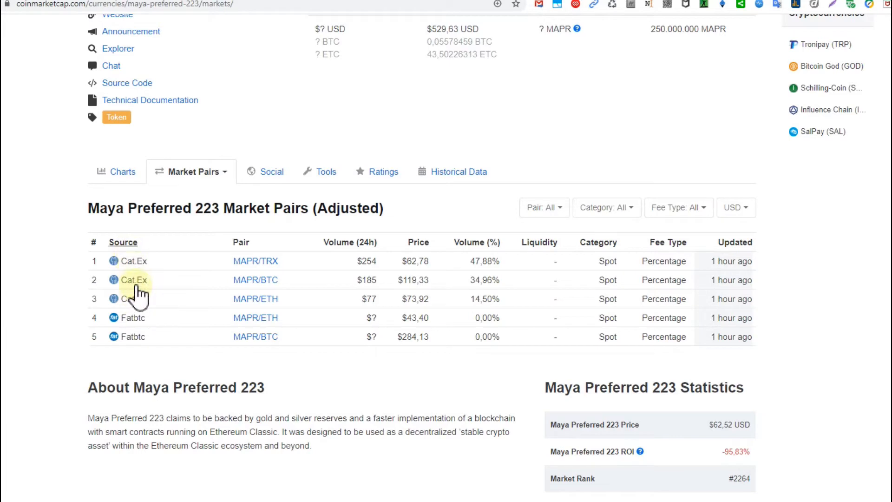
mouse_move(149, 348)
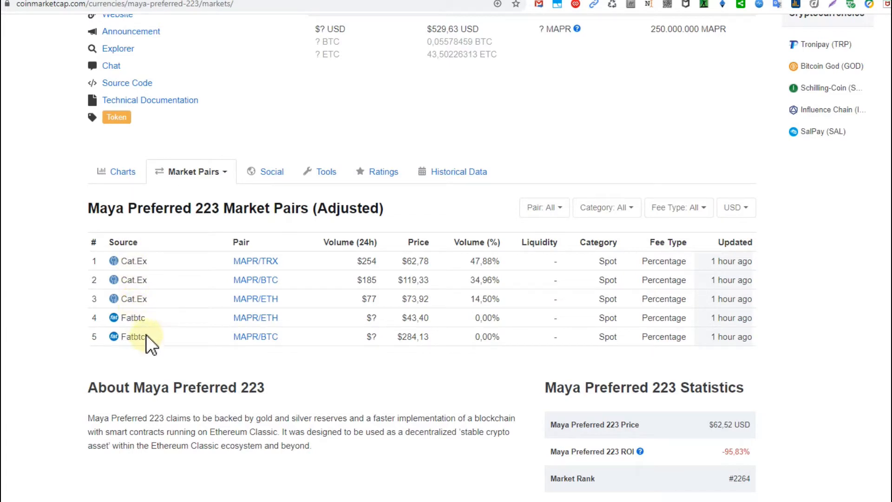
mouse_move(526, 322)
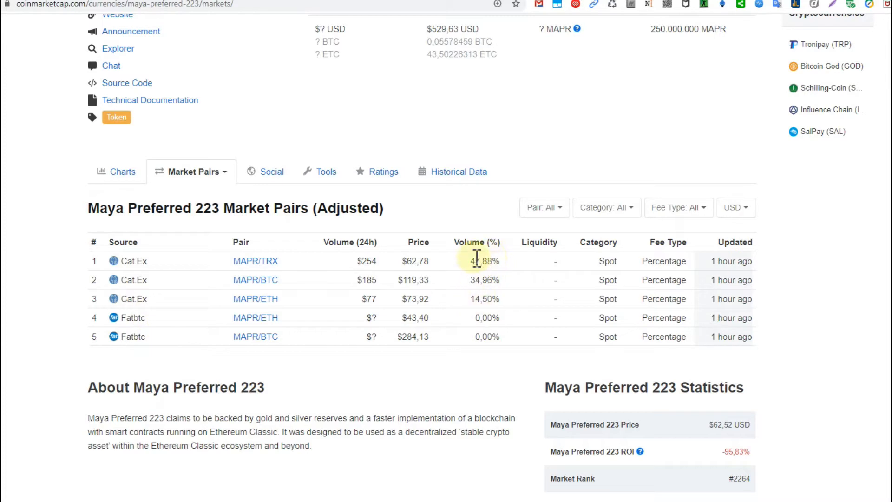
mouse_move(379, 272)
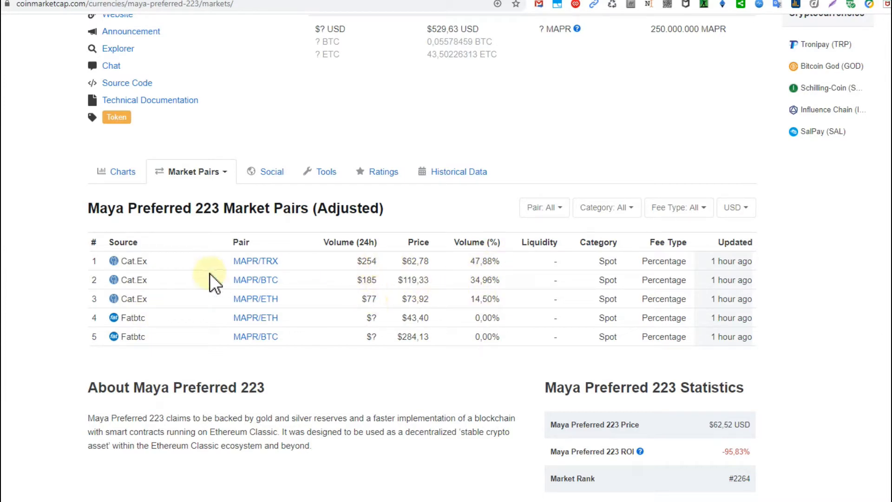
mouse_move(289, 282)
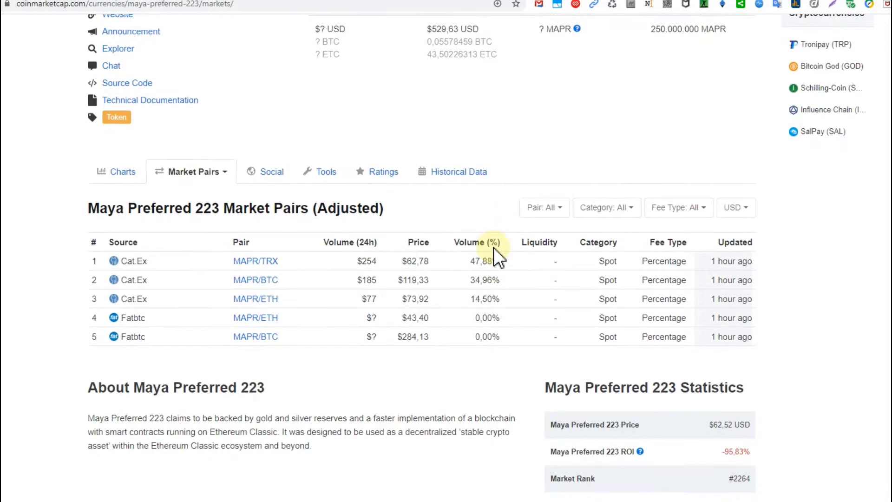
mouse_move(592, 223)
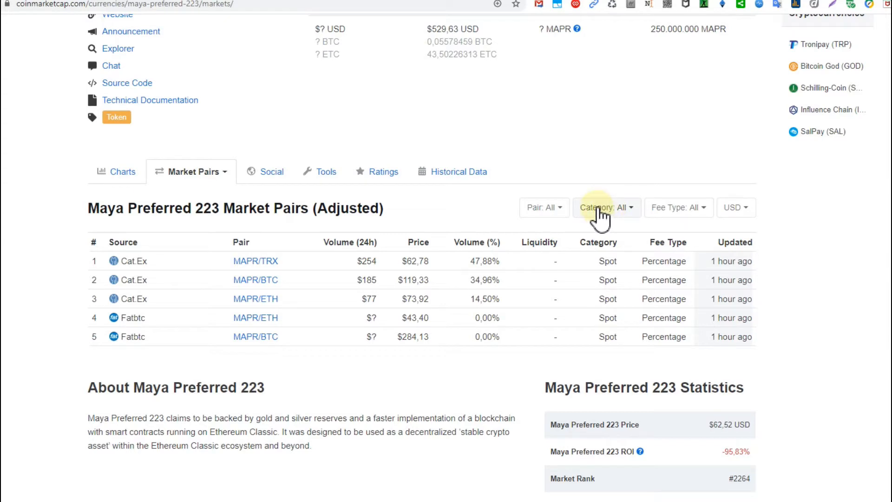
mouse_move(627, 188)
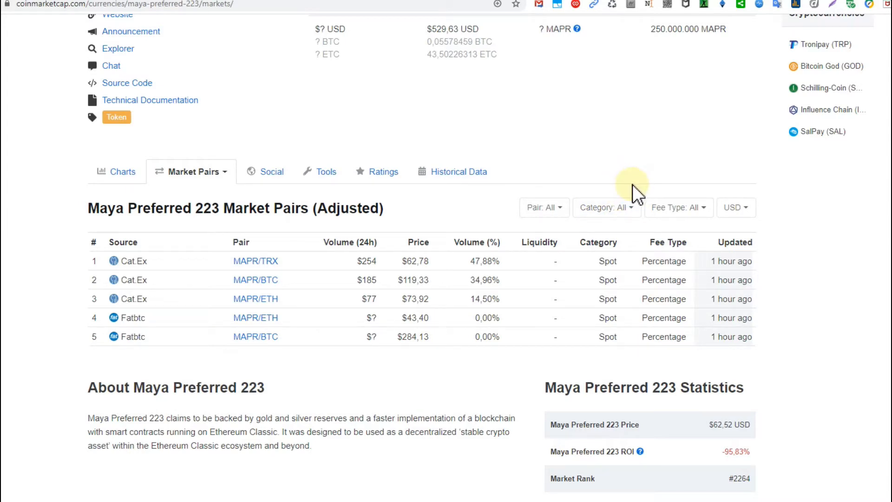
mouse_move(144, 426)
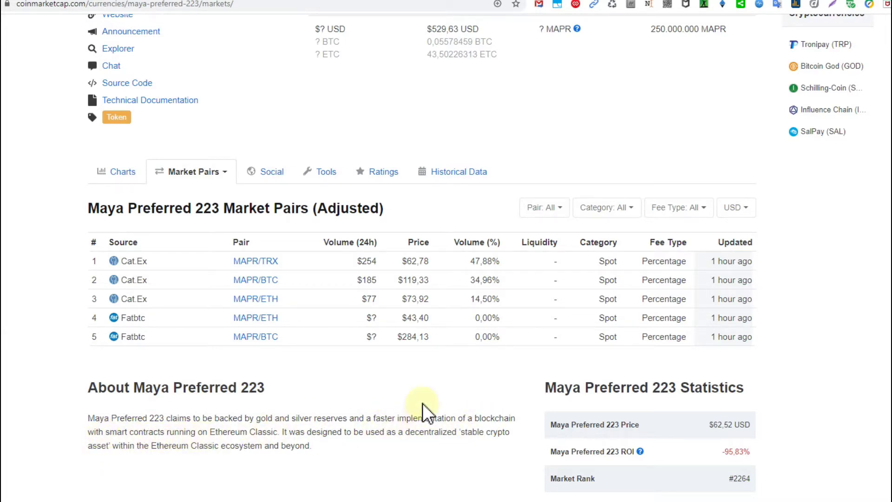
mouse_move(425, 458)
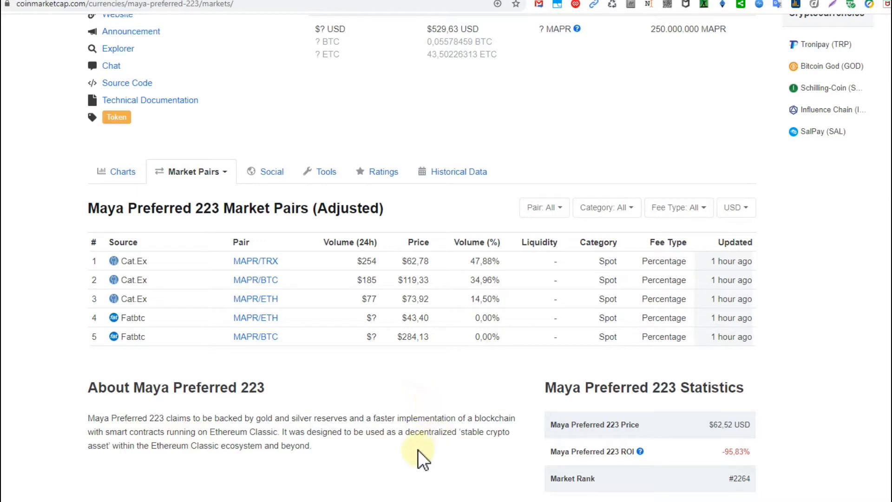
mouse_move(471, 461)
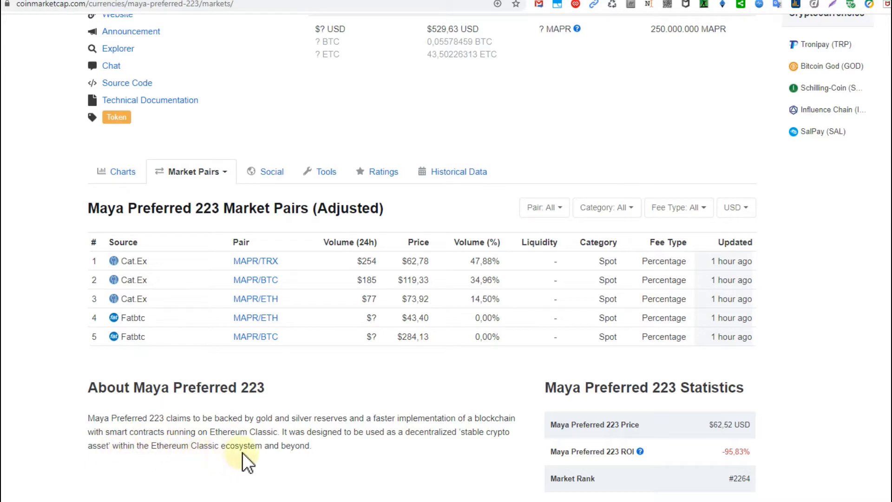
mouse_move(332, 468)
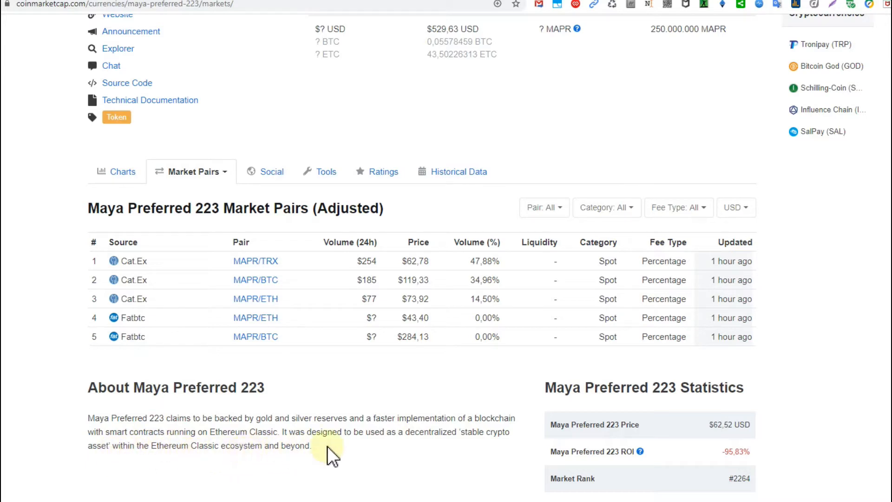
mouse_move(569, 386)
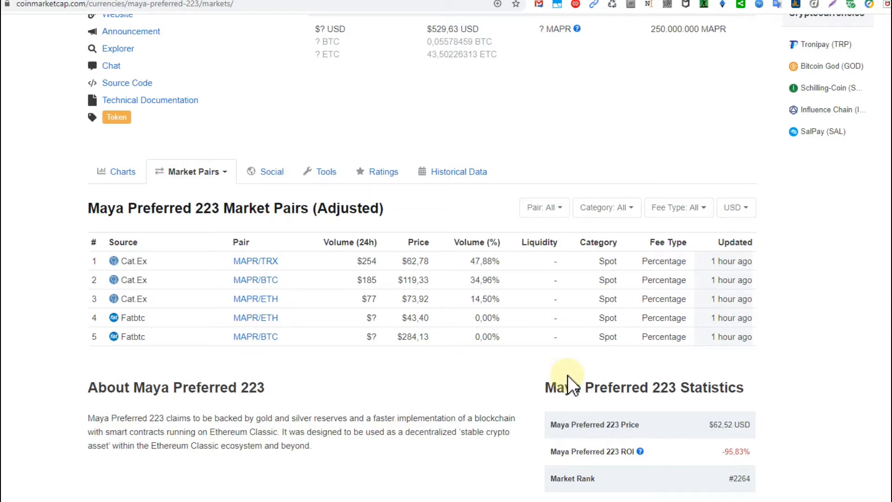
mouse_move(535, 369)
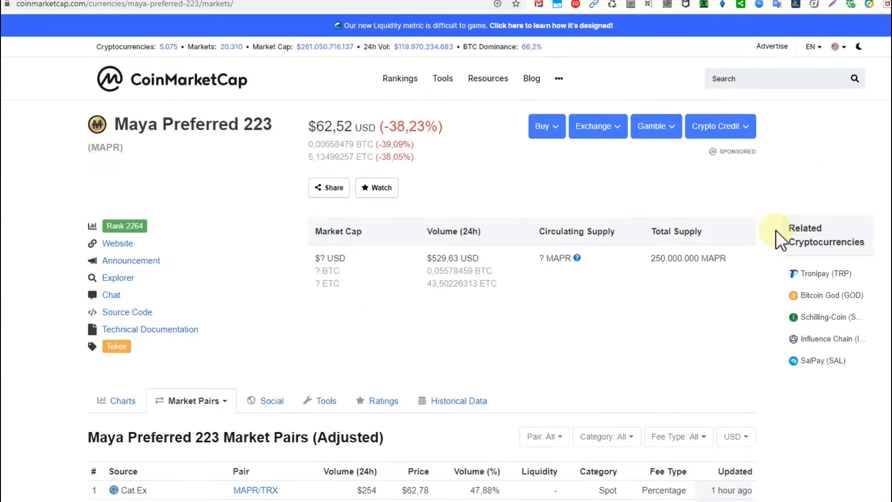
scroll(down, 3)
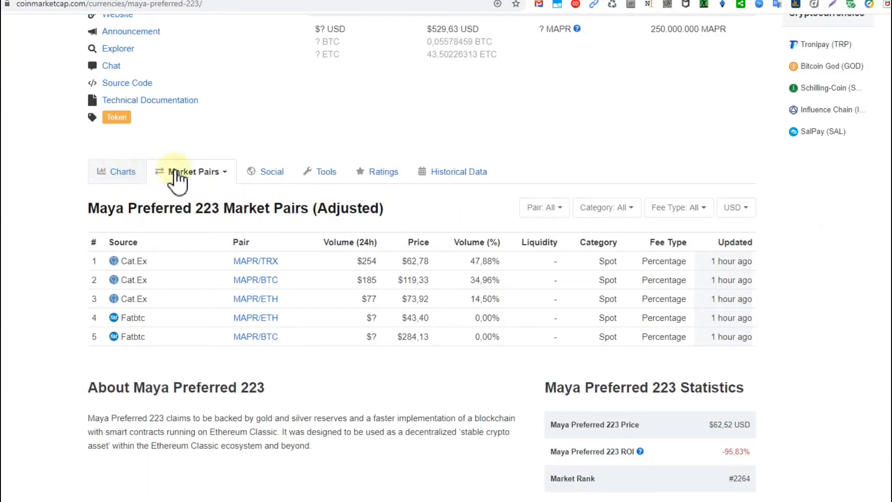
click(123, 171)
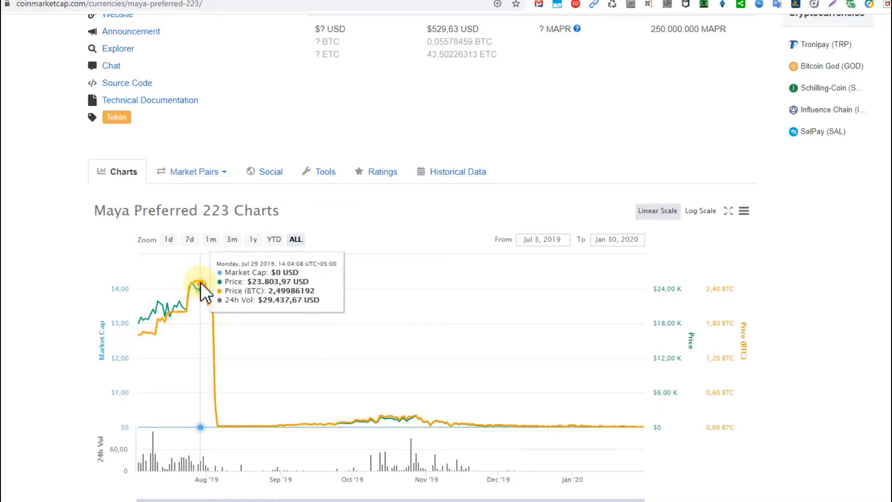
mouse_move(198, 289)
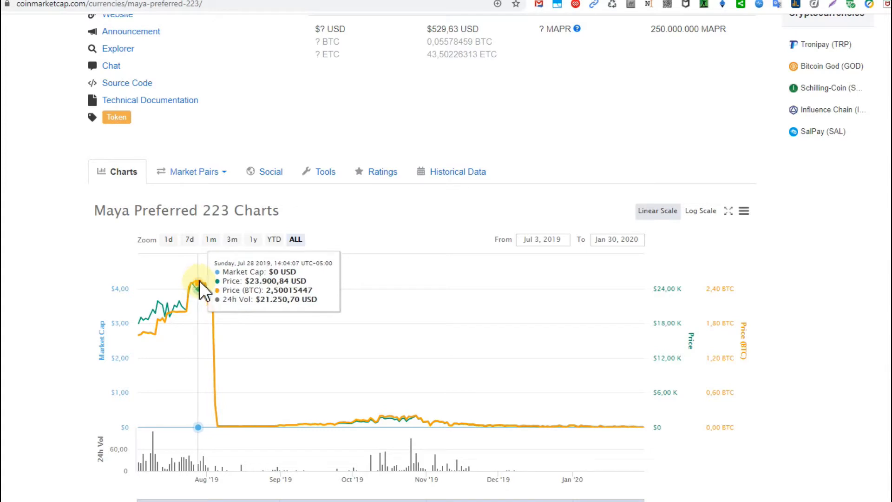
mouse_move(210, 306)
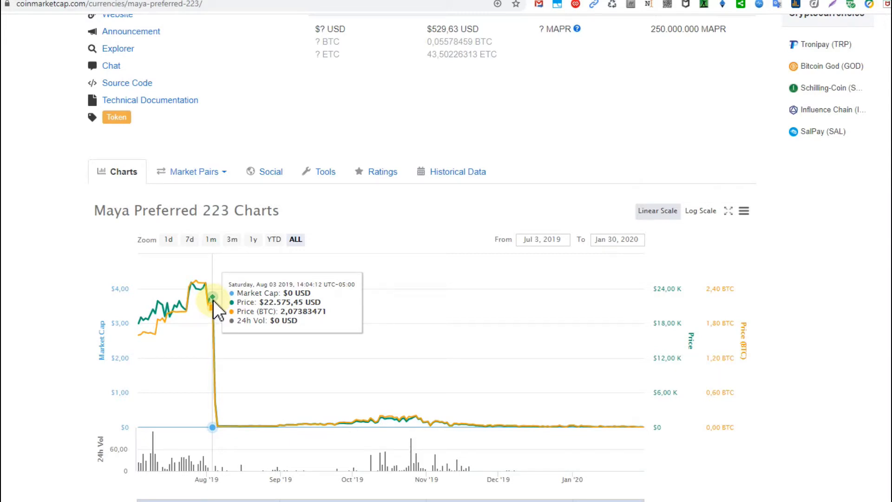
mouse_move(220, 433)
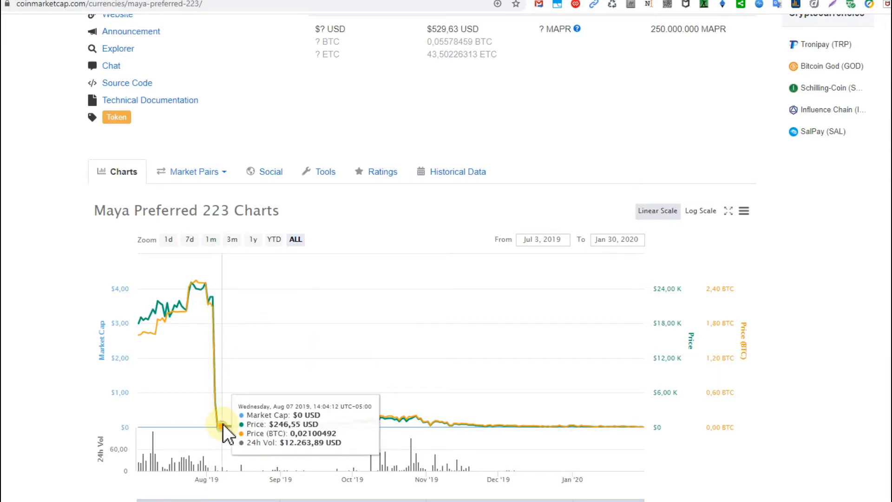
mouse_move(209, 370)
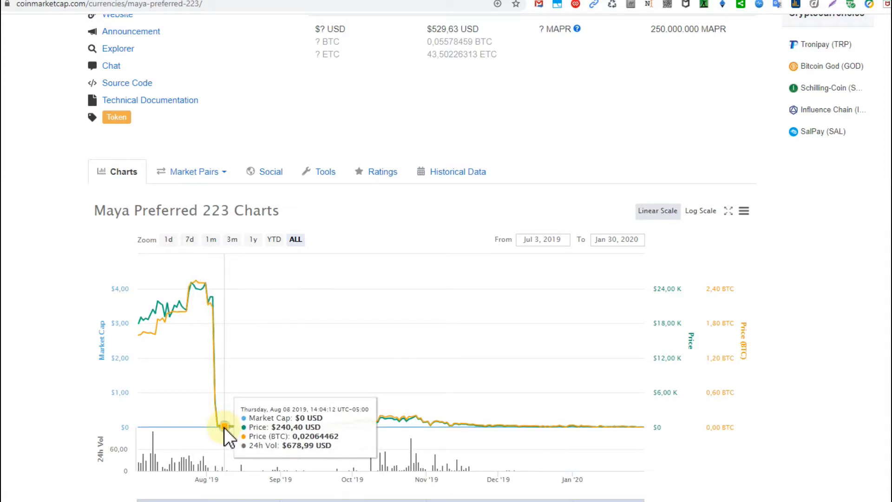
mouse_move(227, 441)
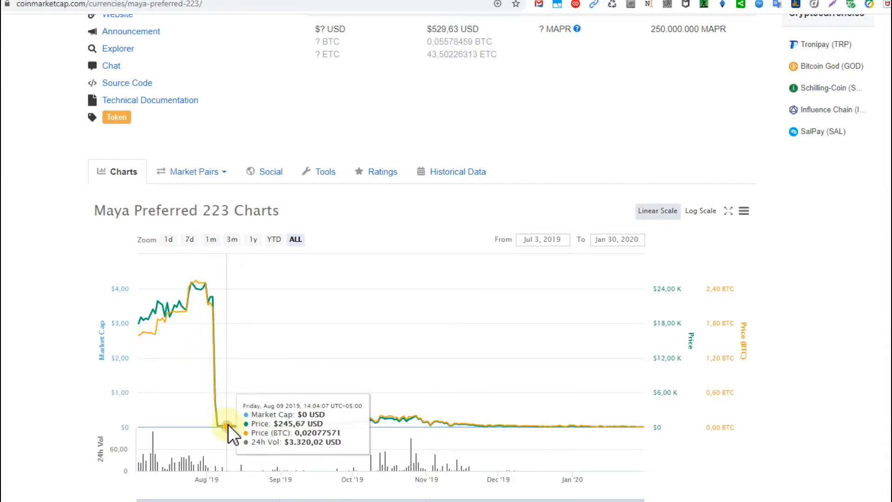
mouse_move(349, 433)
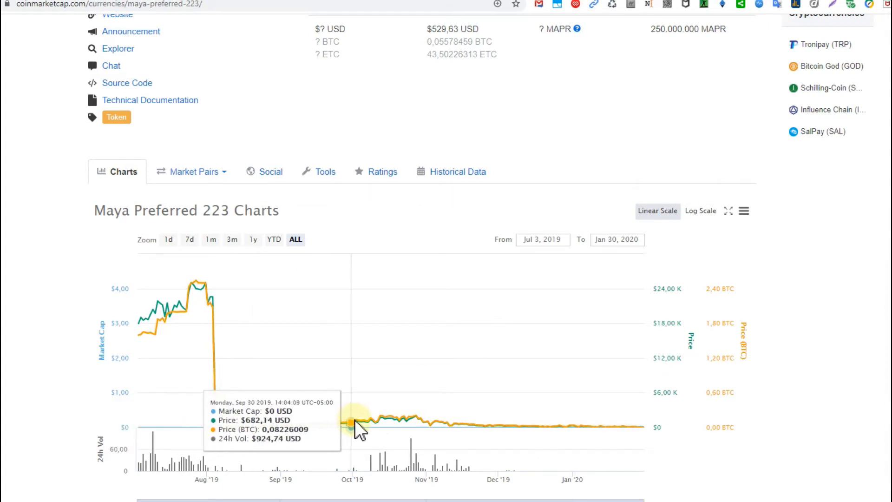
mouse_move(389, 426)
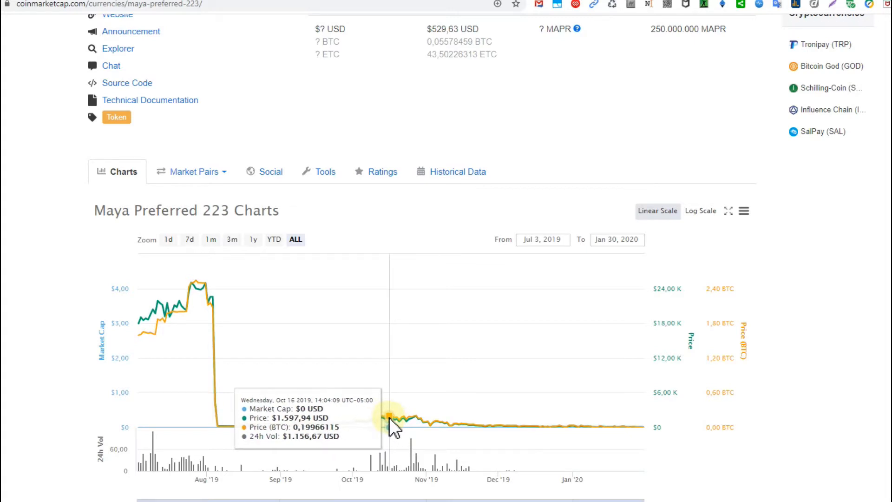
mouse_move(394, 412)
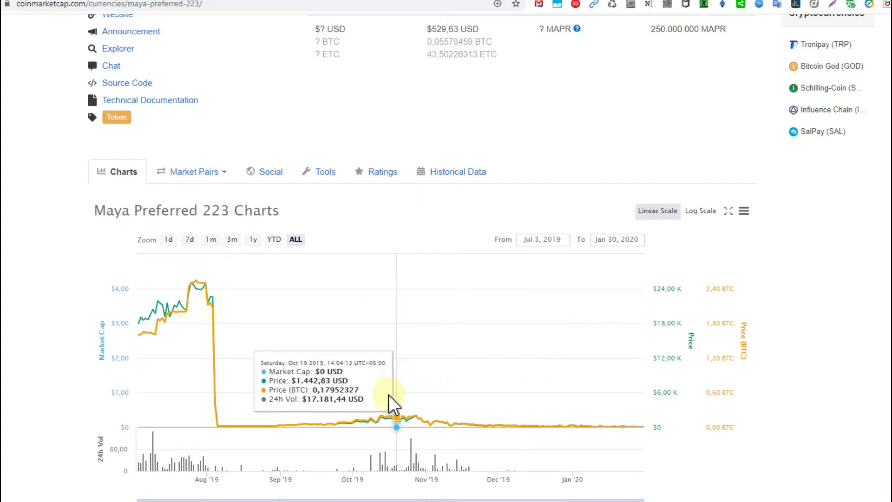
mouse_move(421, 419)
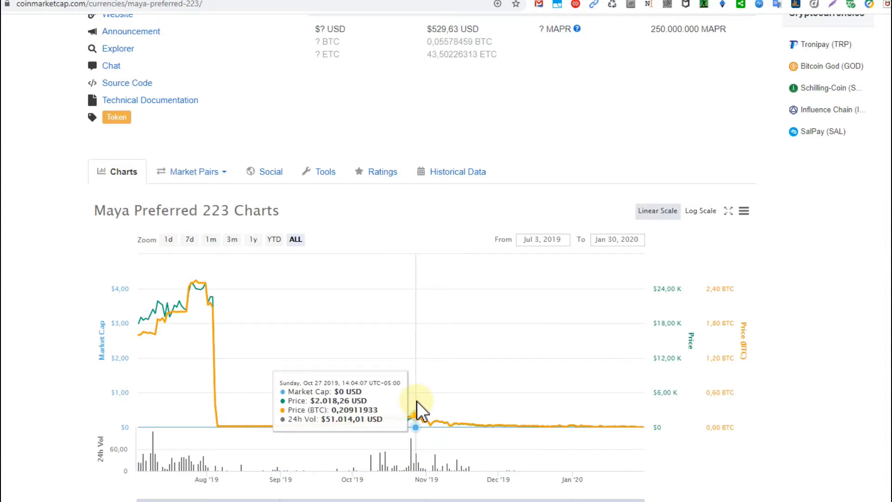
mouse_move(425, 412)
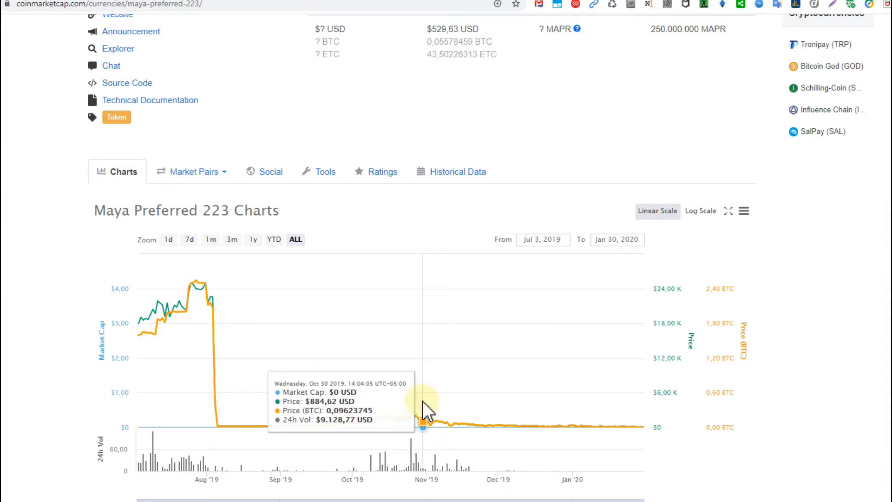
mouse_move(425, 415)
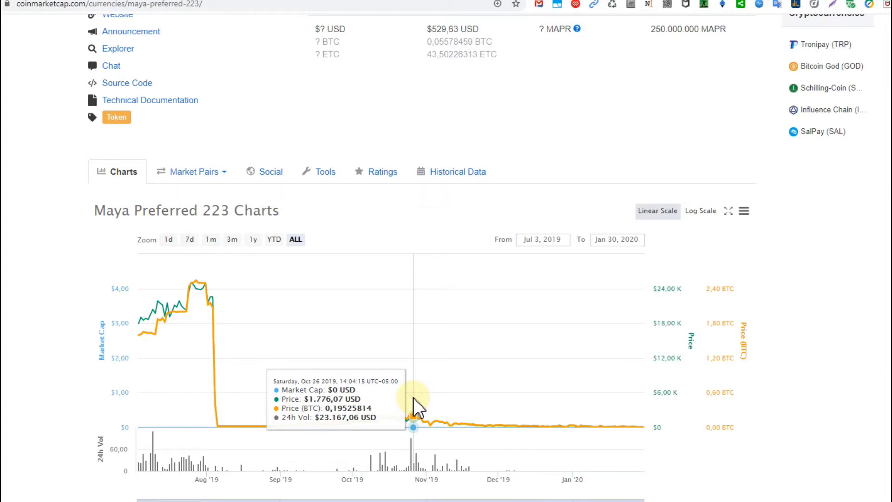
mouse_move(649, 439)
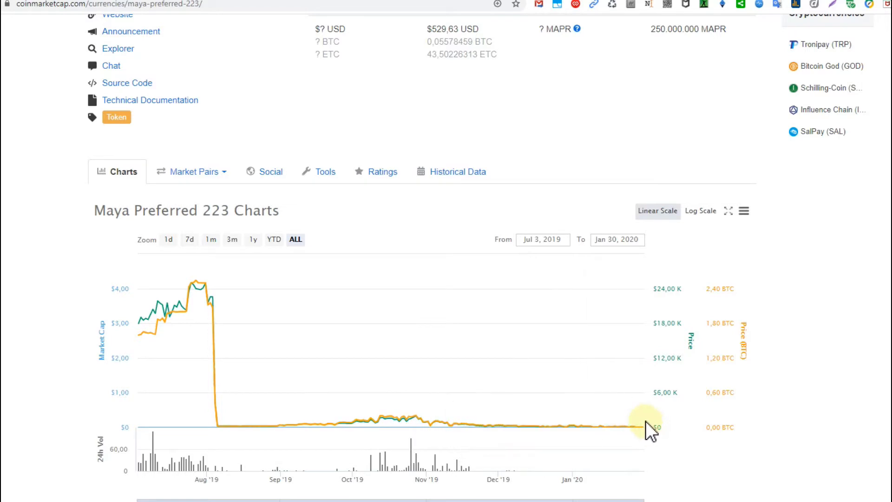
Review the coin stats, then zoom the chart from 7d to 1m (Dec 30, 2019–Jan 30, 2020)
scroll(up, 3)
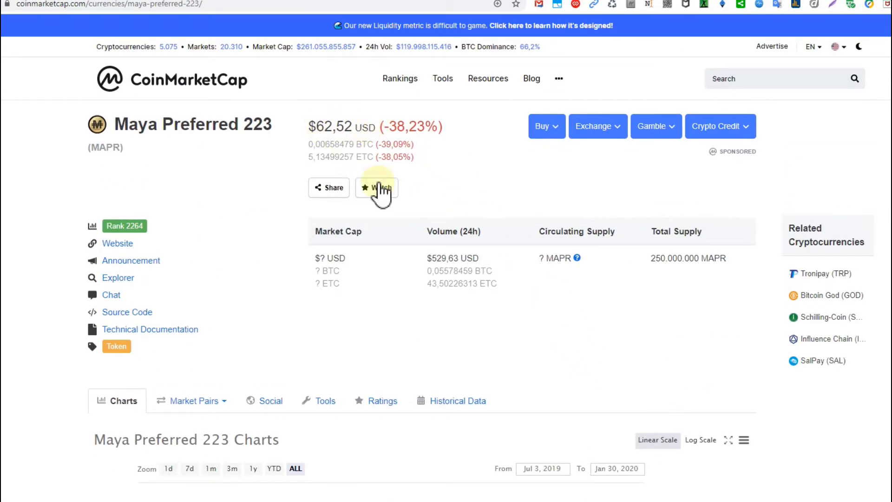
mouse_move(472, 236)
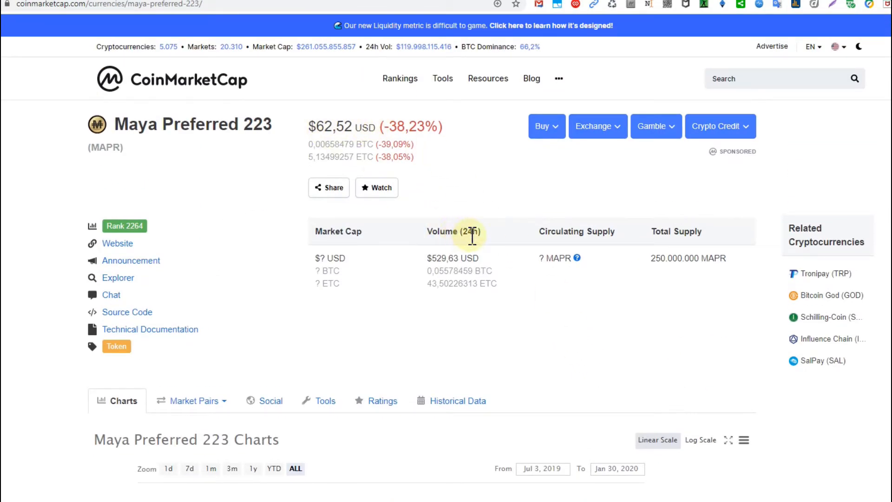
mouse_move(552, 331)
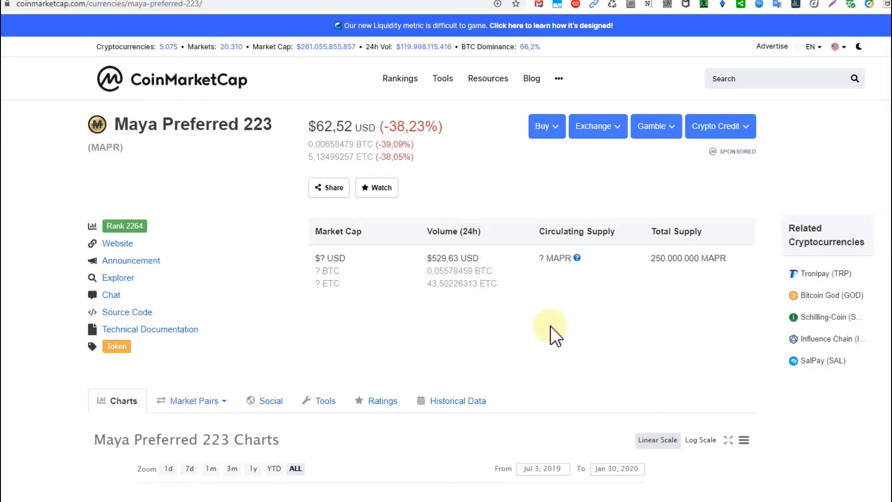
mouse_move(588, 337)
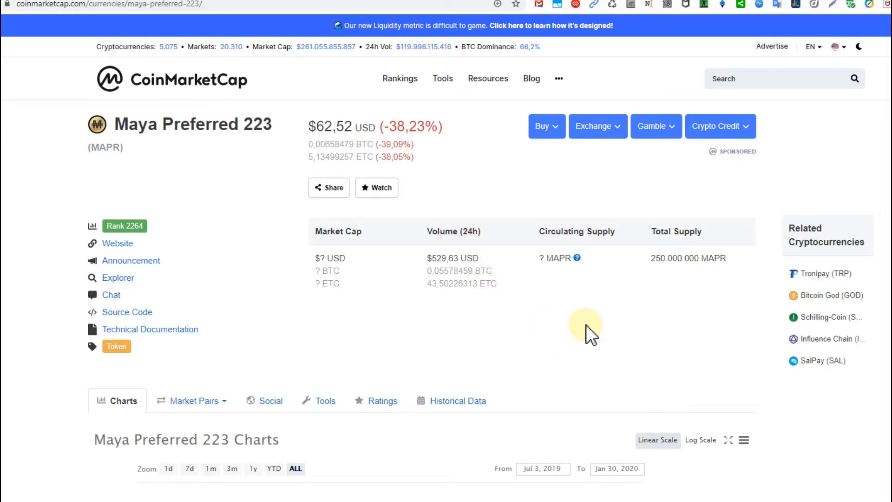
scroll(down, 3)
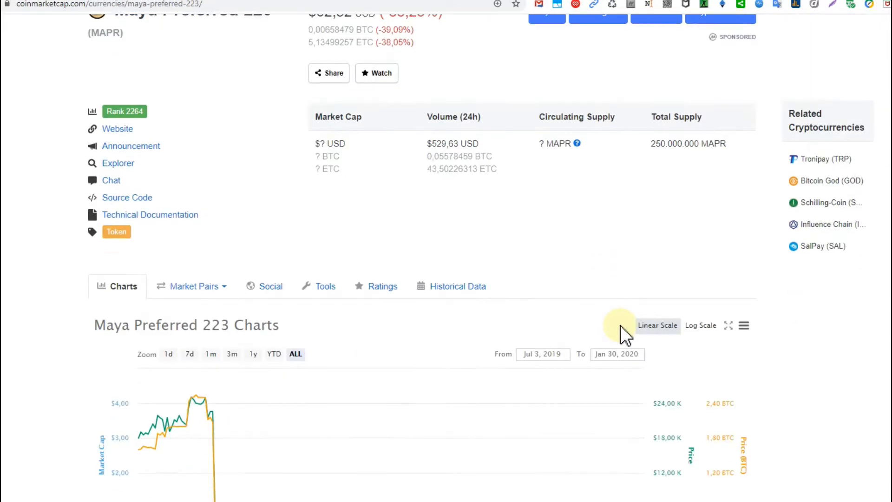
scroll(down, 3)
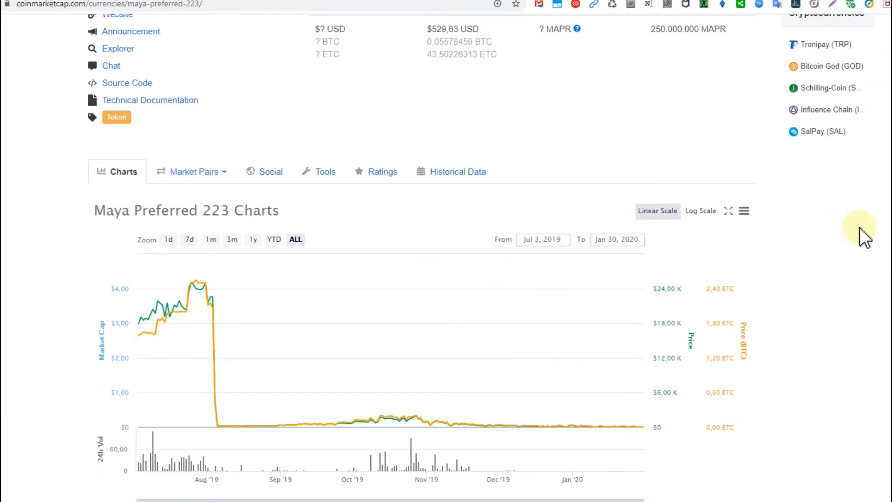
mouse_move(833, 166)
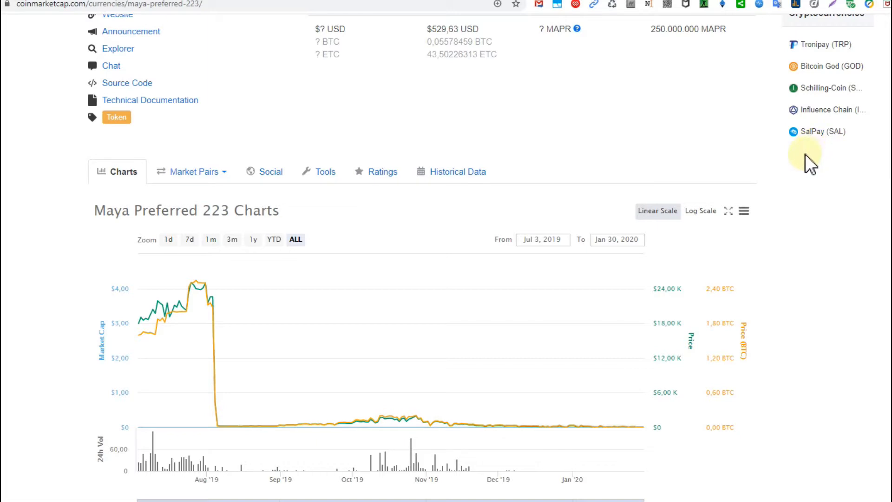
mouse_move(348, 274)
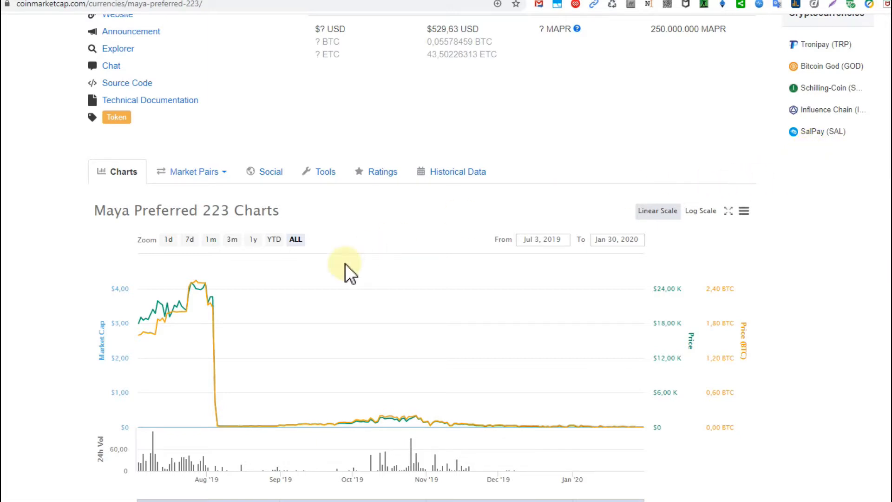
click(189, 240)
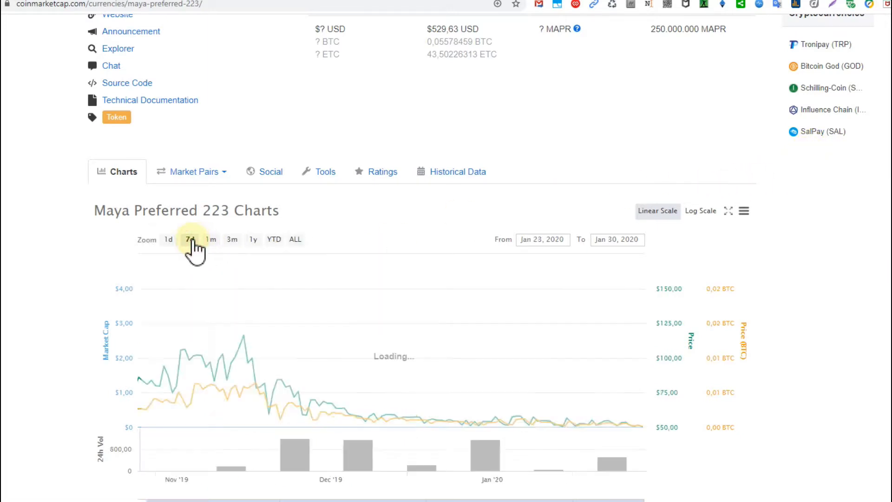
click(189, 239)
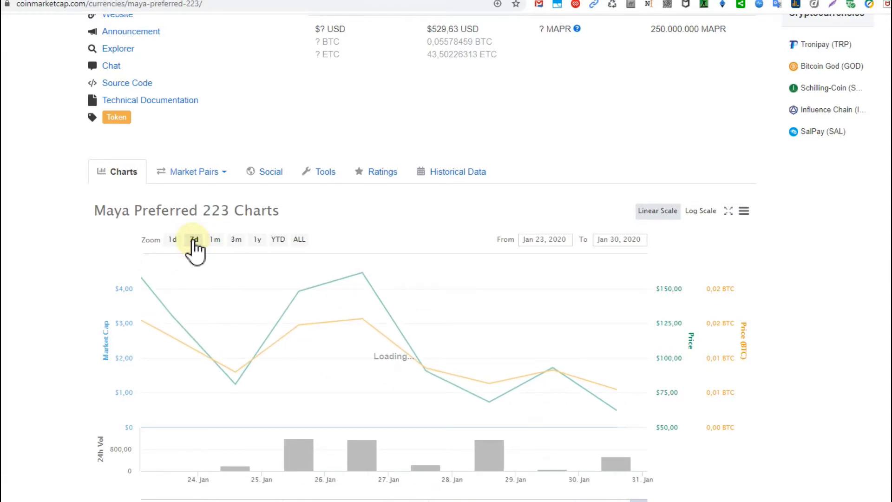
click(193, 240)
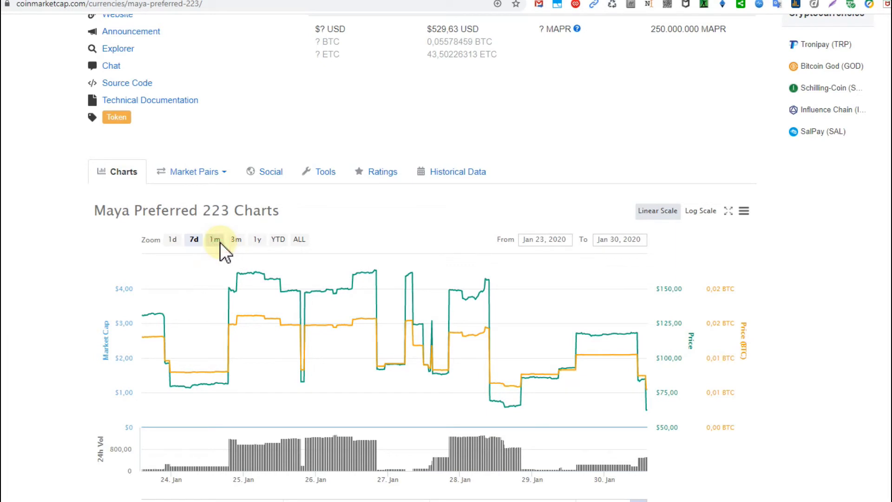
click(216, 240)
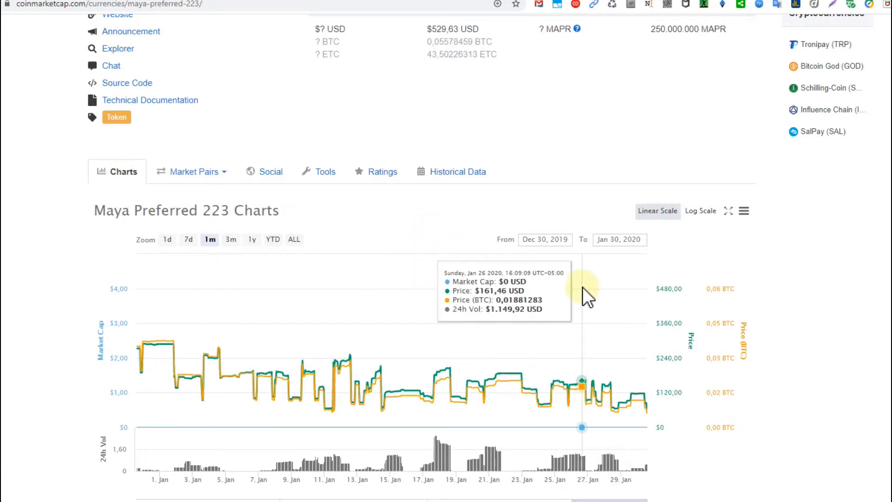
mouse_move(542, 289)
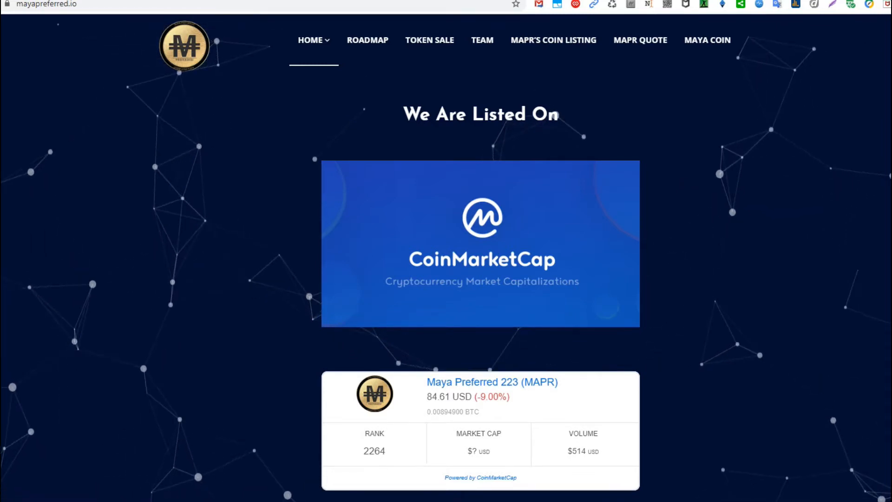
Scroll the mayapreferred.io homepage to the 'Read Proof Of Gold And Silver Backing' box and mine list
scroll(down, 3)
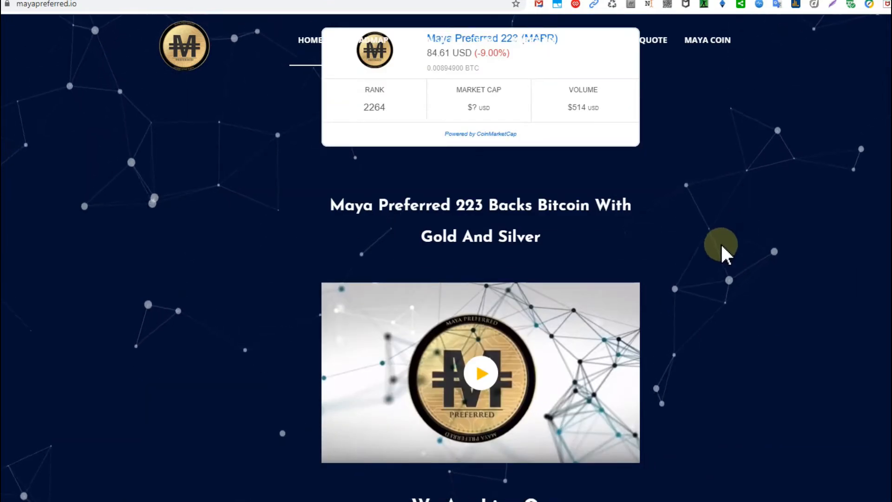
scroll(down, 3)
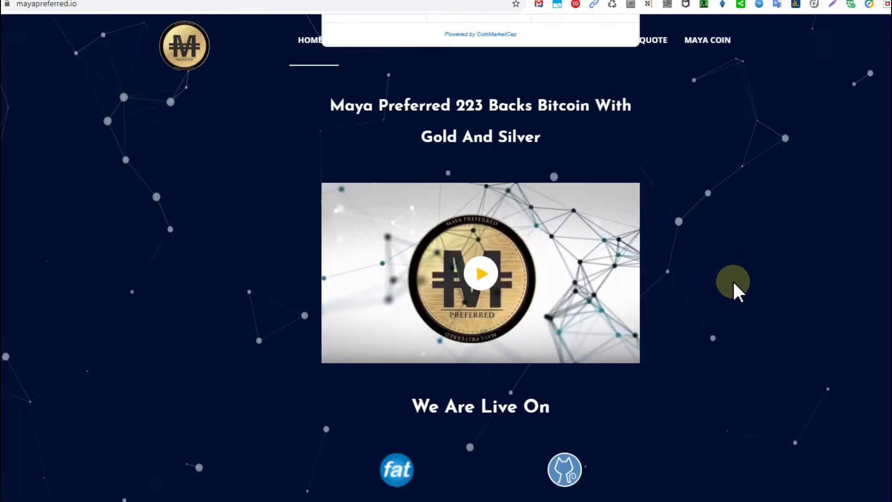
scroll(down, 3)
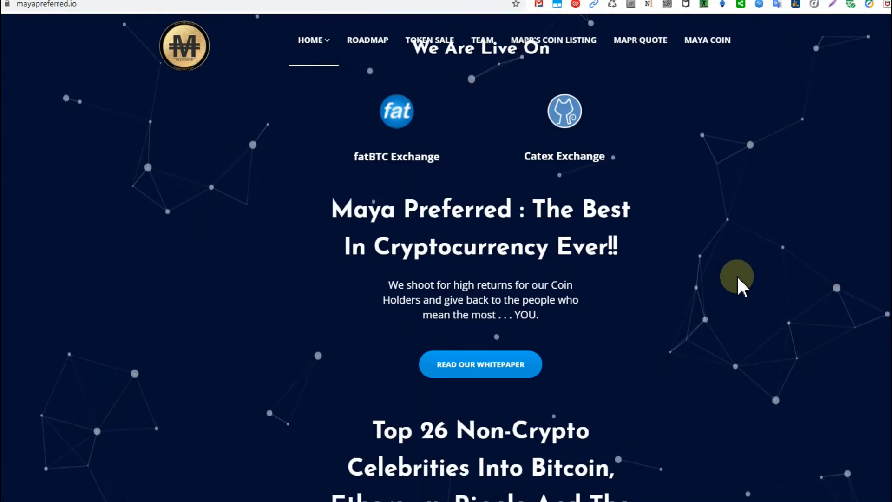
scroll(down, 3)
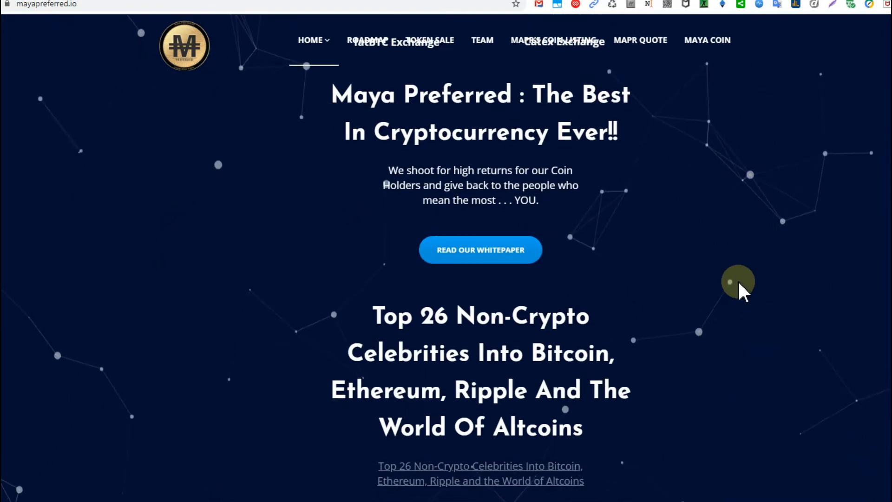
scroll(down, 3)
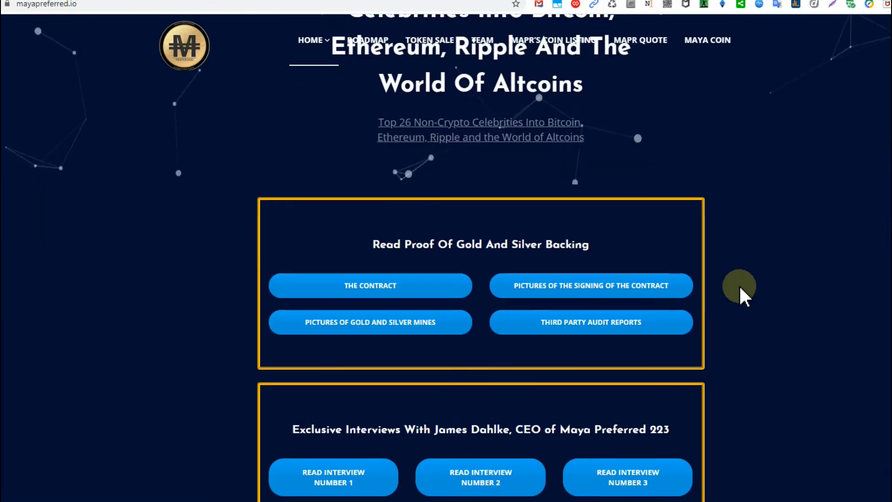
mouse_move(726, 265)
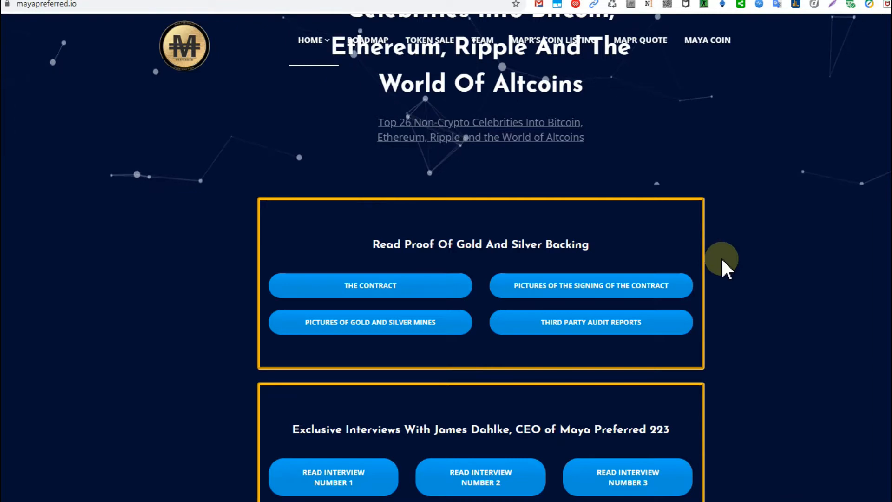
scroll(down, 3)
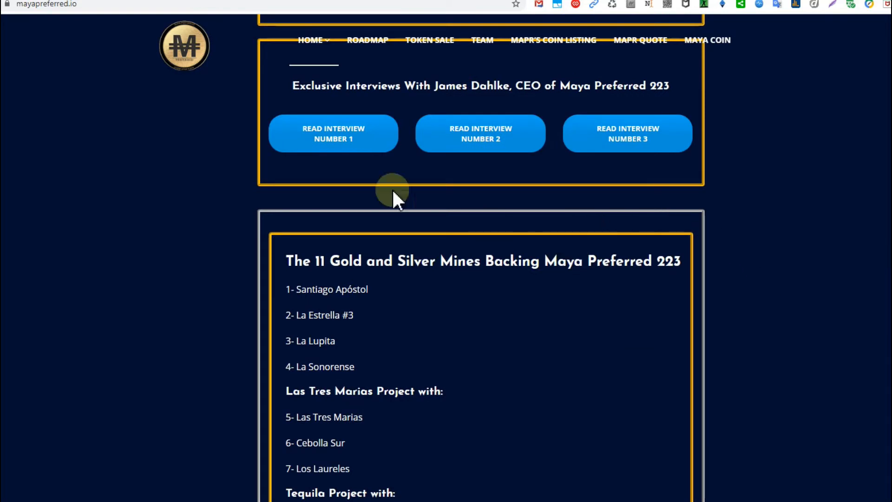
mouse_move(327, 264)
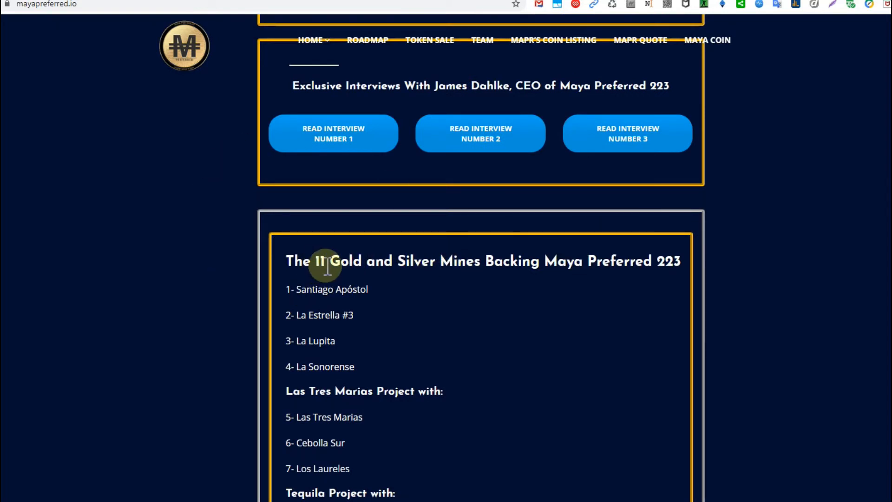
scroll(down, 3)
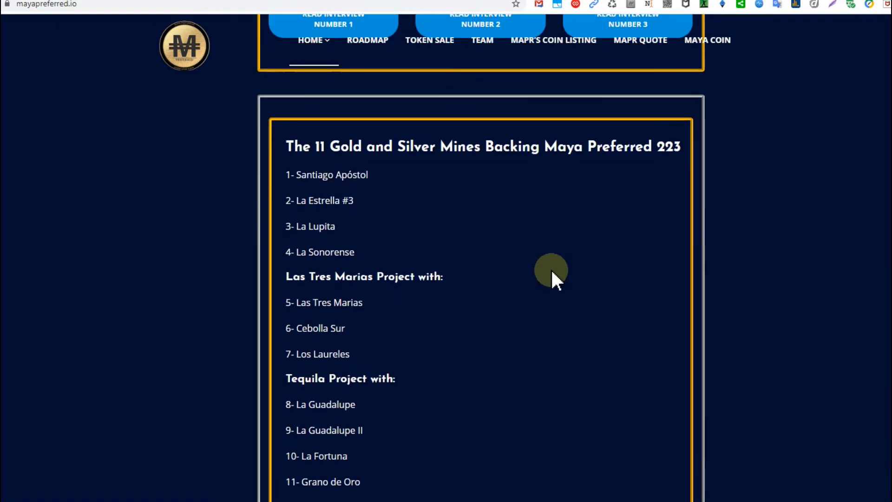
mouse_move(611, 174)
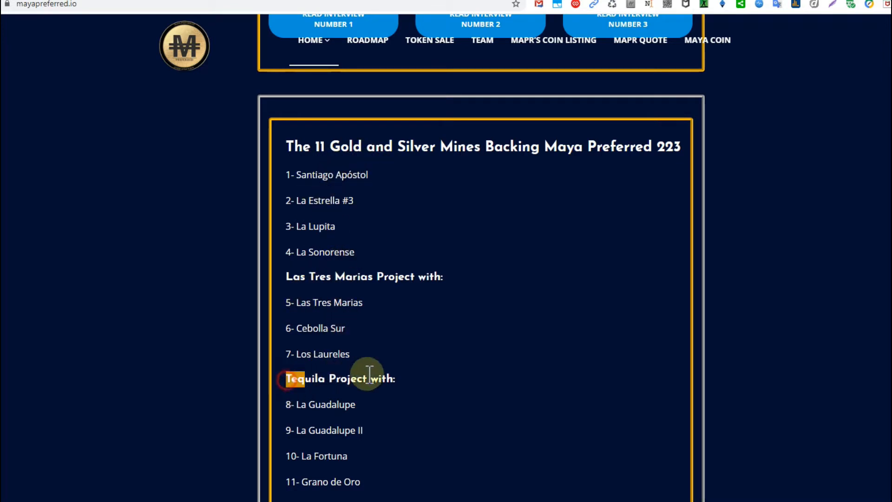
mouse_move(560, 340)
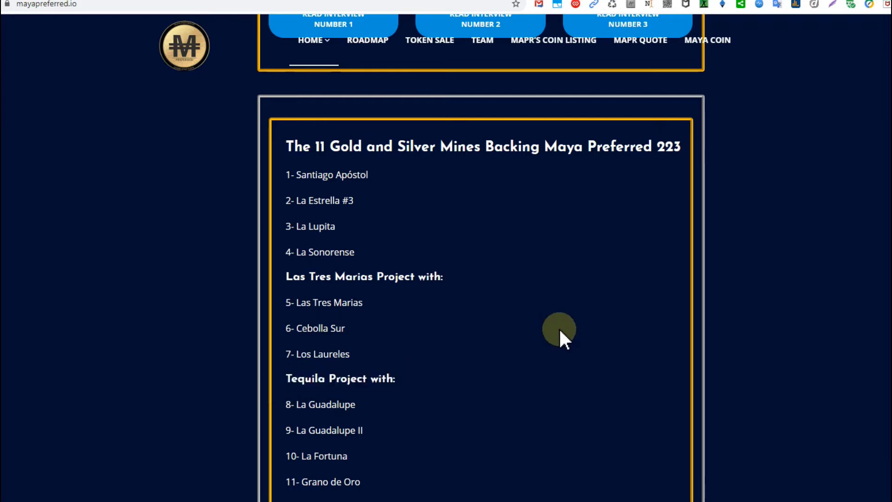
scroll(down, 3)
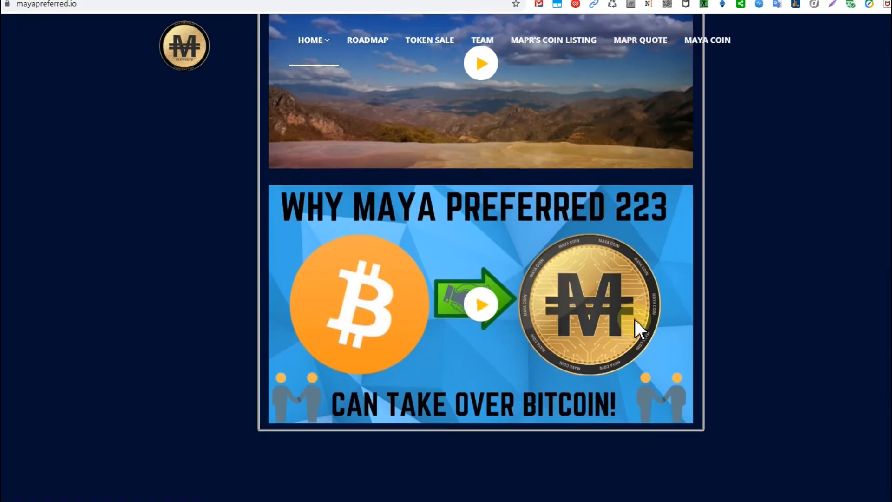
scroll(down, 3)
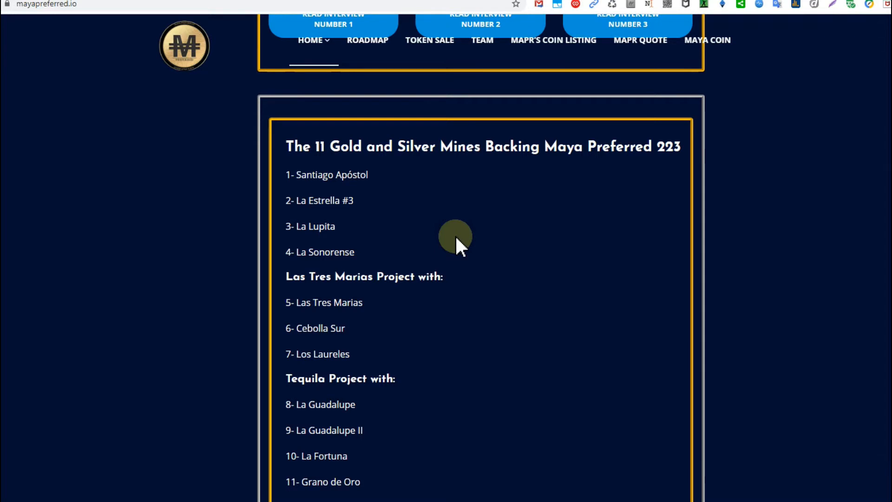
scroll(down, 3)
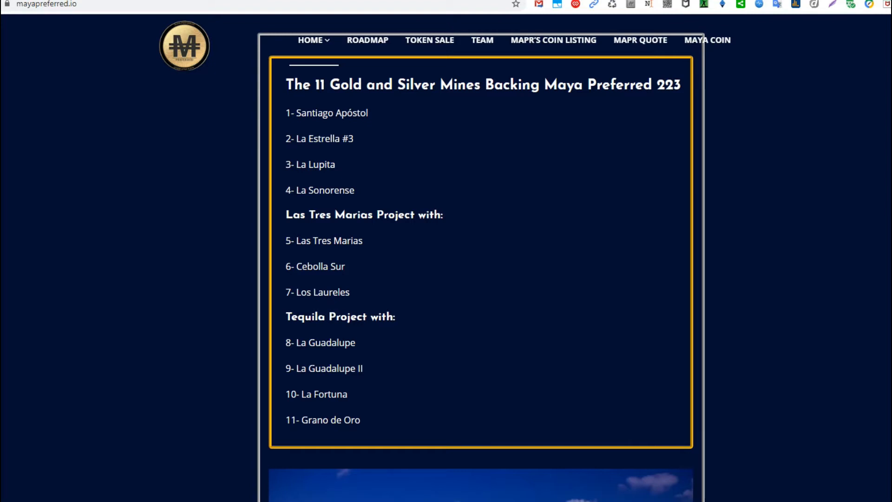
mouse_move(750, 194)
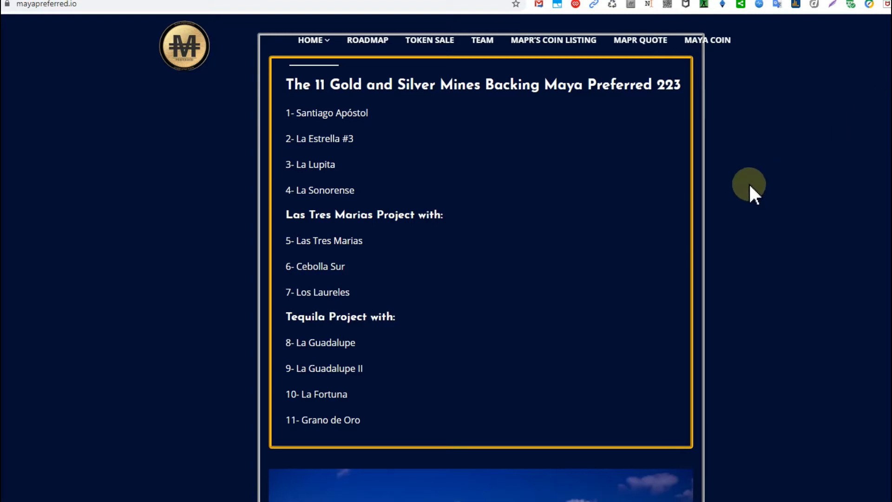
mouse_move(748, 211)
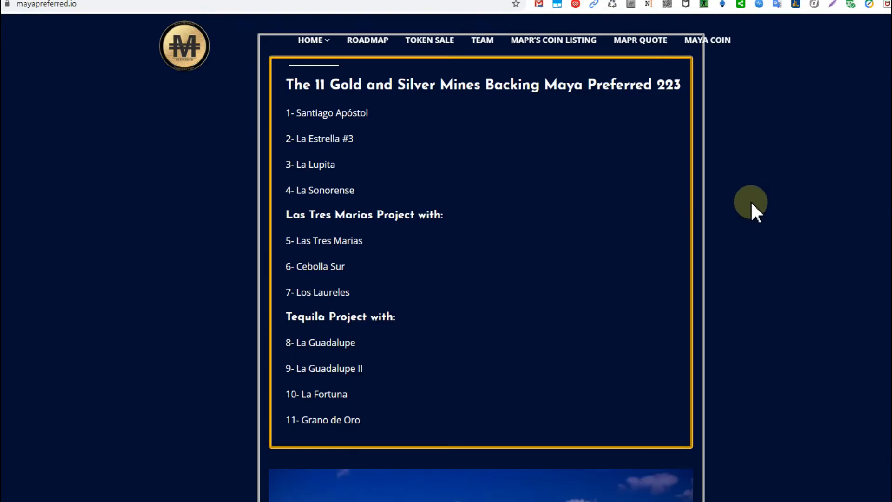
mouse_move(726, 262)
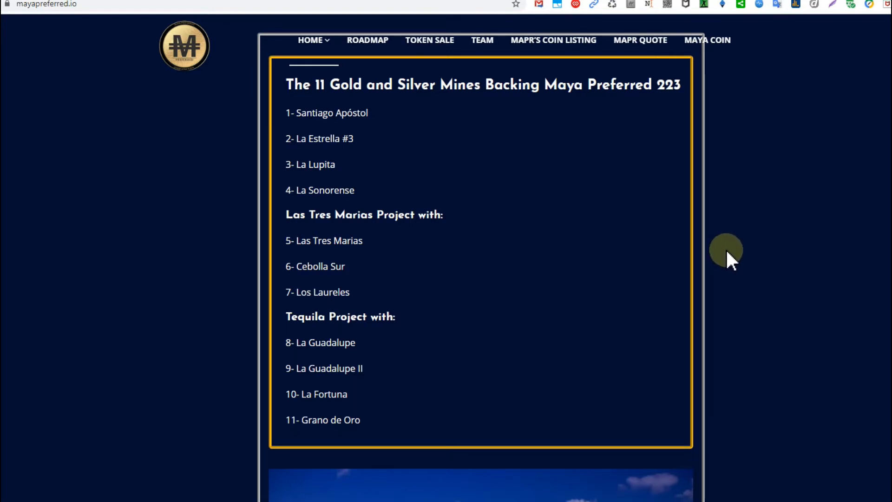
mouse_move(726, 262)
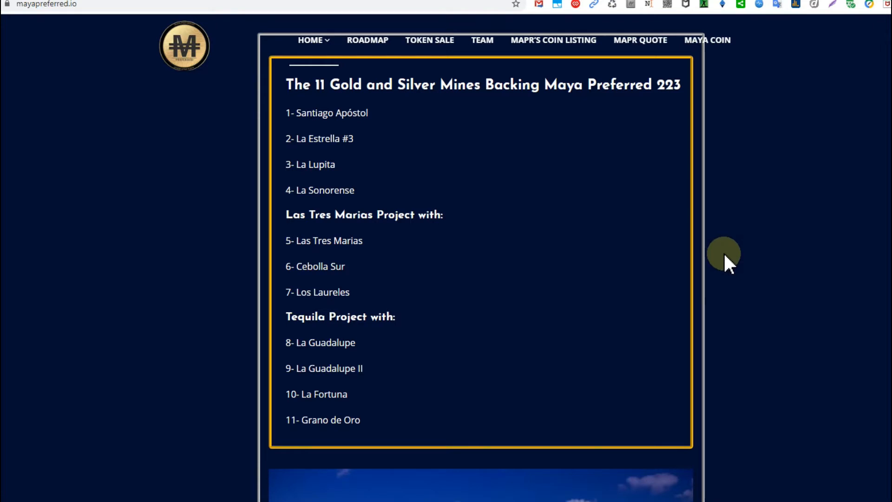
mouse_move(738, 288)
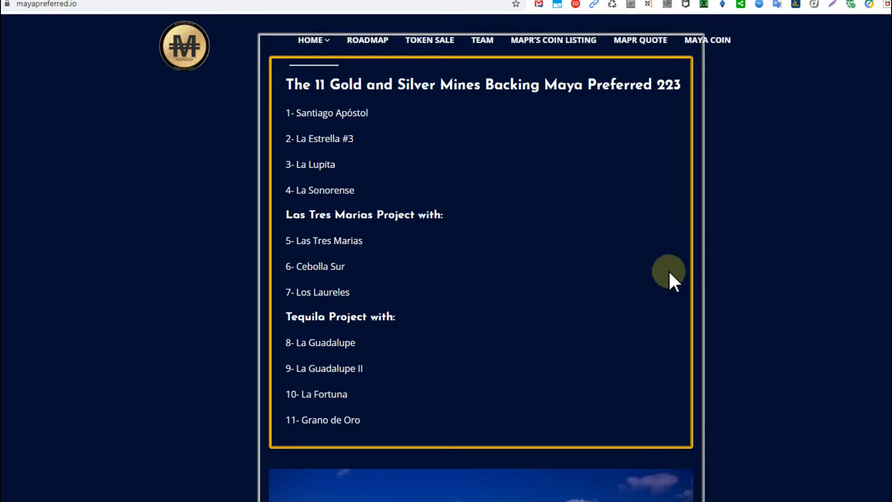
mouse_move(830, 289)
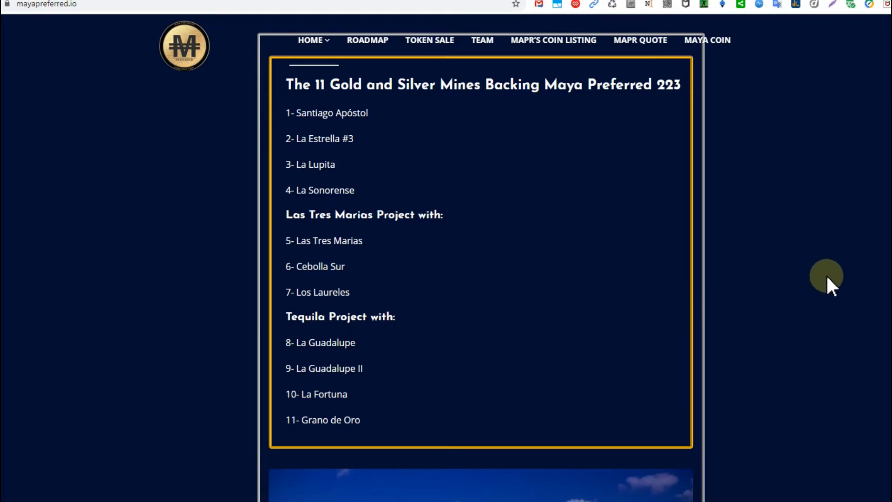
mouse_move(819, 269)
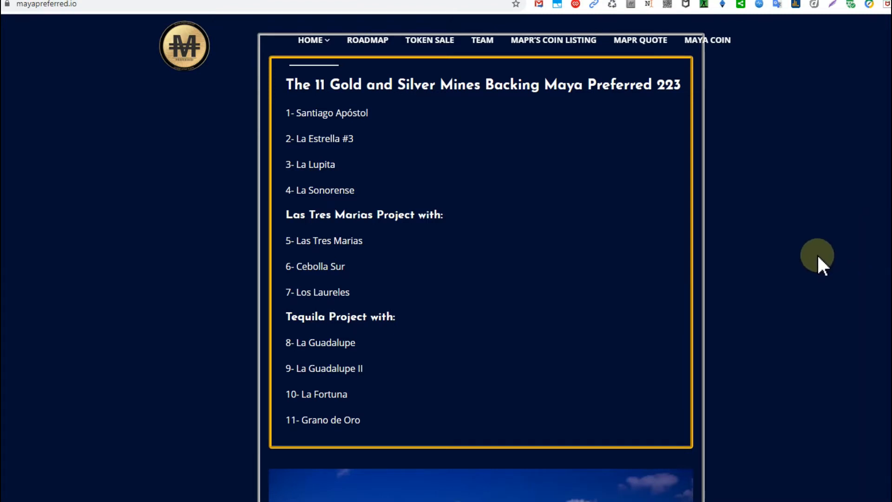
mouse_move(821, 265)
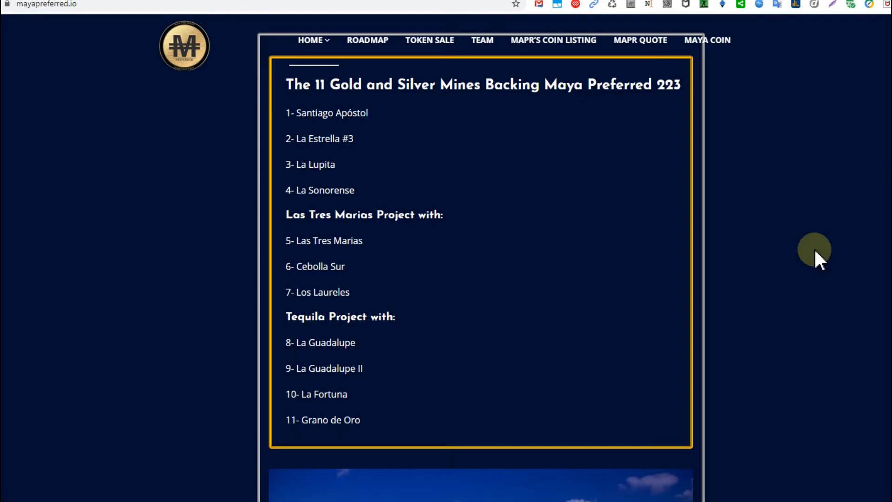
mouse_move(814, 252)
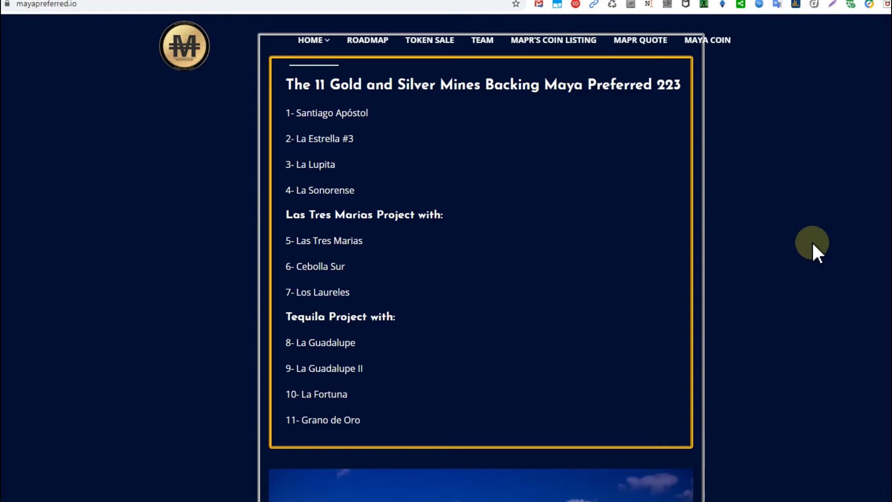
mouse_move(811, 256)
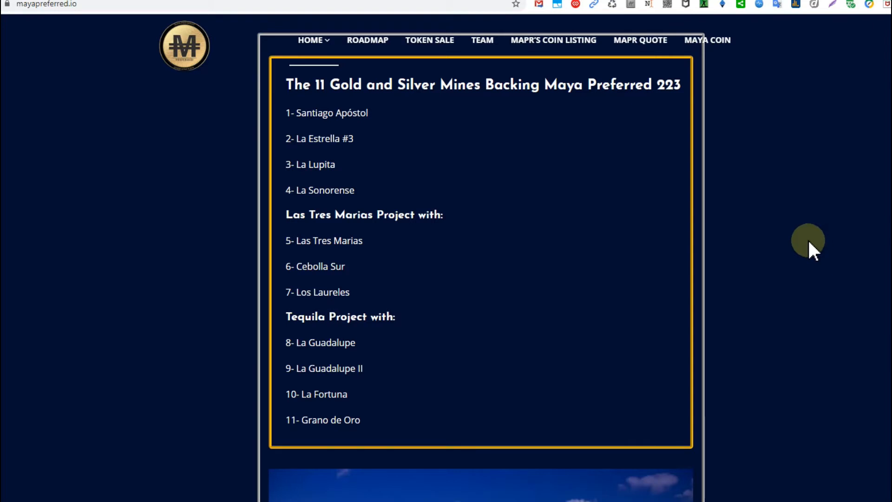
mouse_move(828, 292)
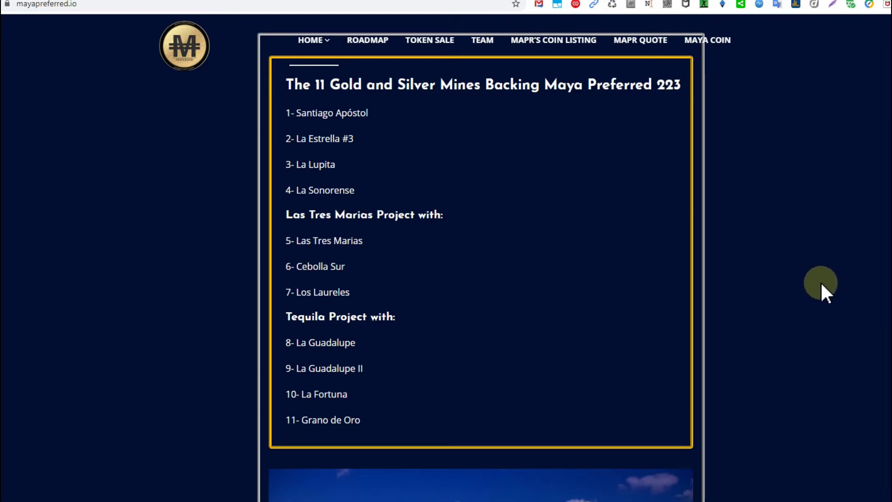
mouse_move(817, 293)
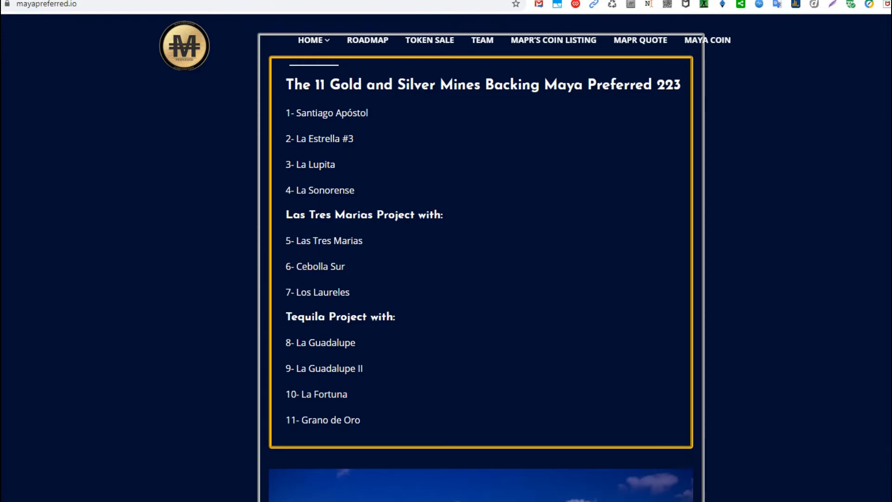
Bring the proof-of-backing links and CEO James Dahlke interviews back into view
scroll(down, 3)
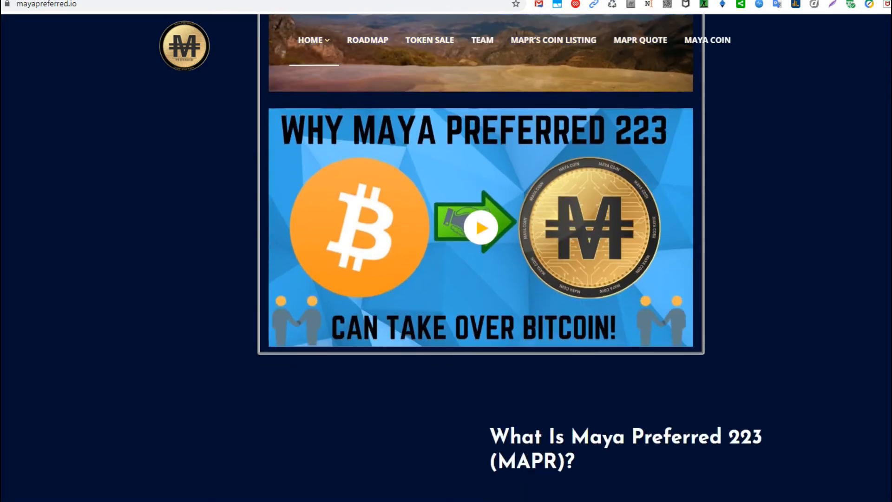
scroll(down, 3)
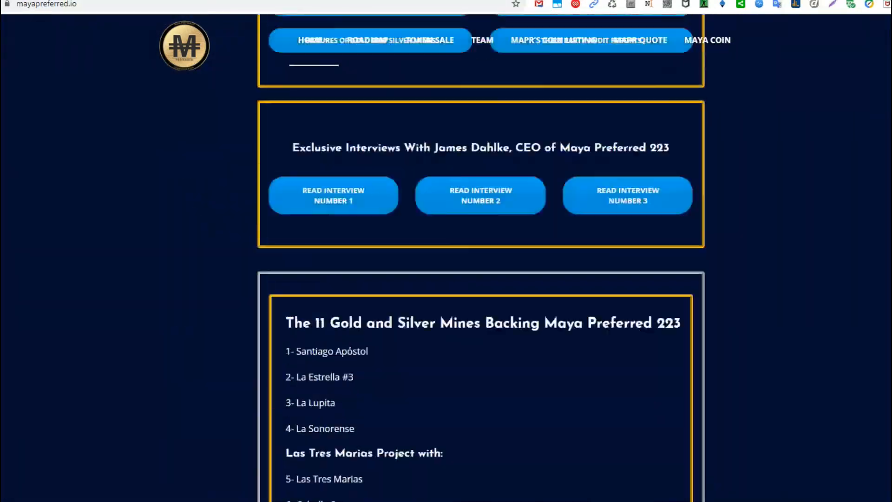
scroll(up, 3)
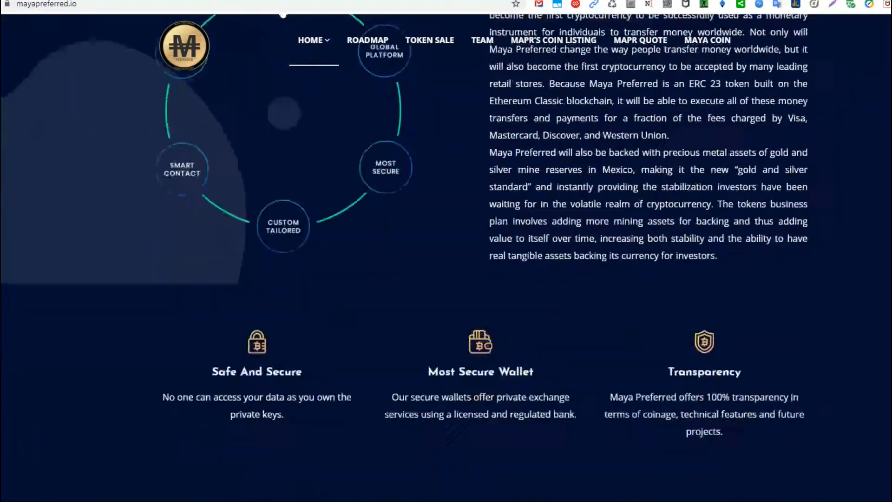
scroll(down, 3)
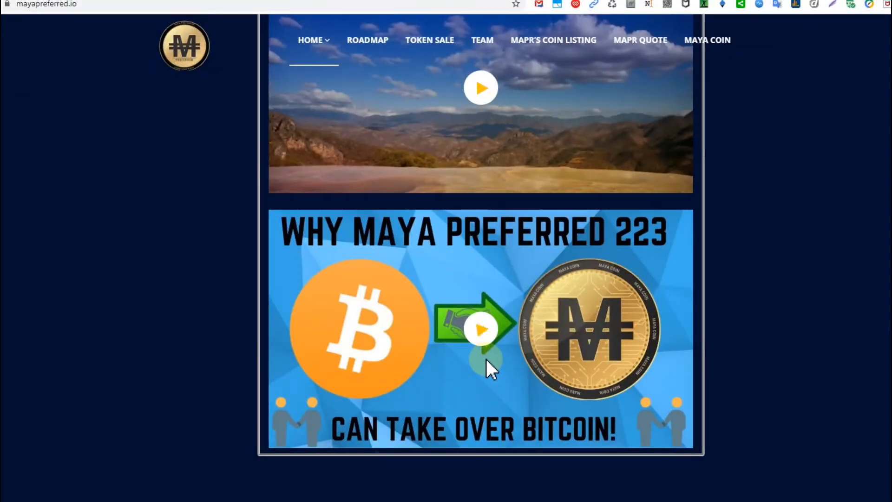
mouse_move(532, 384)
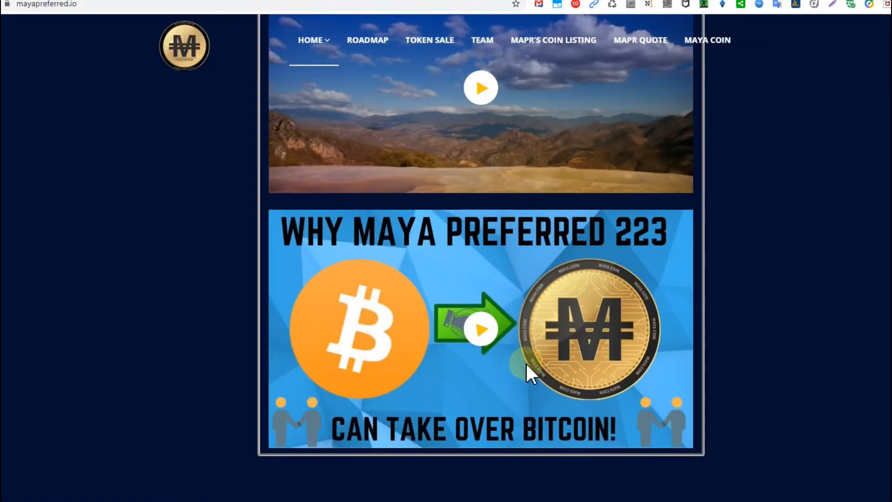
mouse_move(641, 308)
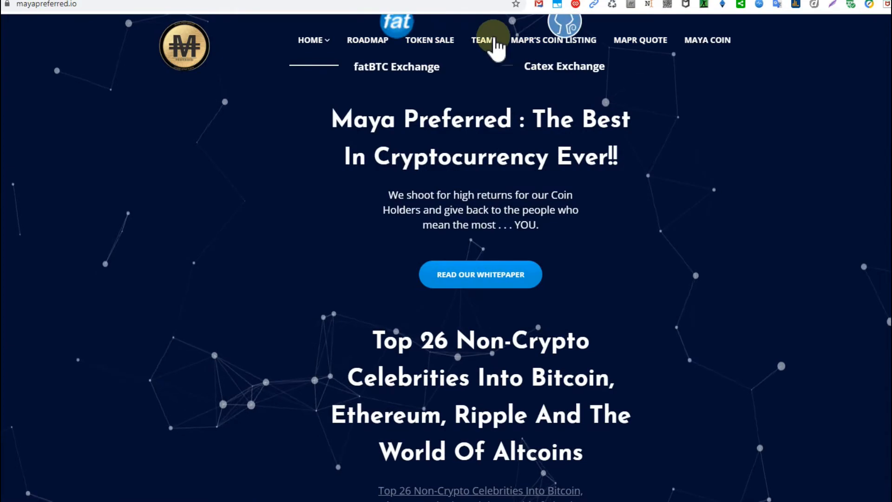
scroll(down, 3)
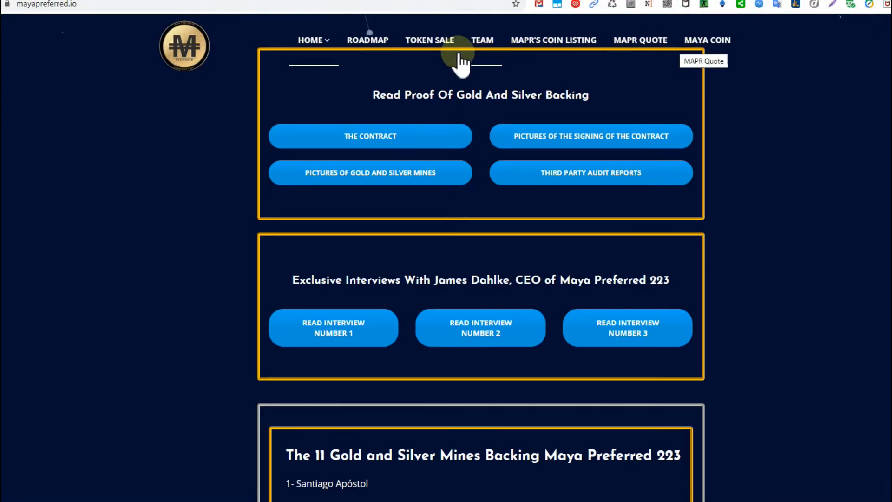
mouse_move(376, 44)
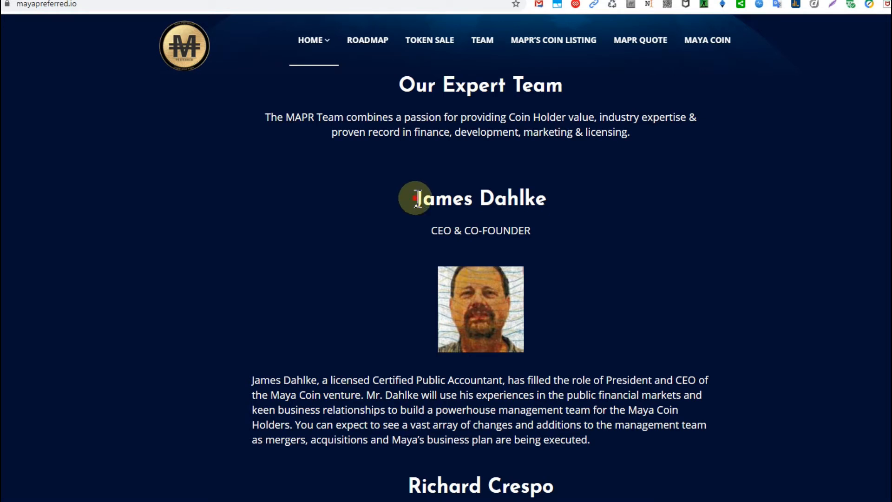
mouse_move(544, 198)
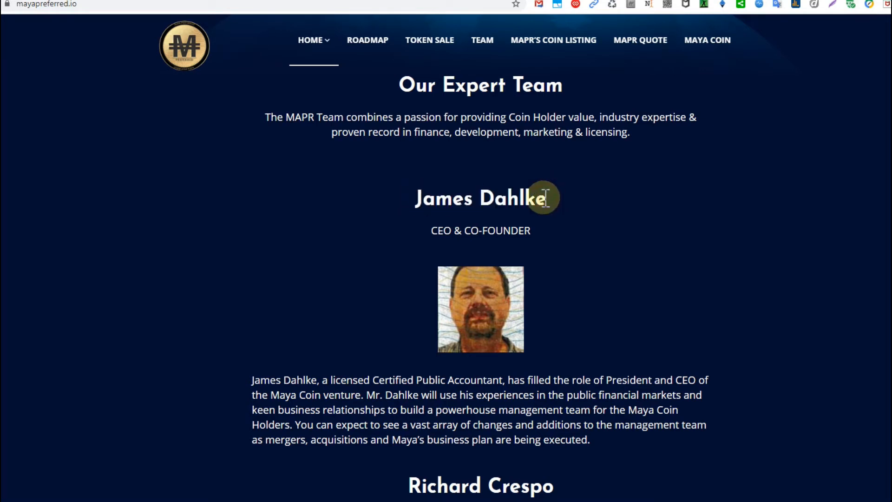
mouse_move(488, 199)
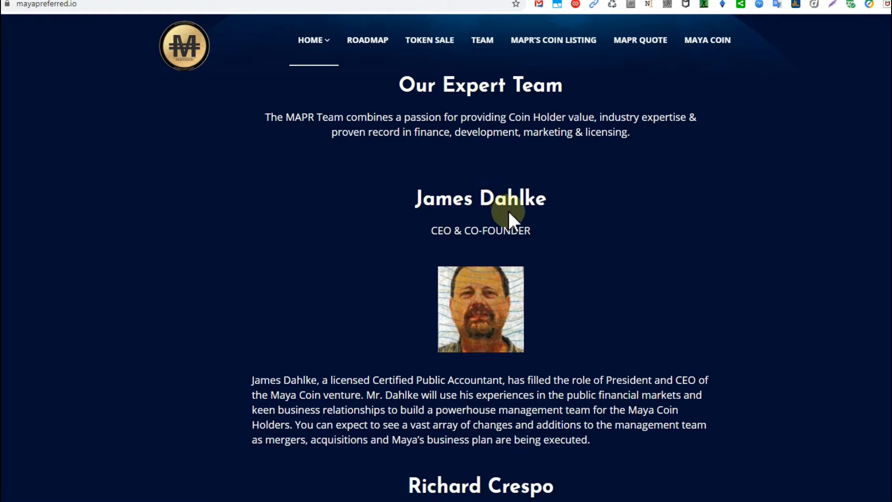
mouse_move(628, 247)
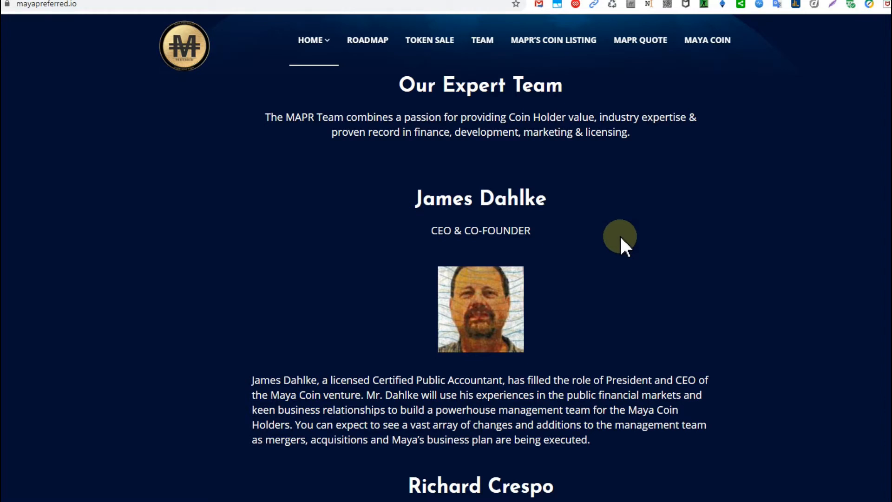
mouse_move(631, 266)
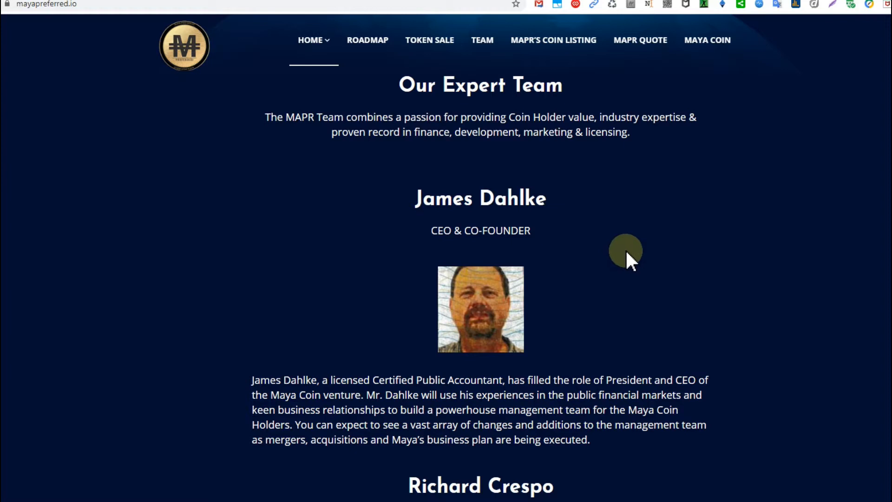
mouse_move(617, 260)
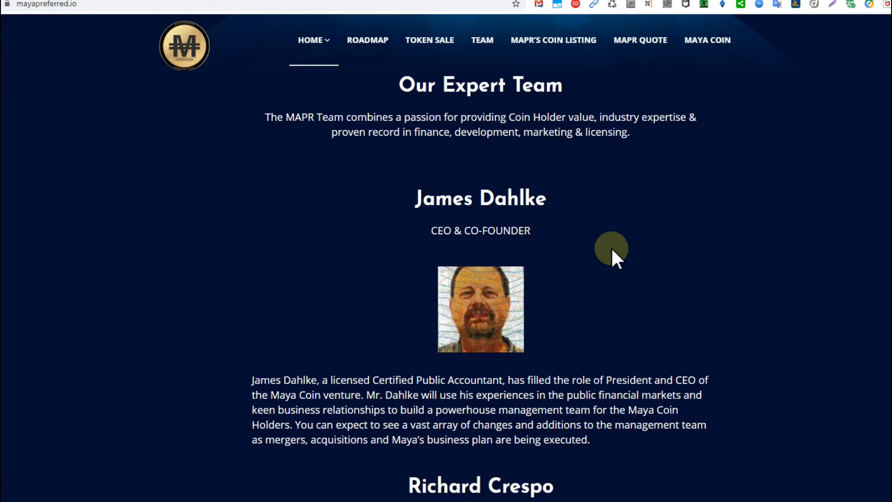
mouse_move(746, 299)
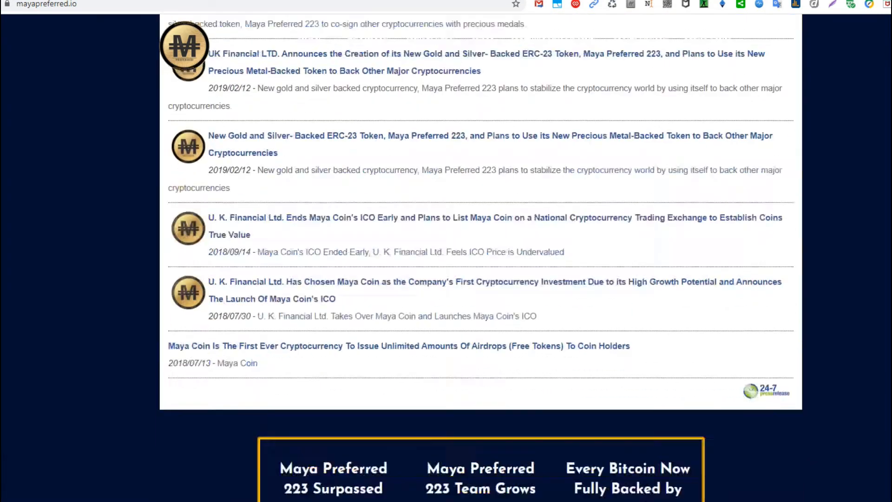
Move past the MAPR news and FAQ to the 'Maya Preferred's Impact on Maya Coin' diagram
scroll(up, 3)
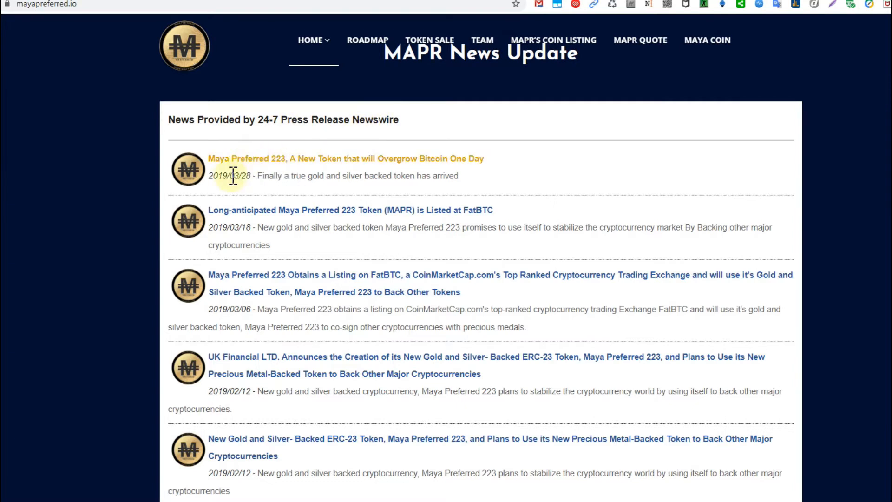
drag(208, 175, 255, 176)
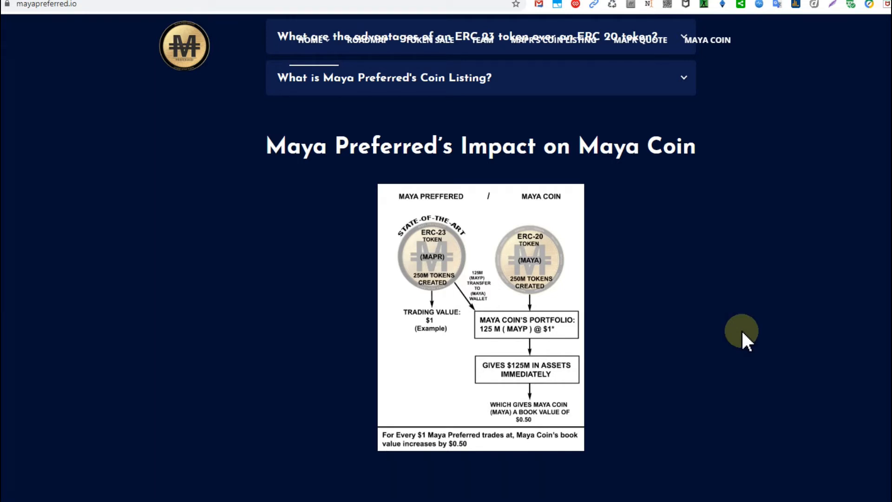
mouse_move(563, 353)
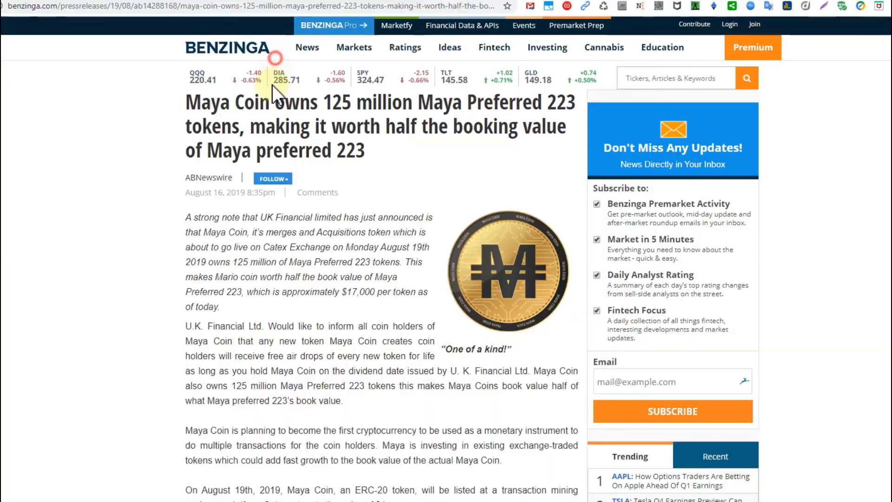
mouse_move(227, 88)
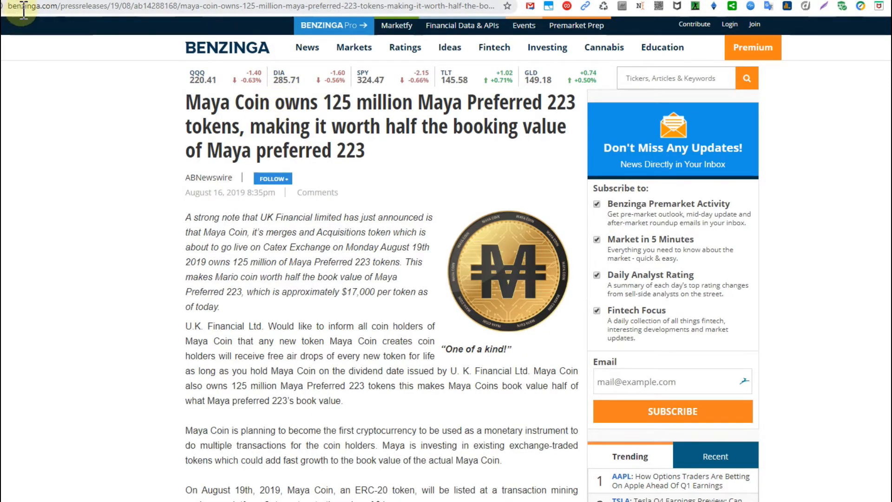
mouse_move(502, 53)
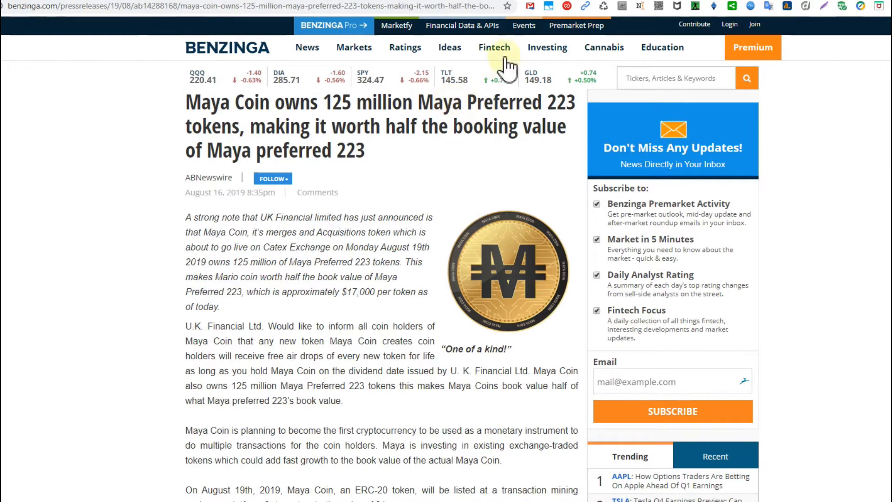
Read the Benzinga release on Maya Coin's 125 million MAPR tokens down to Media Contact
scroll(down, 3)
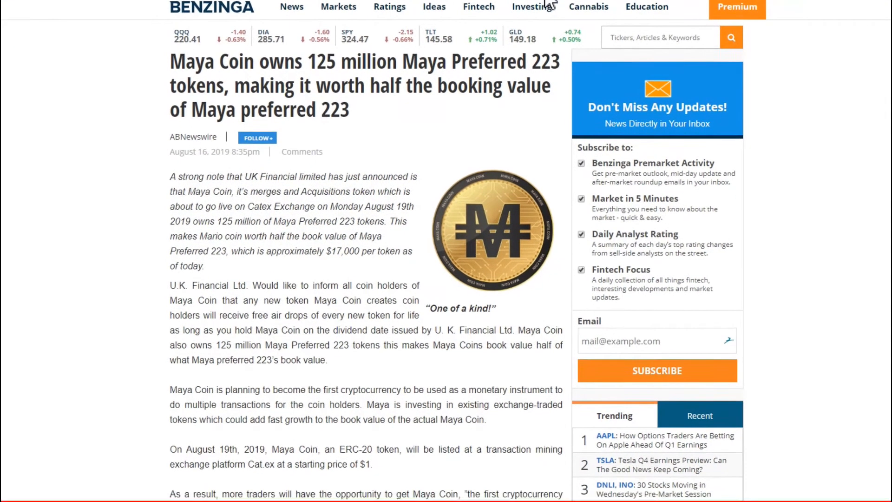
scroll(down, 3)
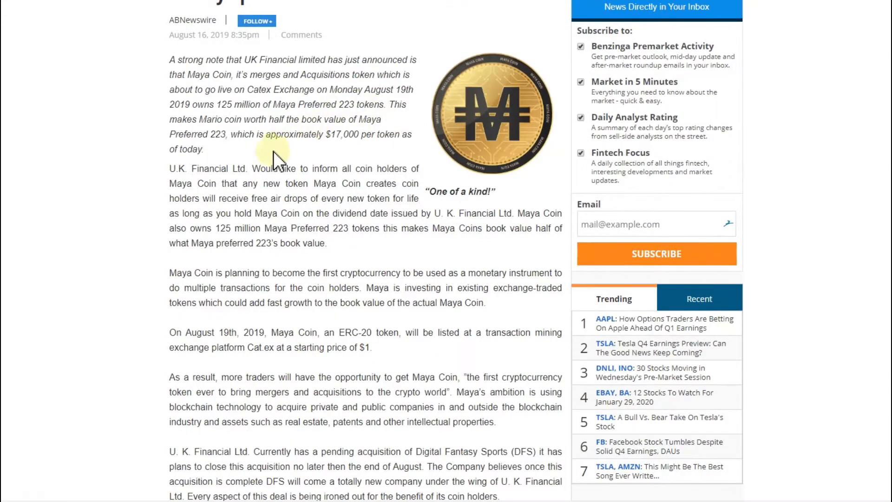
scroll(down, 3)
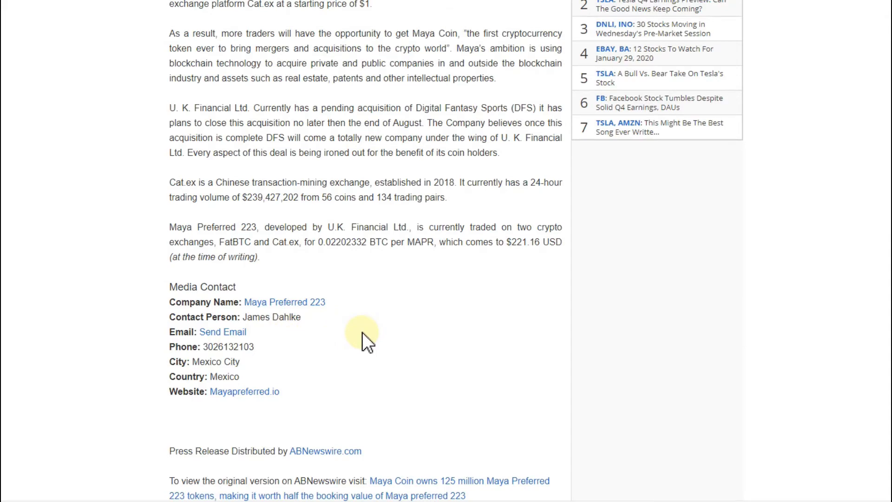
scroll(up, 3)
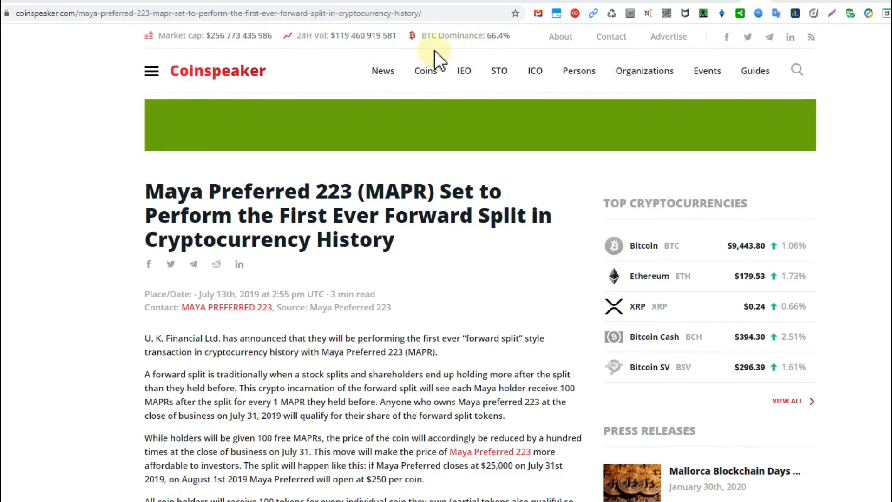
mouse_move(103, 9)
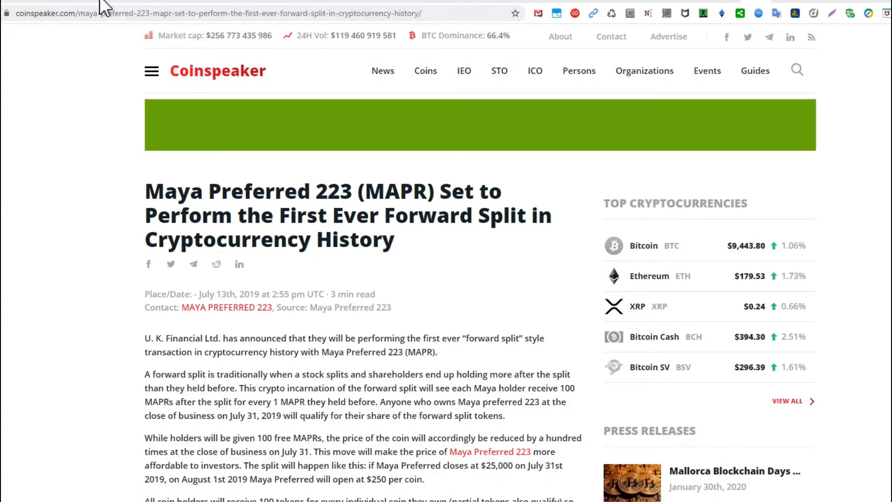
Read the Coinspeaker article's 100-for-1 split and August 1 price freeze details
scroll(down, 3)
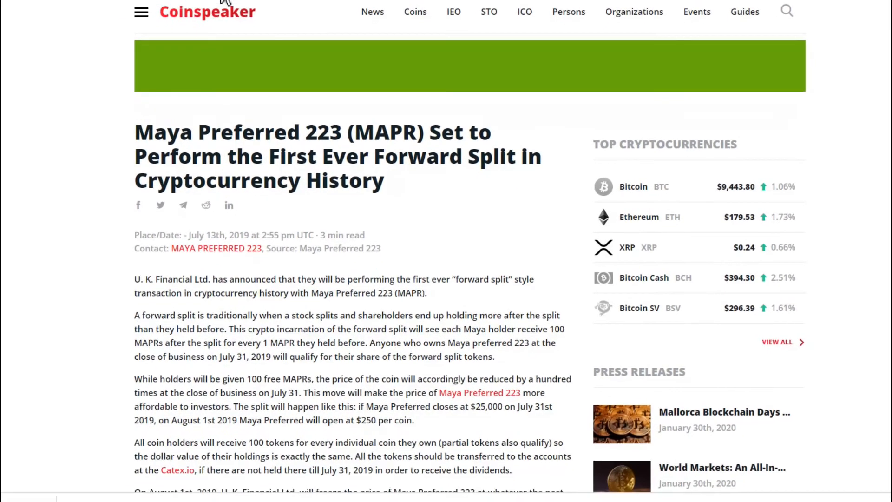
scroll(down, 3)
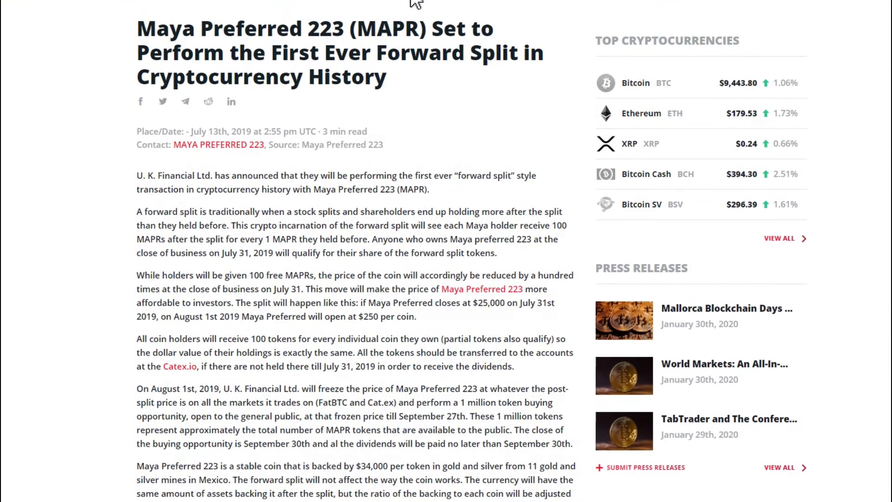
mouse_move(523, 114)
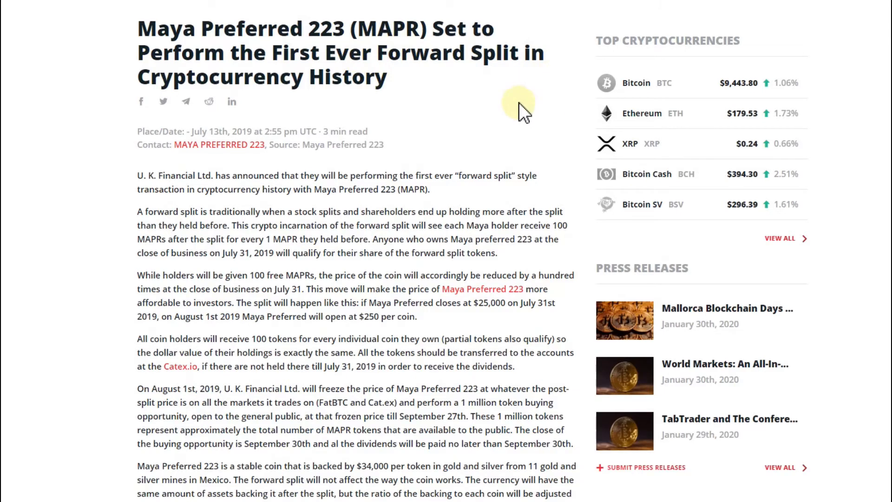
mouse_move(560, 139)
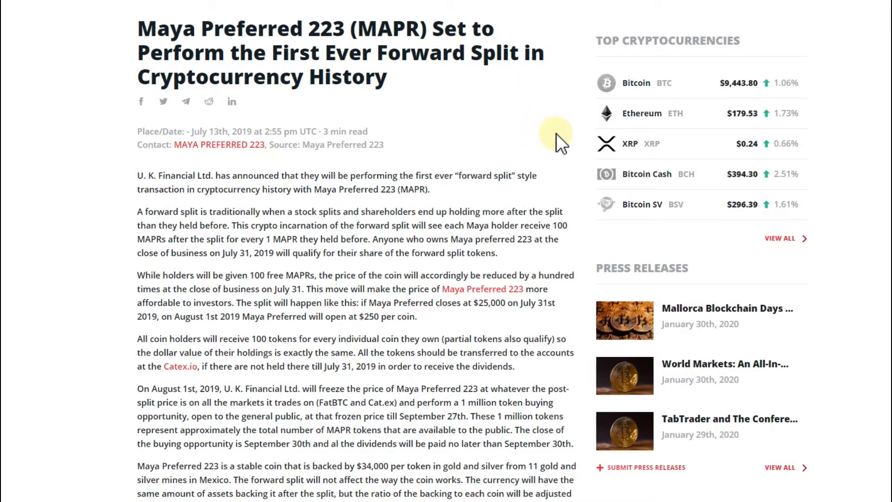
mouse_move(557, 188)
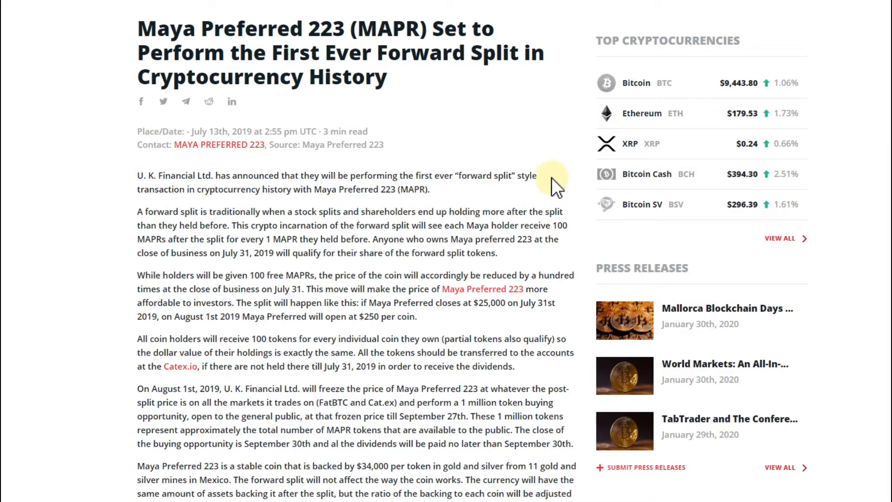
mouse_move(482, 171)
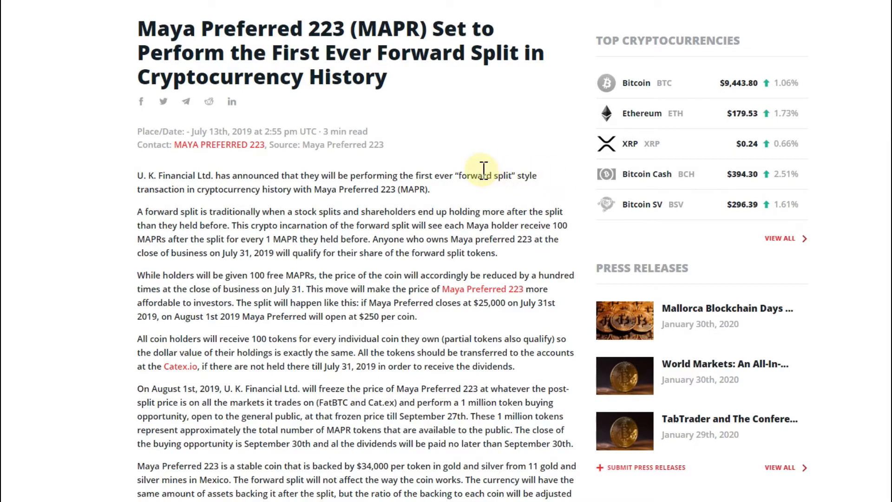
mouse_move(484, 179)
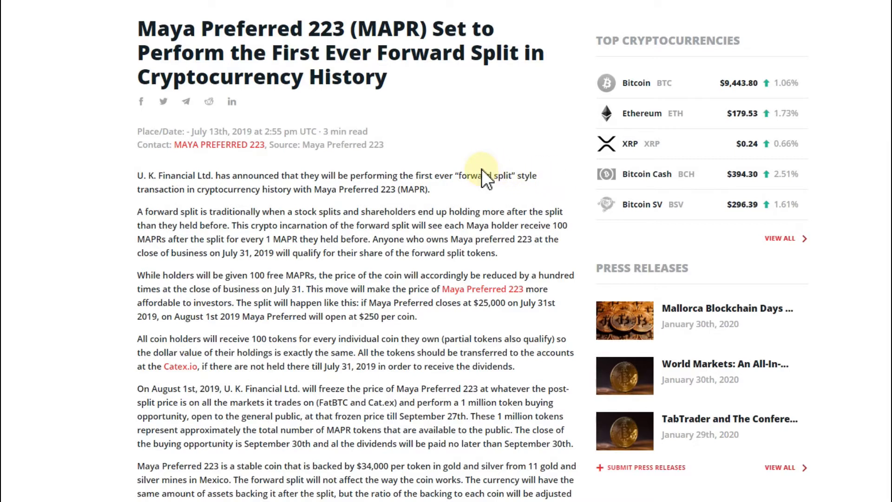
mouse_move(509, 48)
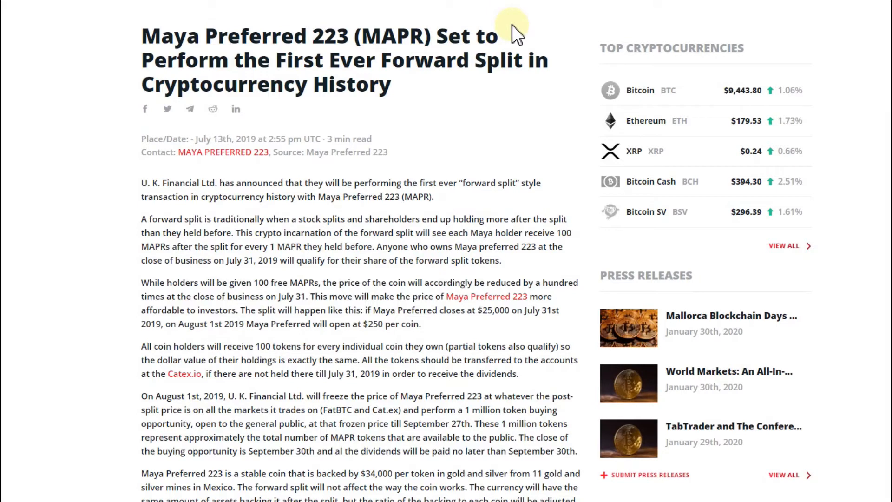
mouse_move(526, 88)
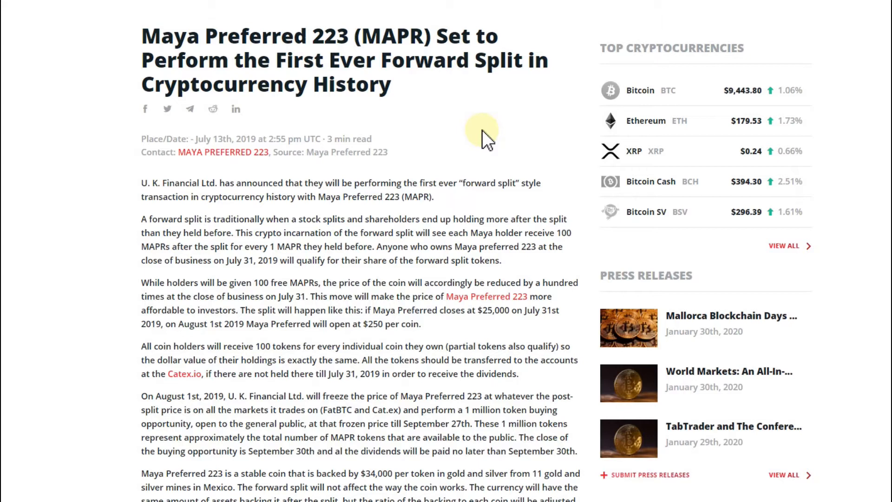
mouse_move(489, 141)
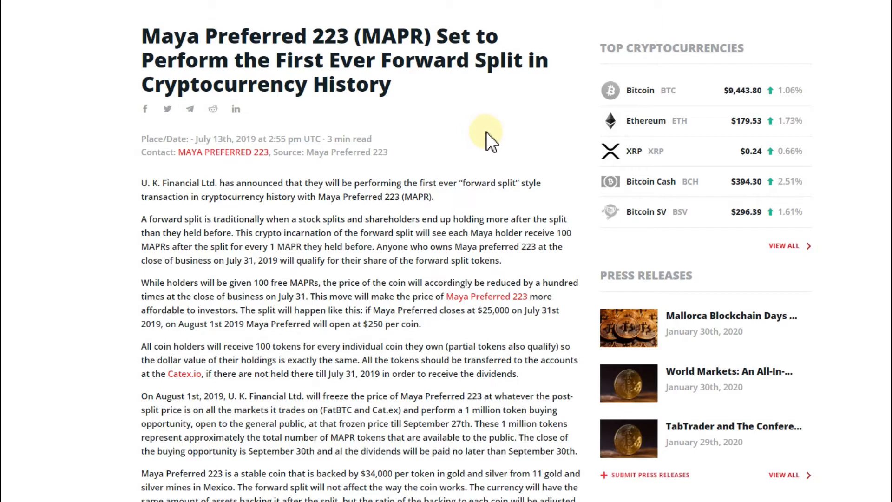
mouse_move(514, 162)
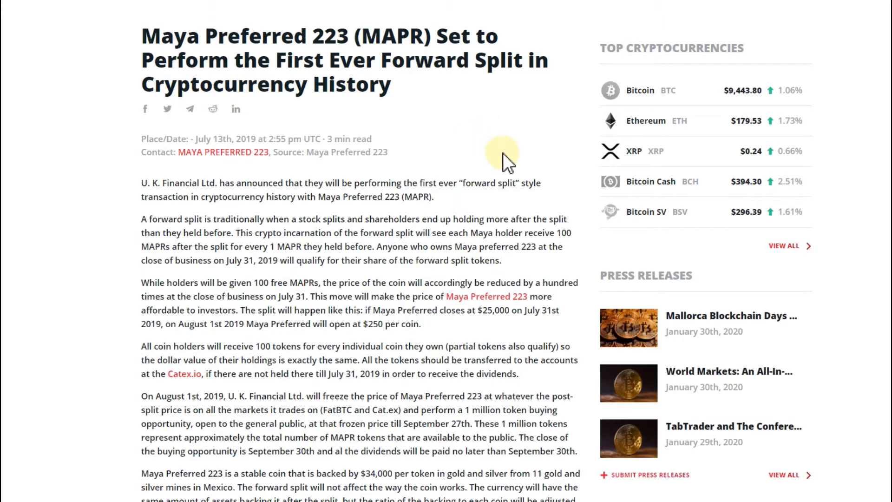
mouse_move(495, 161)
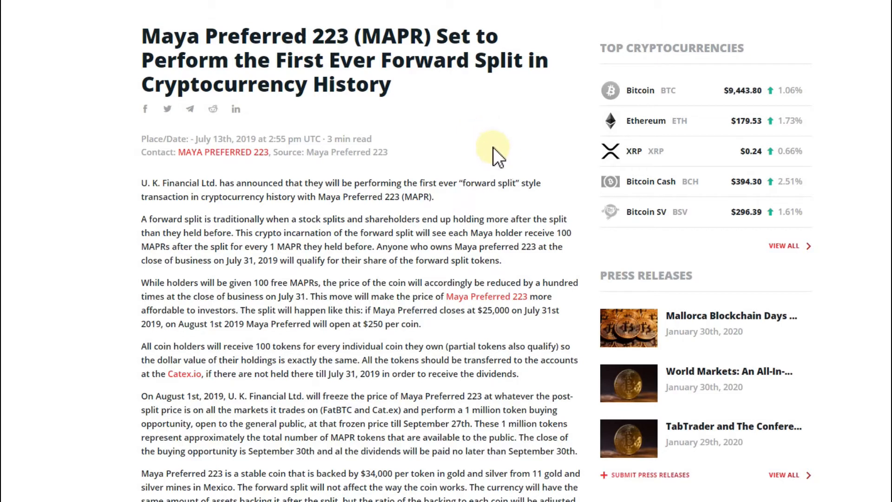
mouse_move(516, 139)
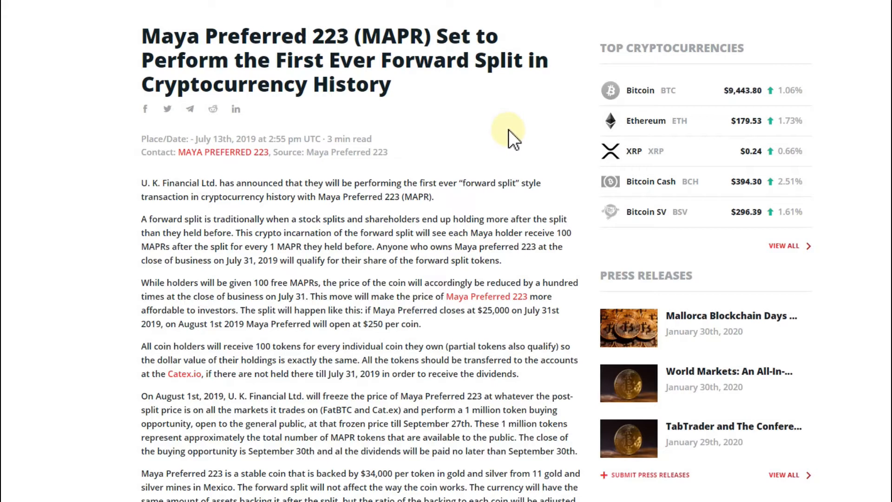
mouse_move(504, 169)
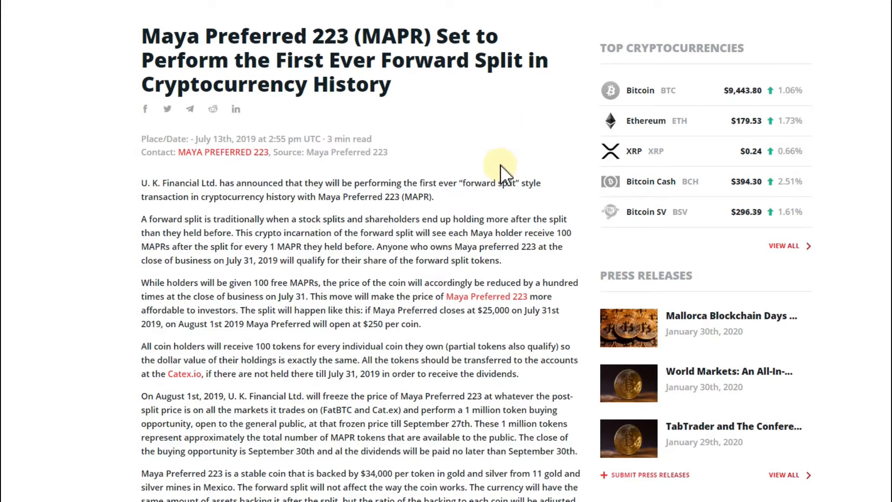
mouse_move(464, 218)
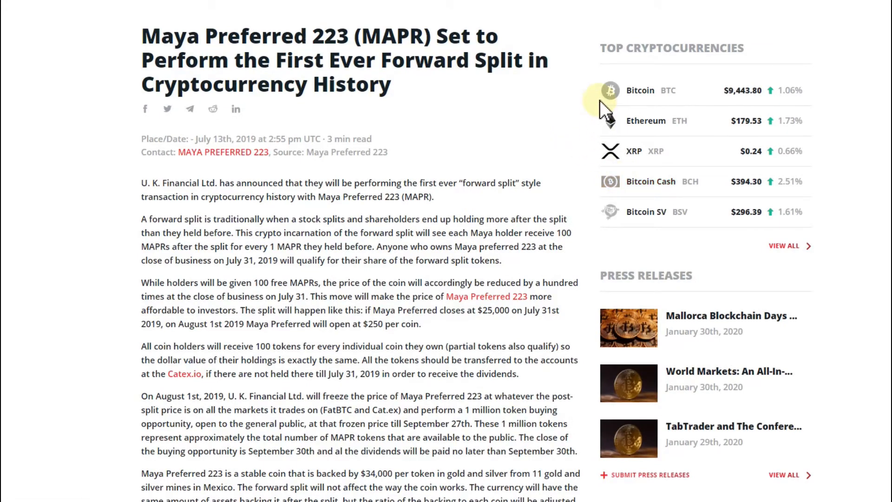
mouse_move(530, 143)
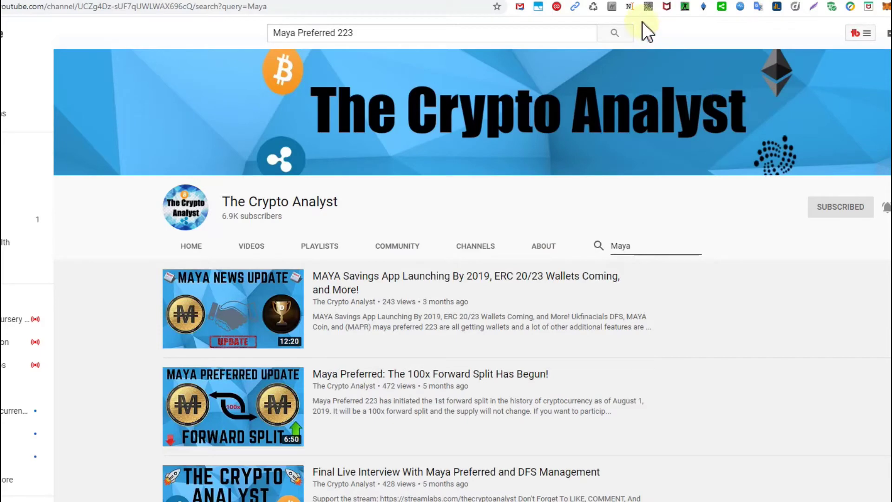
mouse_move(629, 5)
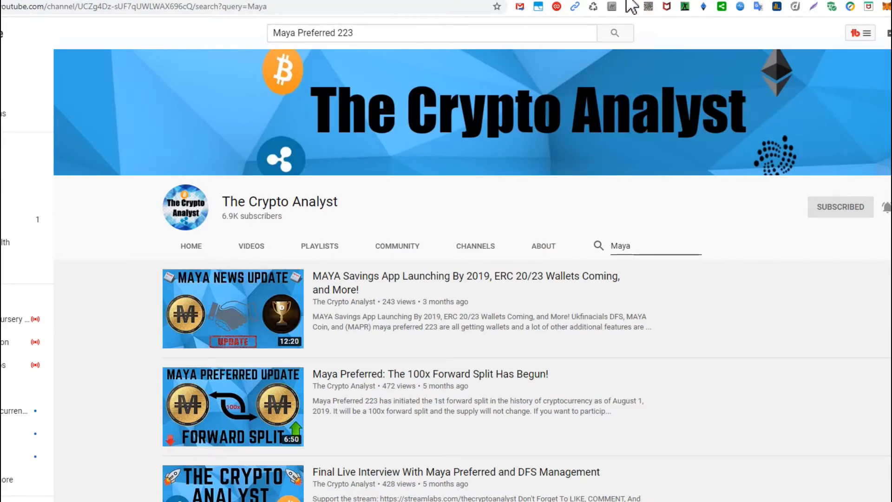
Scroll The Crypto Analyst's 'Maya' search results down to older Maya Preferred 223 videos
scroll(down, 3)
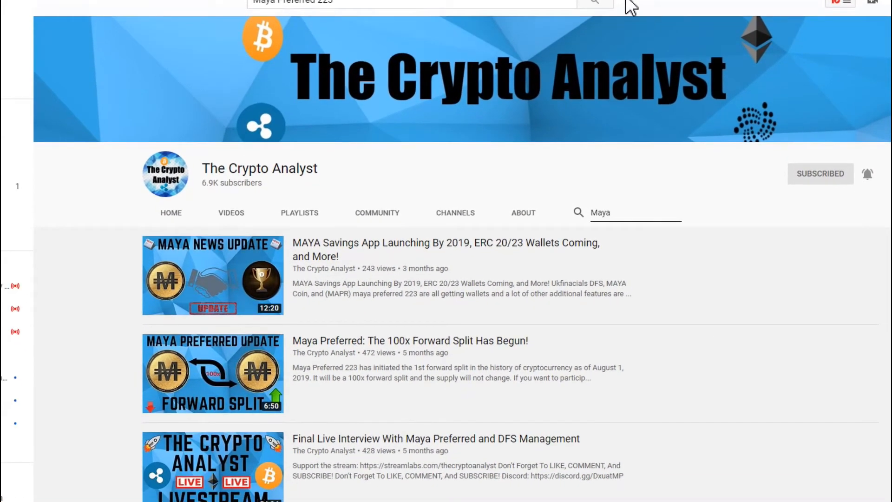
scroll(down, 3)
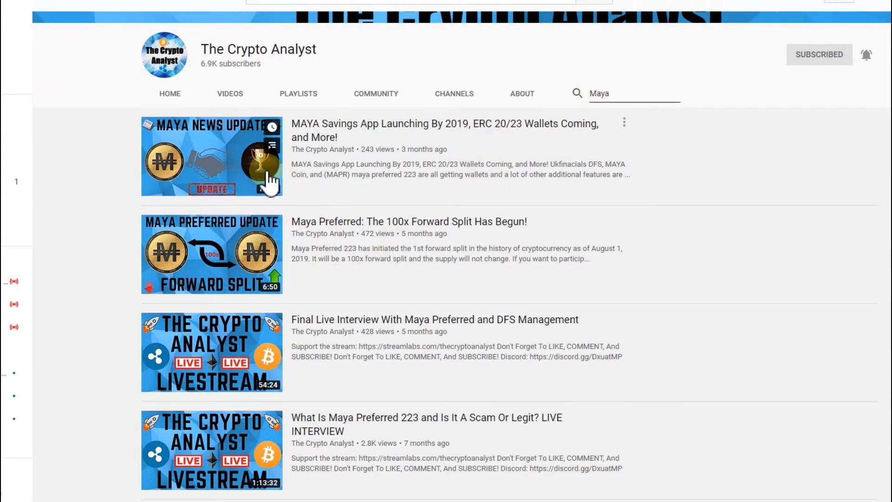
mouse_move(287, 329)
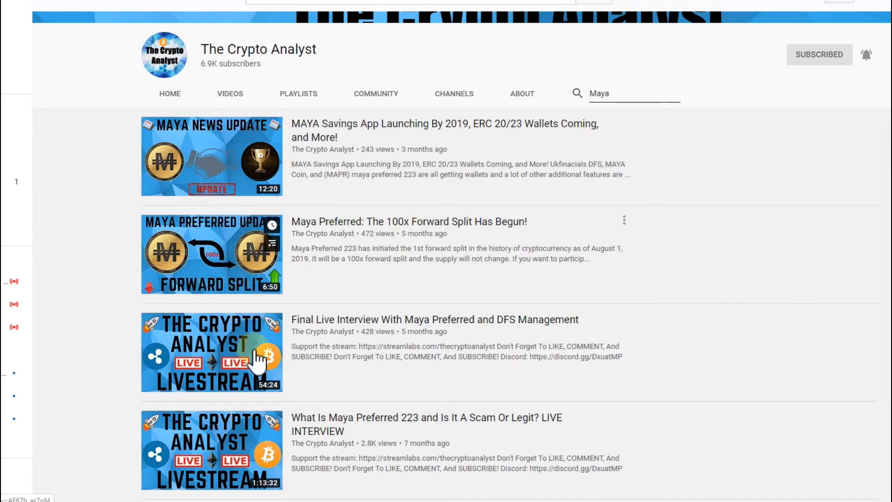
mouse_move(336, 426)
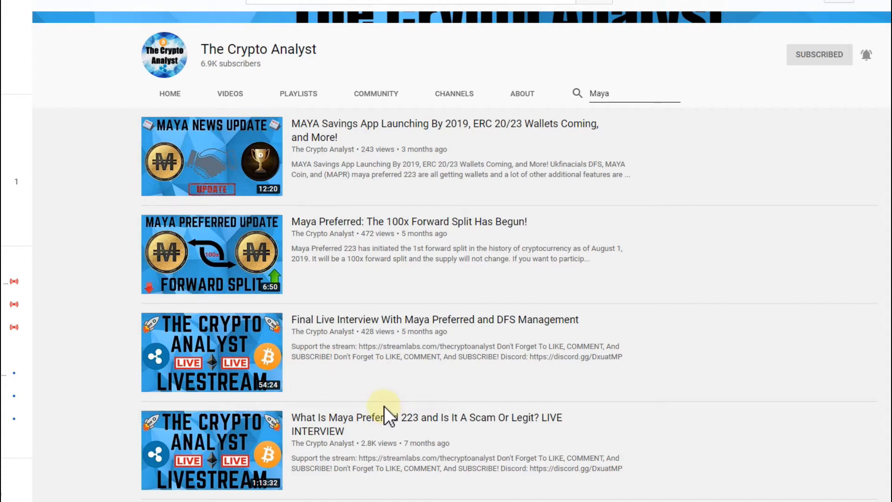
scroll(down, 3)
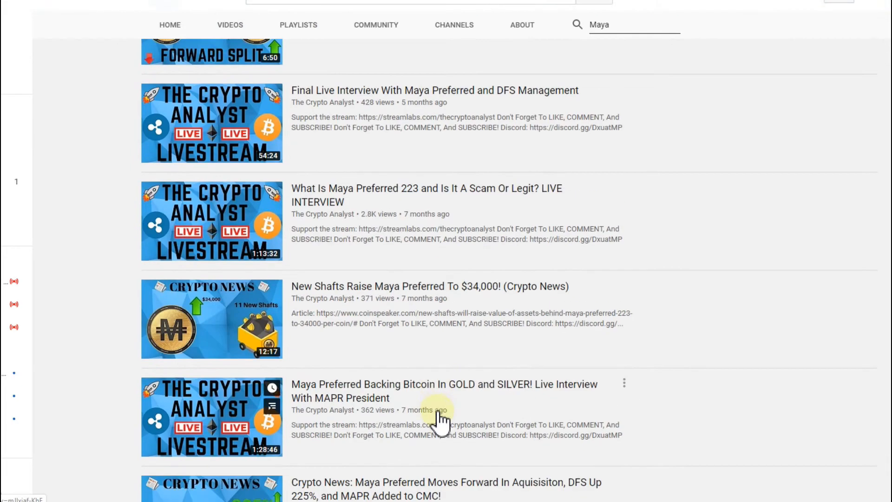
scroll(down, 3)
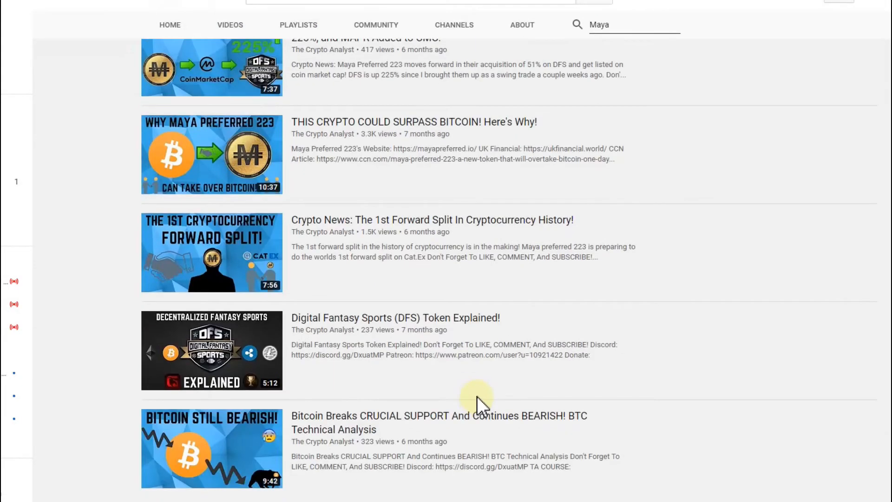
mouse_move(526, 301)
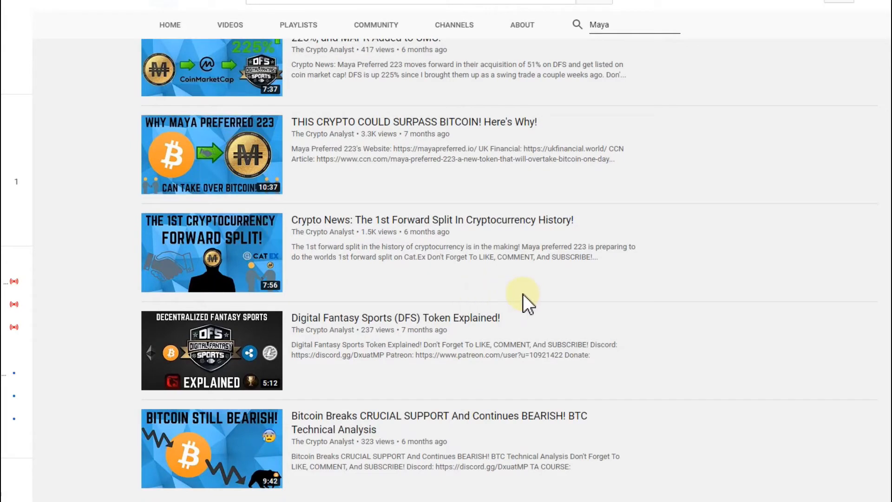
mouse_move(559, 296)
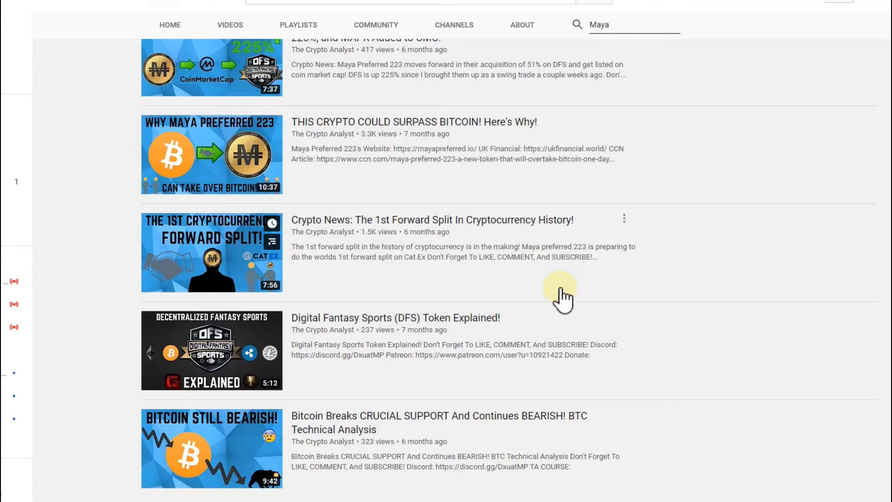
mouse_move(279, 455)
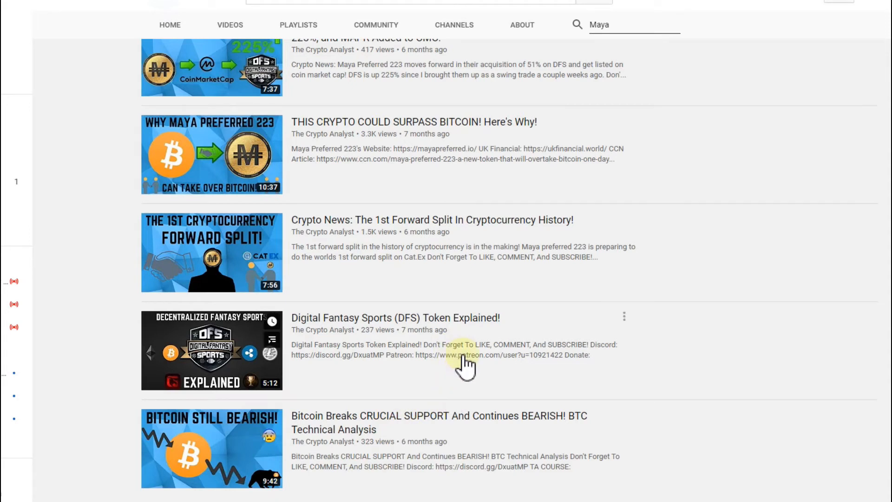
mouse_move(481, 4)
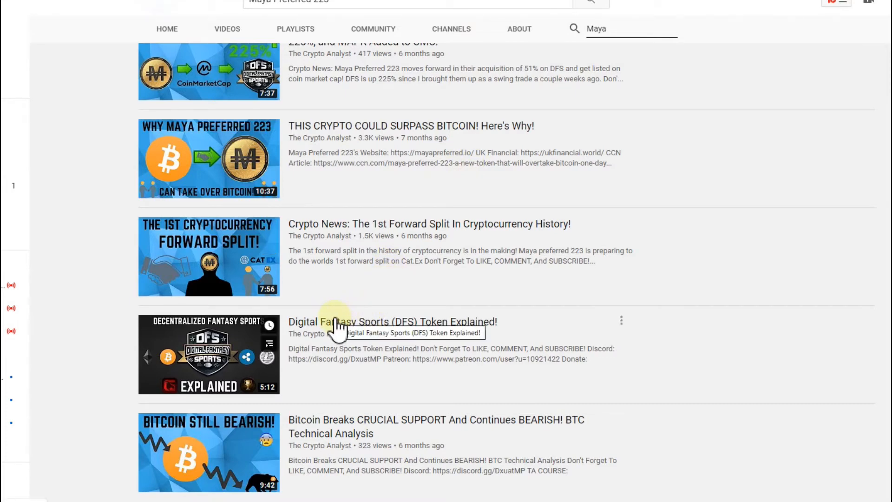
mouse_move(495, 272)
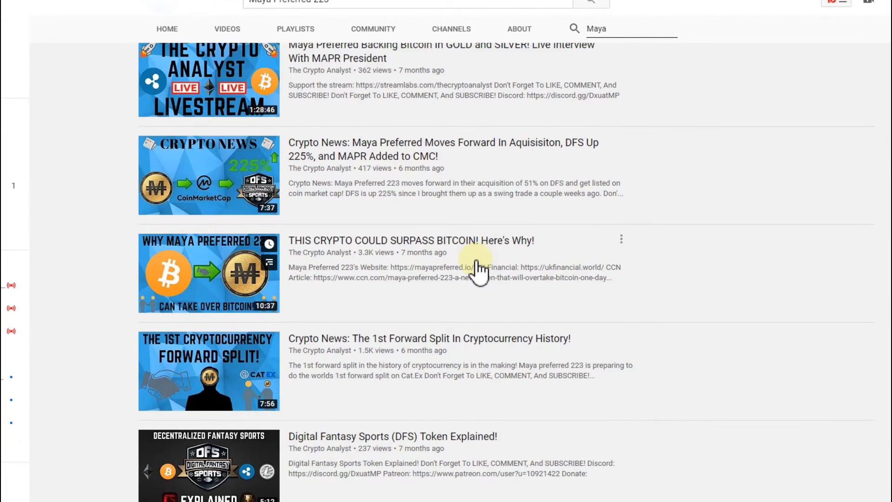
scroll(down, 3)
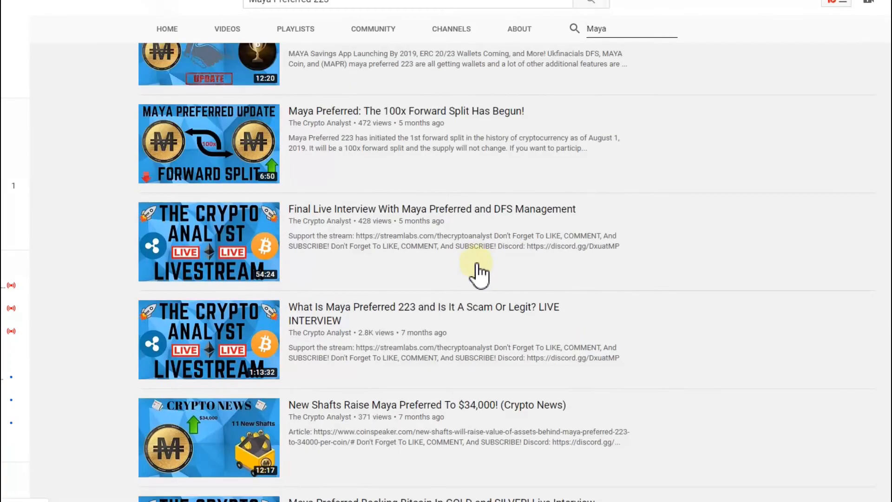
scroll(up, 3)
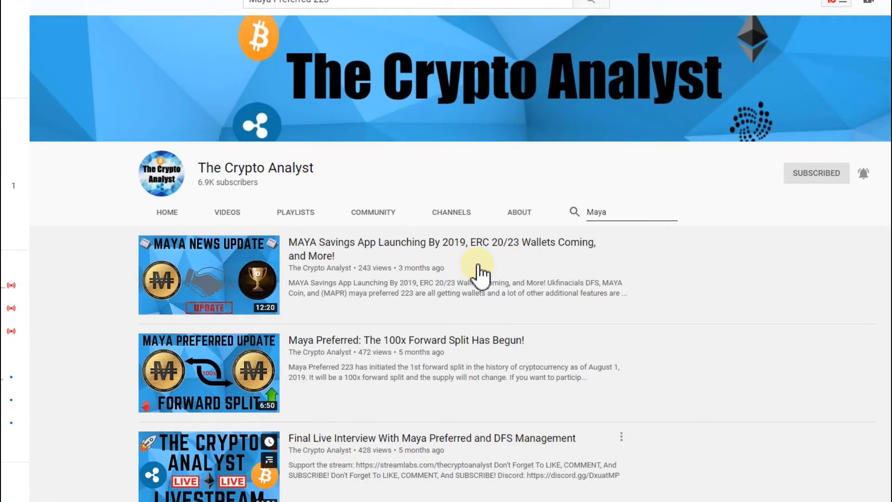
mouse_move(462, 312)
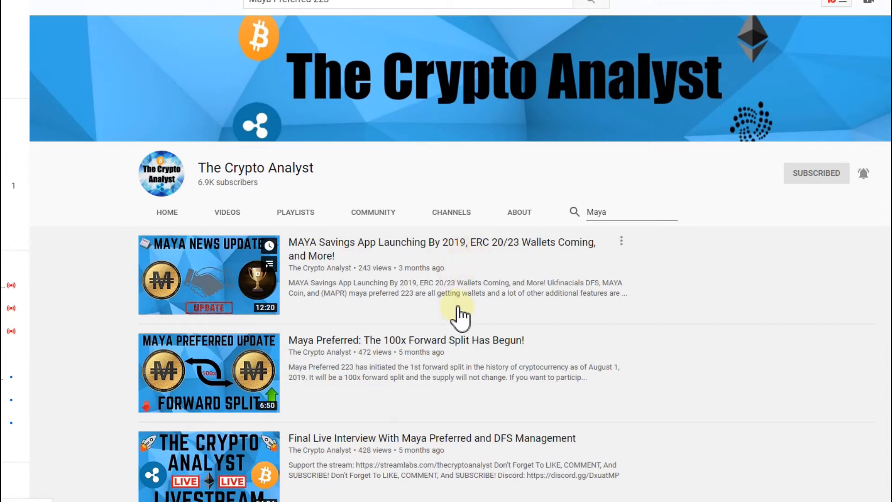
mouse_move(494, 360)
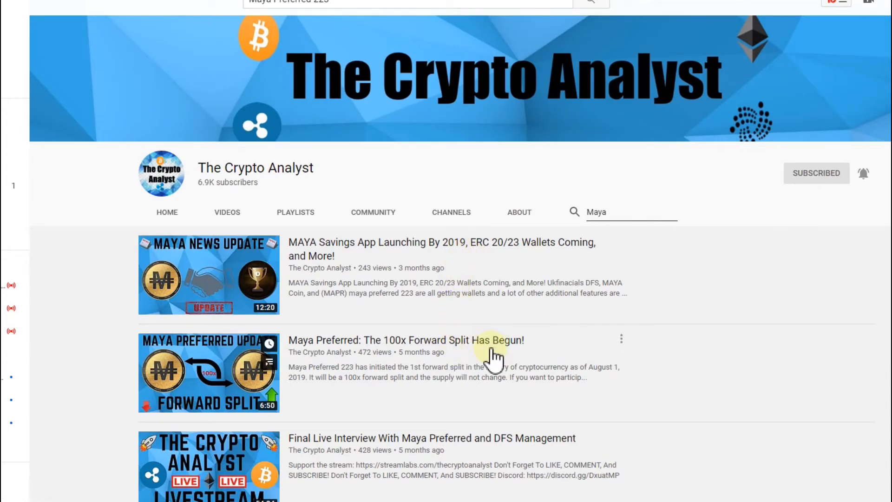
mouse_move(481, 357)
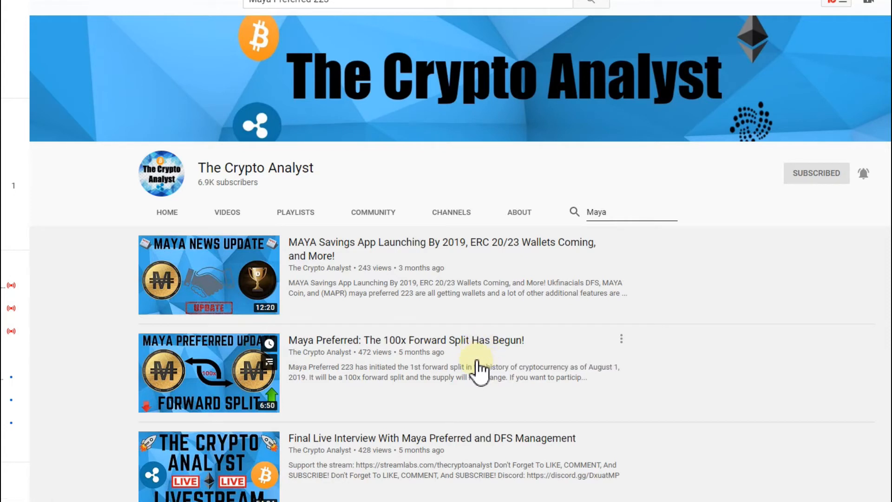
mouse_move(449, 401)
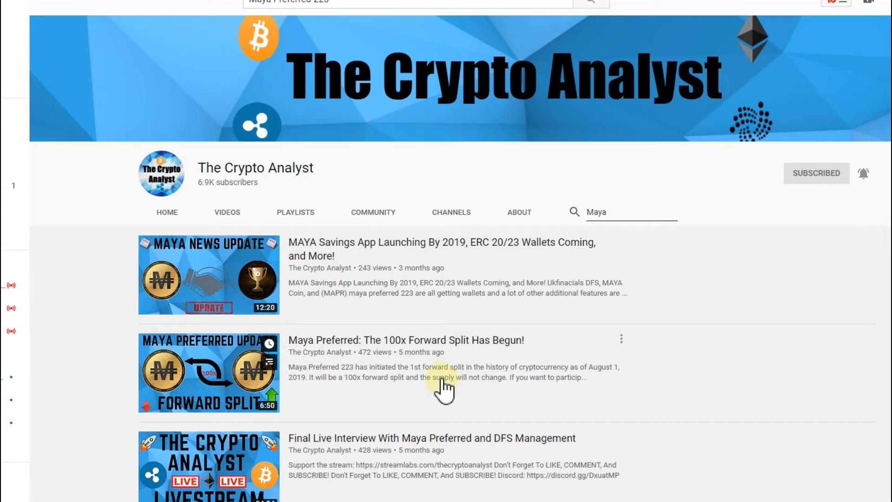
mouse_move(561, 80)
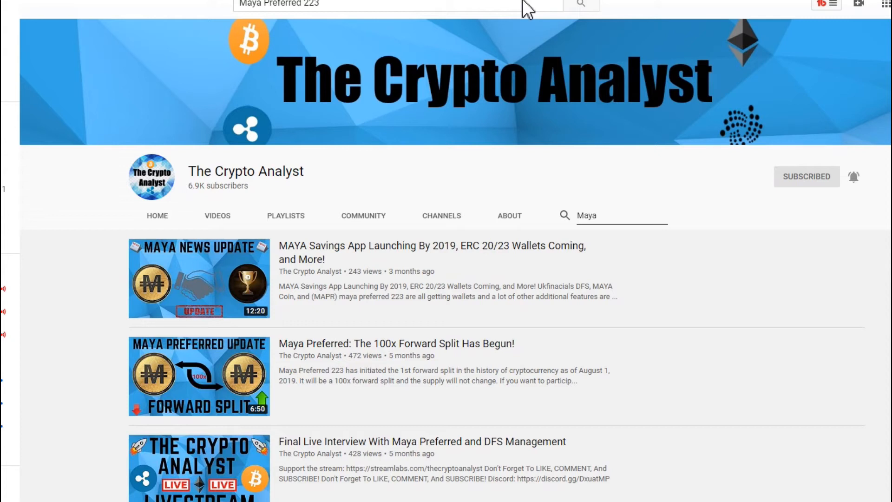
mouse_move(510, 5)
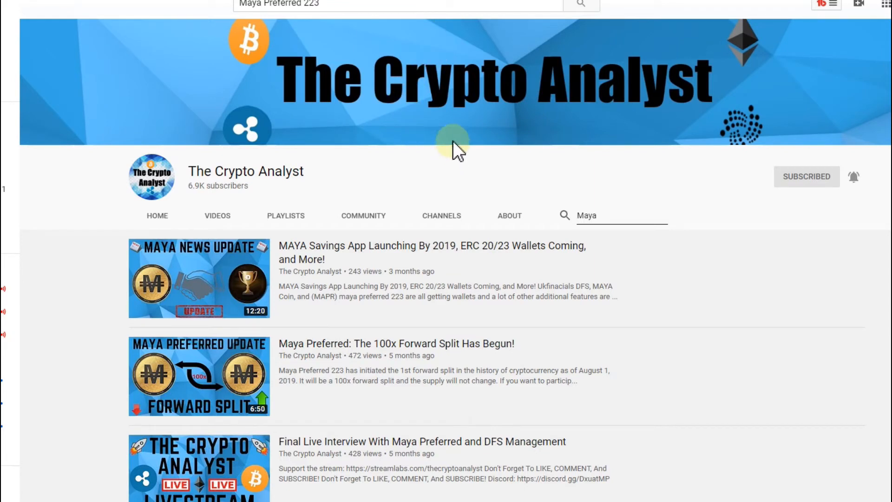
mouse_move(429, 187)
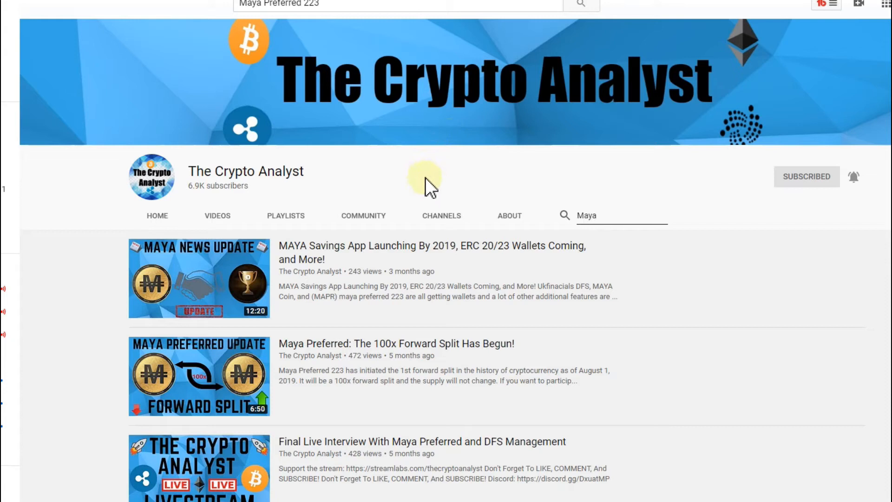
mouse_move(586, 319)
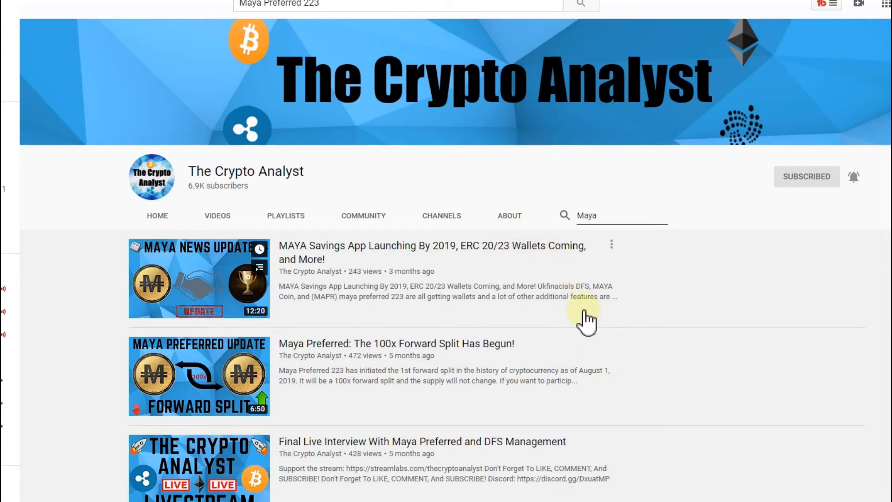
mouse_move(624, 380)
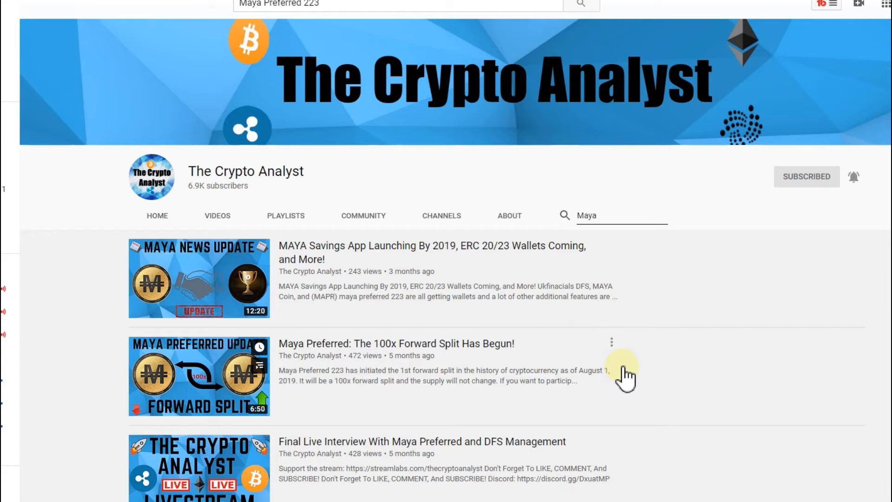
mouse_move(535, 369)
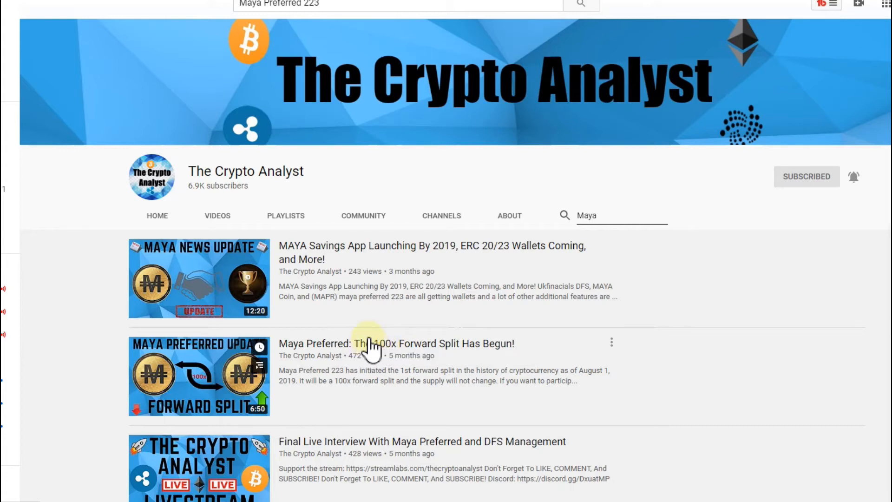
mouse_move(346, 368)
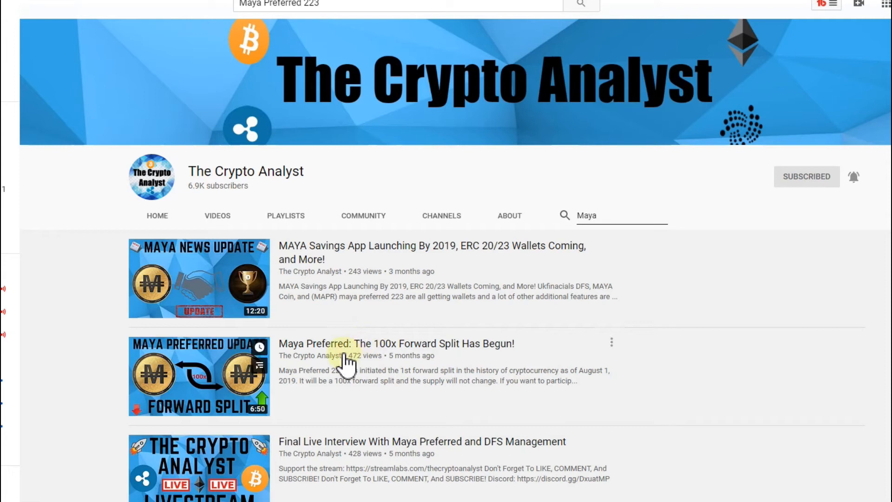
mouse_move(338, 356)
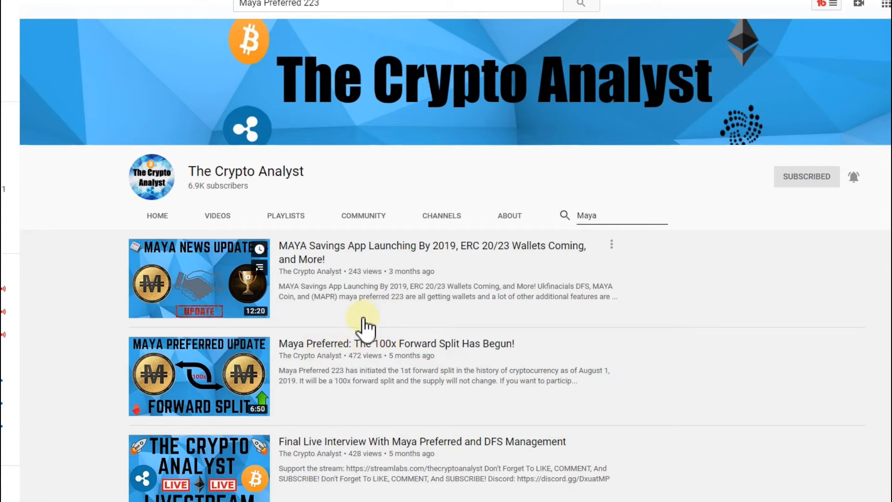
mouse_move(438, 329)
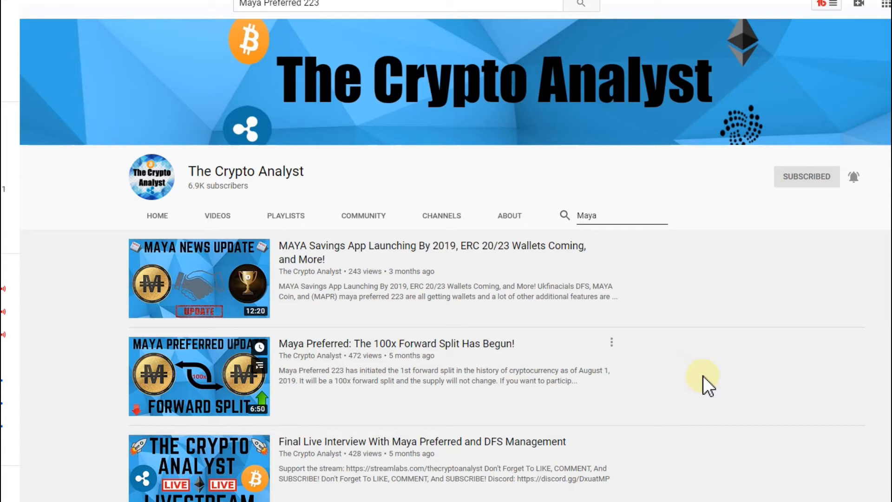
mouse_move(726, 384)
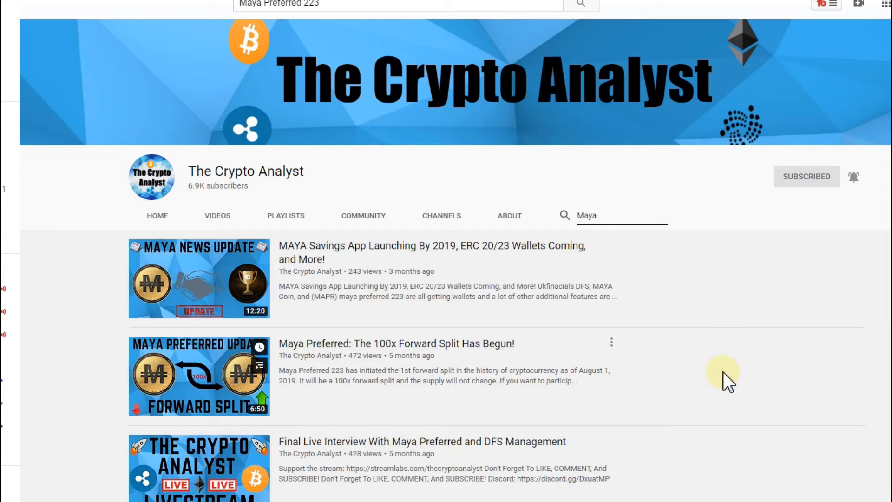
mouse_move(693, 216)
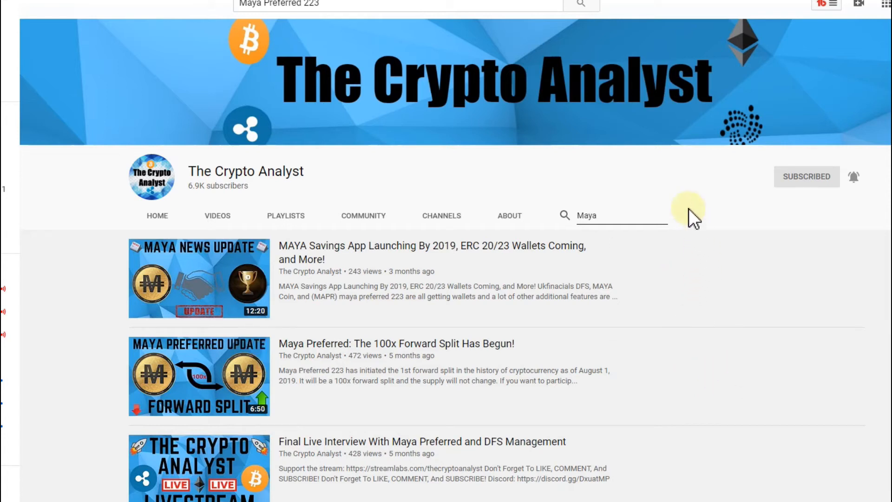
mouse_move(678, 183)
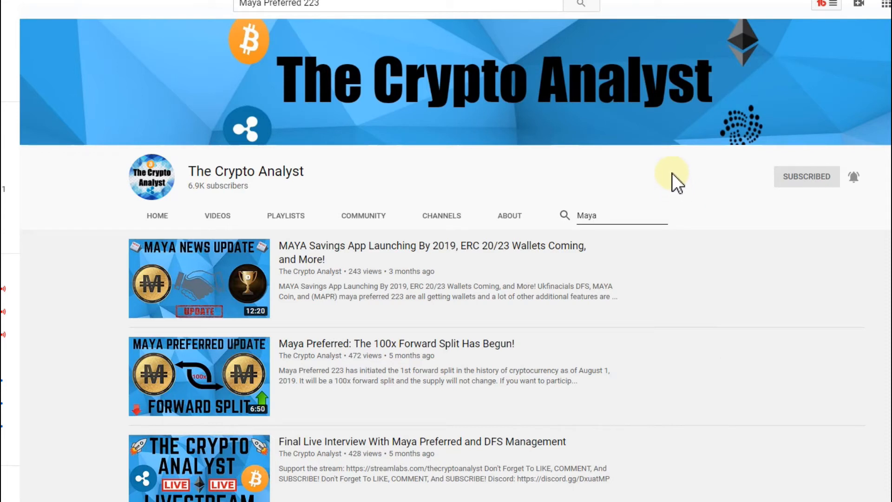
mouse_move(676, 191)
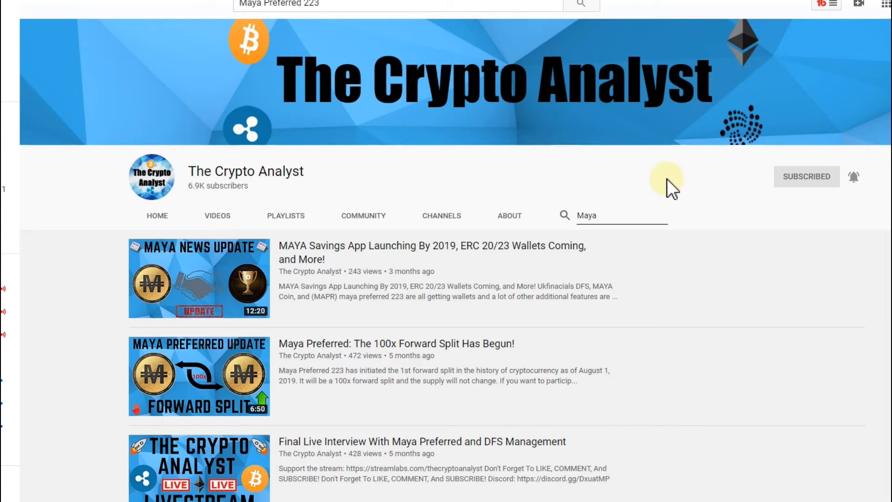
mouse_move(668, 182)
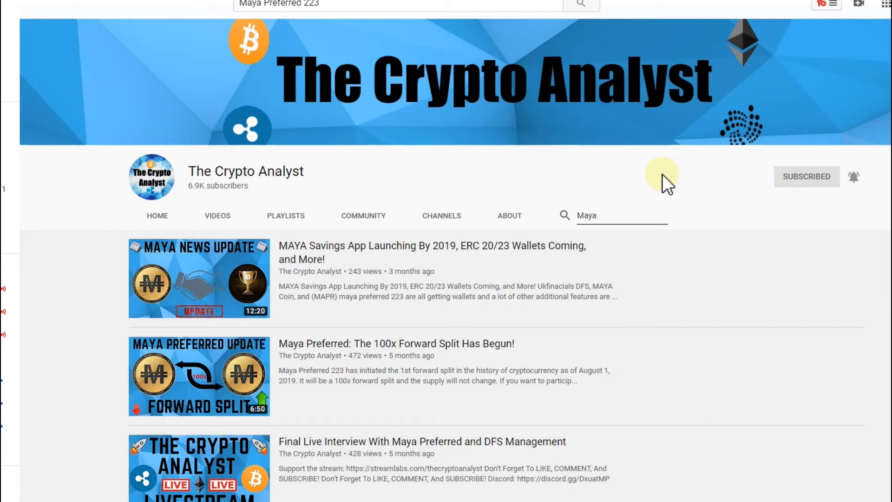
mouse_move(754, 111)
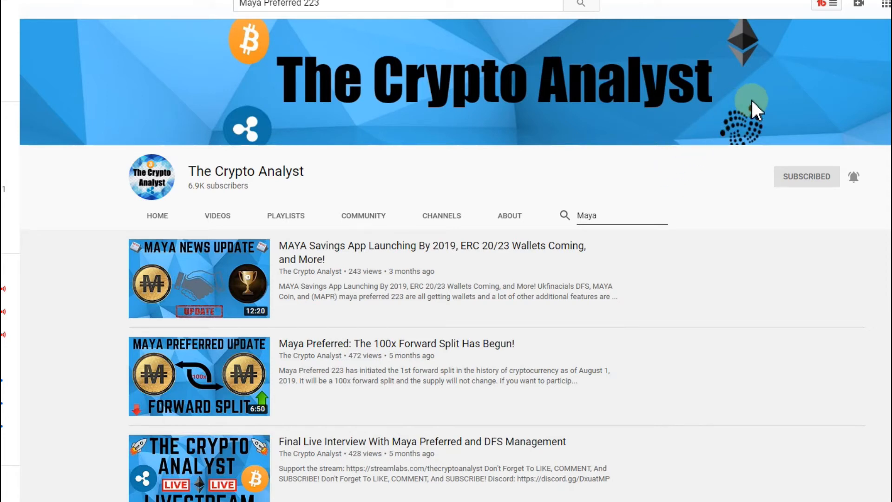
mouse_move(789, 72)
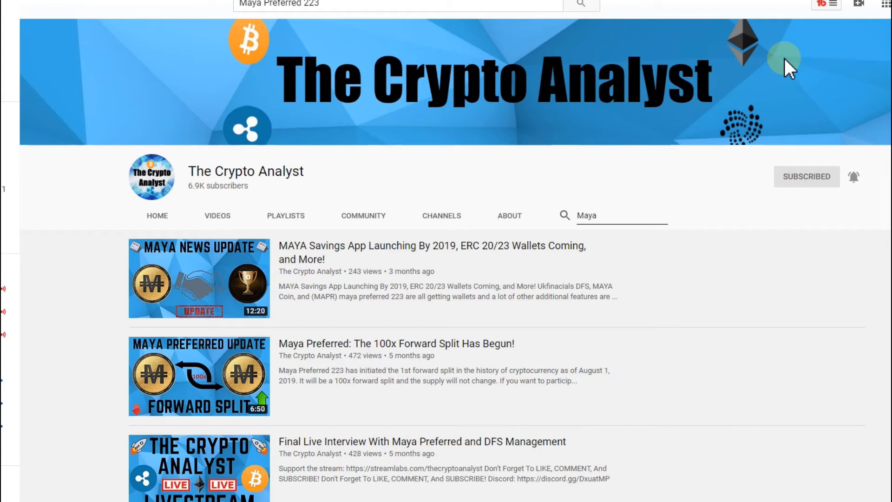
mouse_move(776, 65)
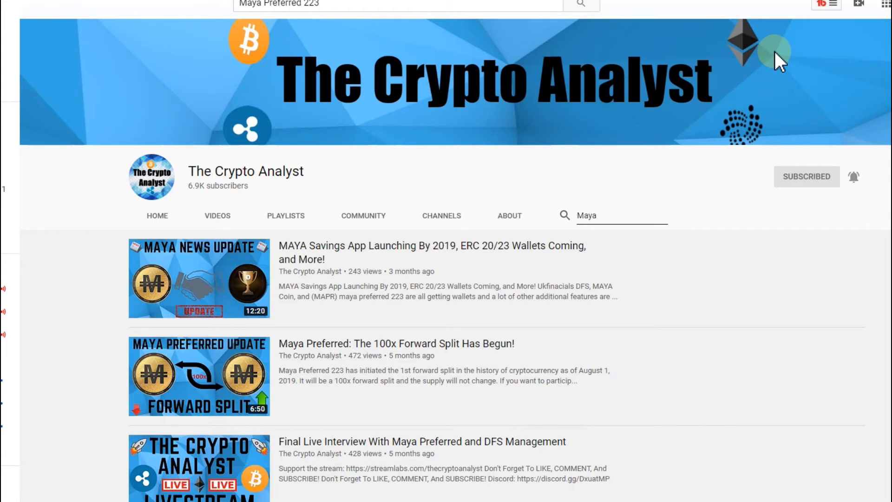
mouse_move(783, 72)
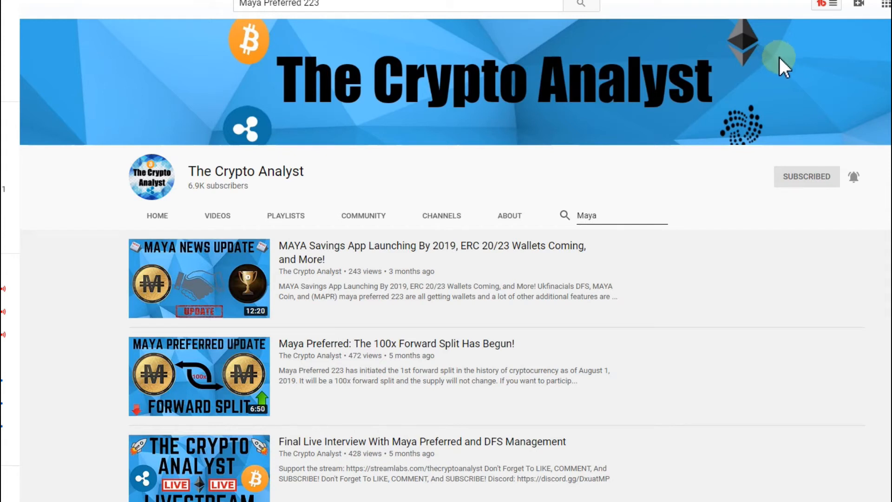
mouse_move(774, 6)
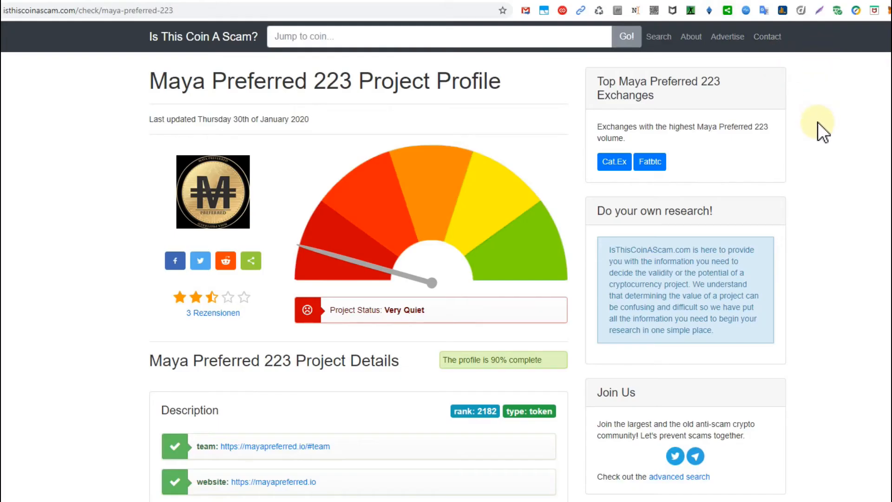
mouse_move(846, 160)
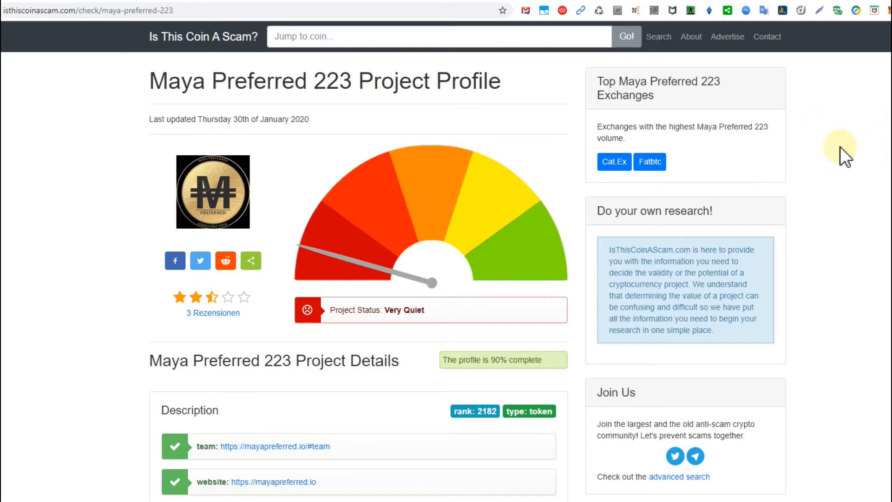
mouse_move(76, 16)
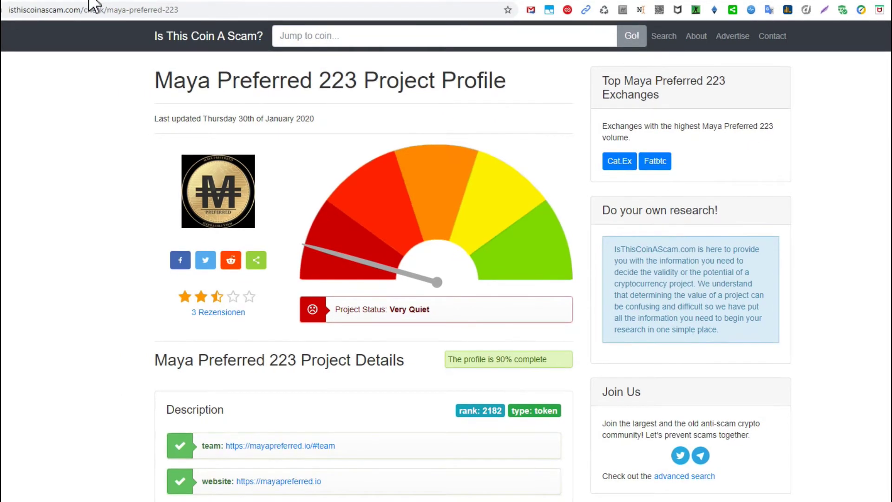
mouse_move(173, 4)
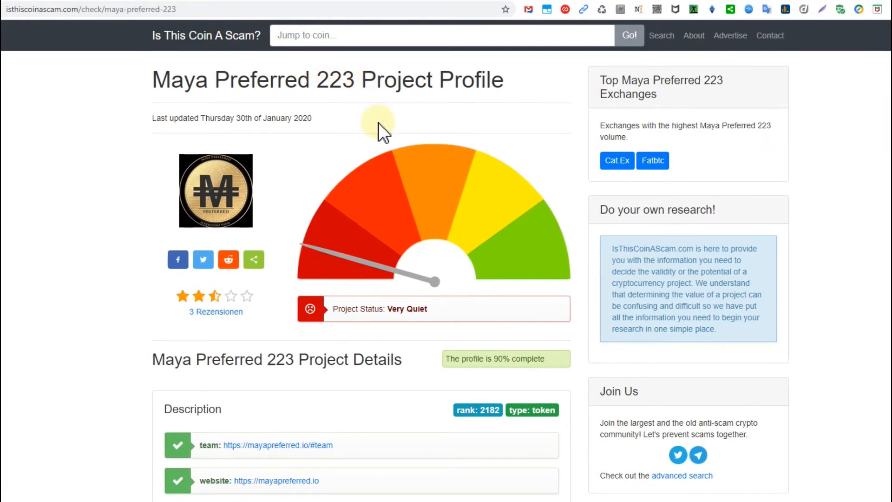
mouse_move(869, 229)
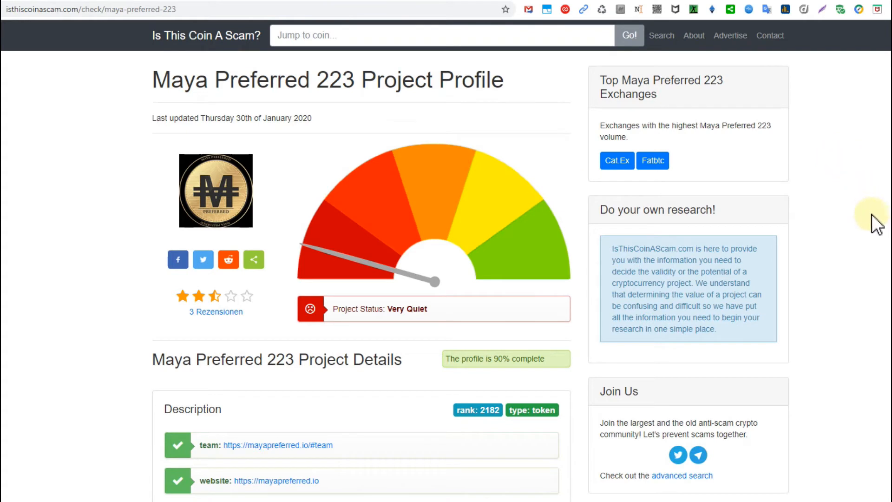
mouse_move(726, 223)
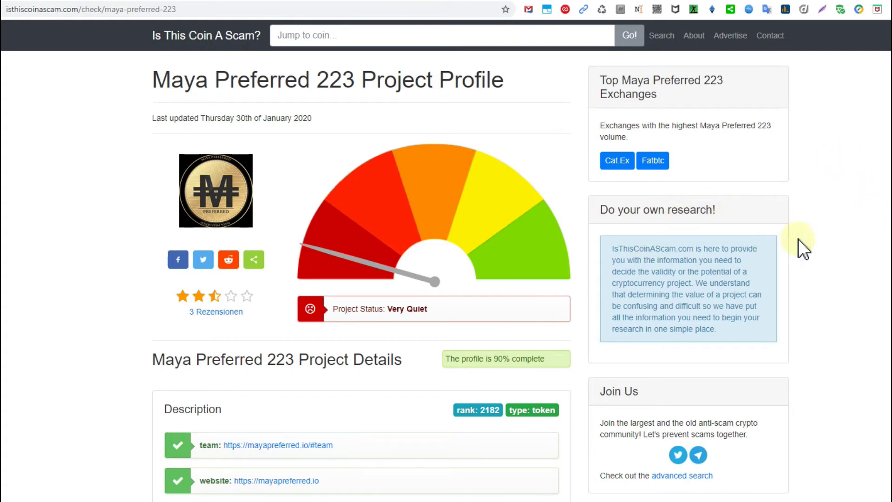
mouse_move(848, 214)
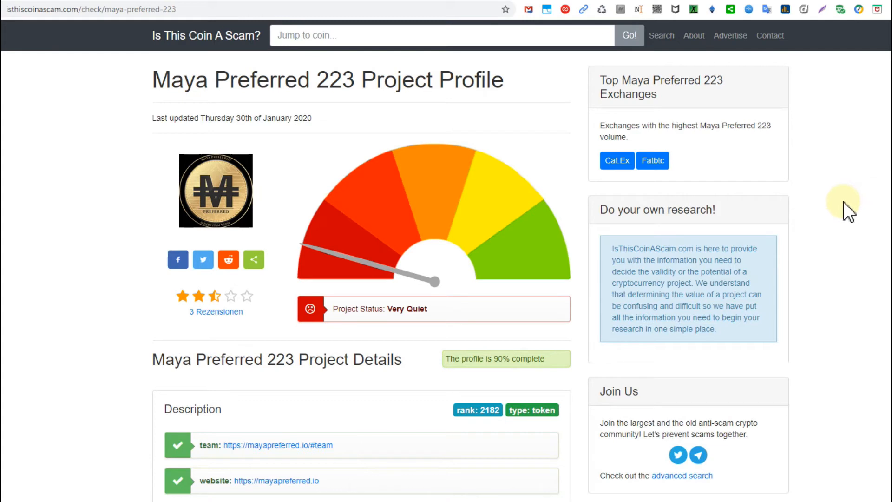
mouse_move(853, 240)
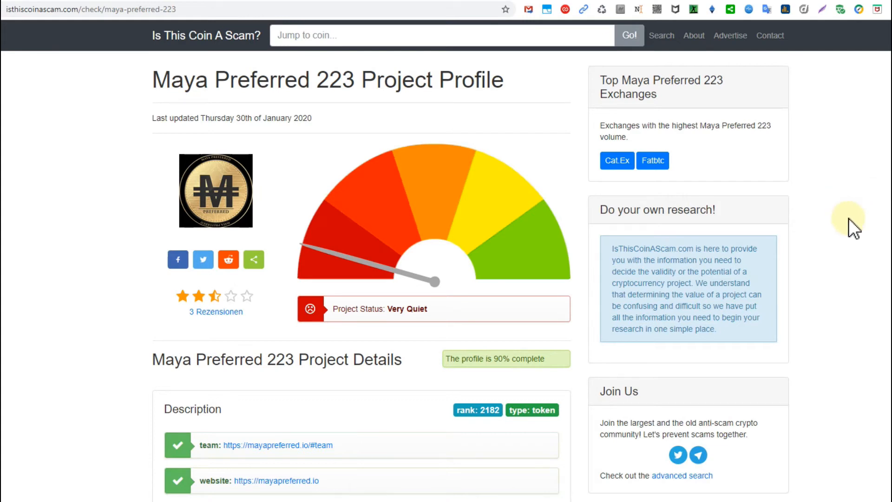
mouse_move(840, 266)
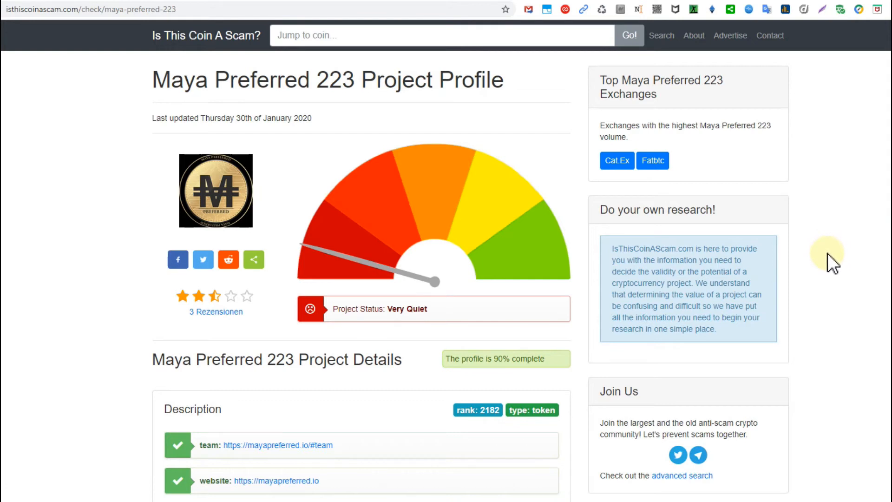
mouse_move(398, 230)
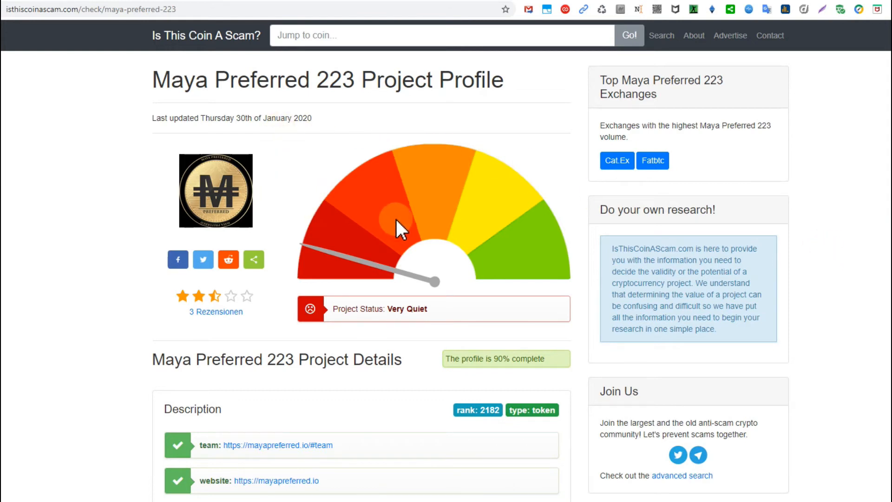
mouse_move(573, 247)
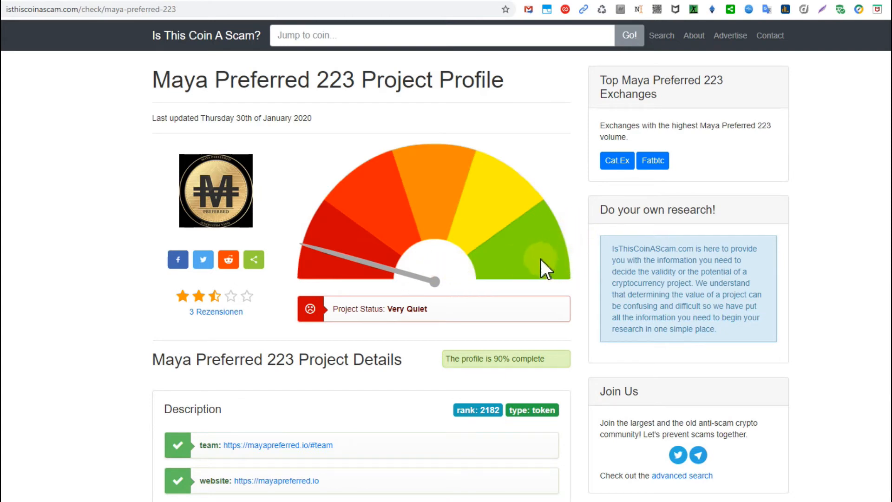
mouse_move(493, 226)
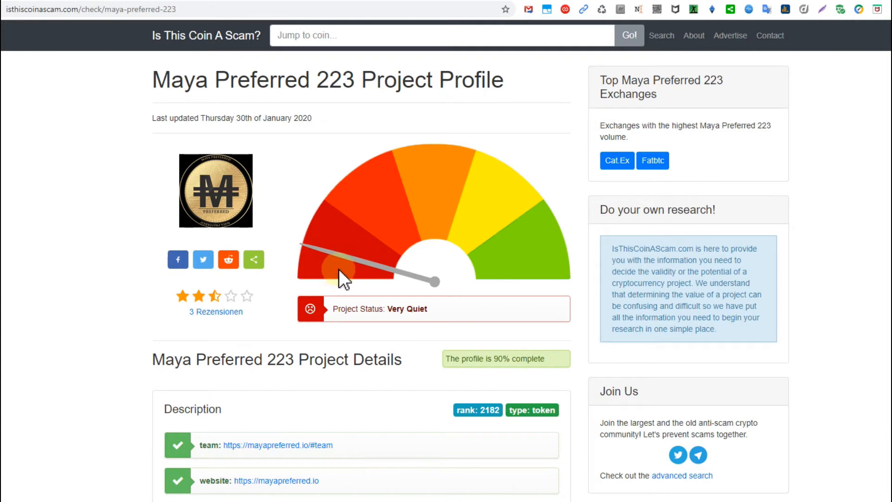
mouse_move(446, 225)
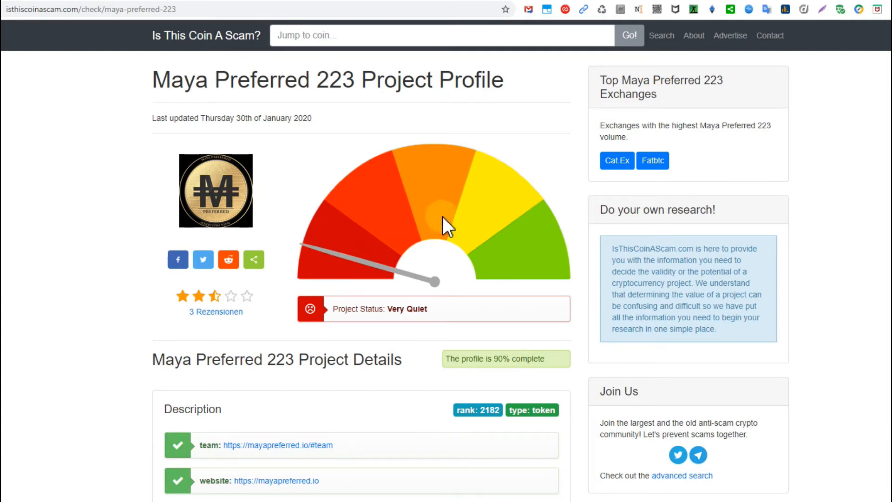
mouse_move(383, 281)
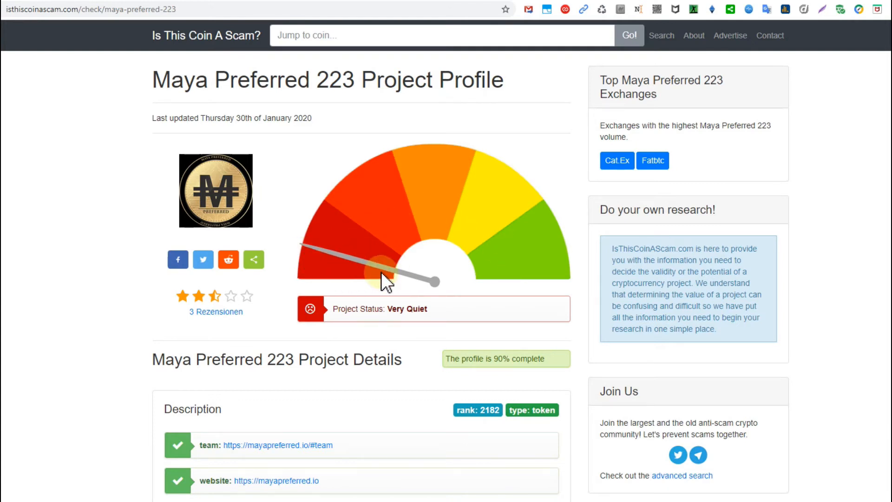
mouse_move(375, 287)
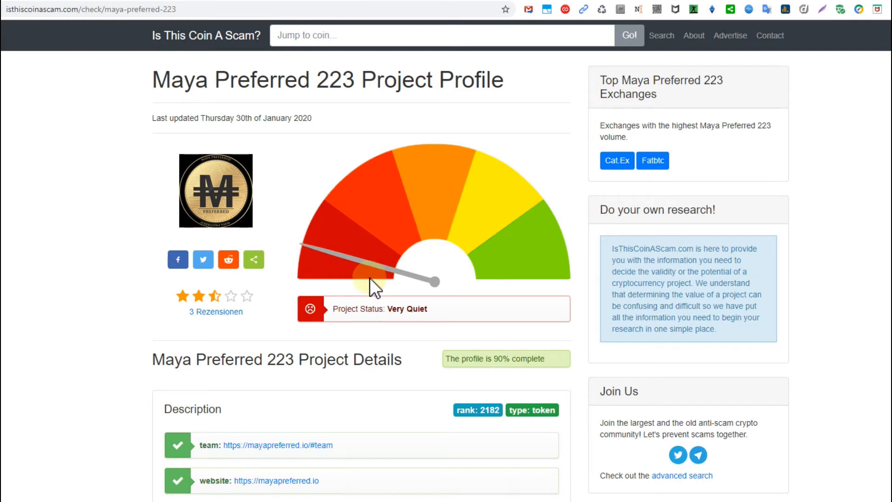
Scroll to Project Details: whitepaper not submitted, $1158.96 volume, $57.05 price (-51.48%)
scroll(down, 3)
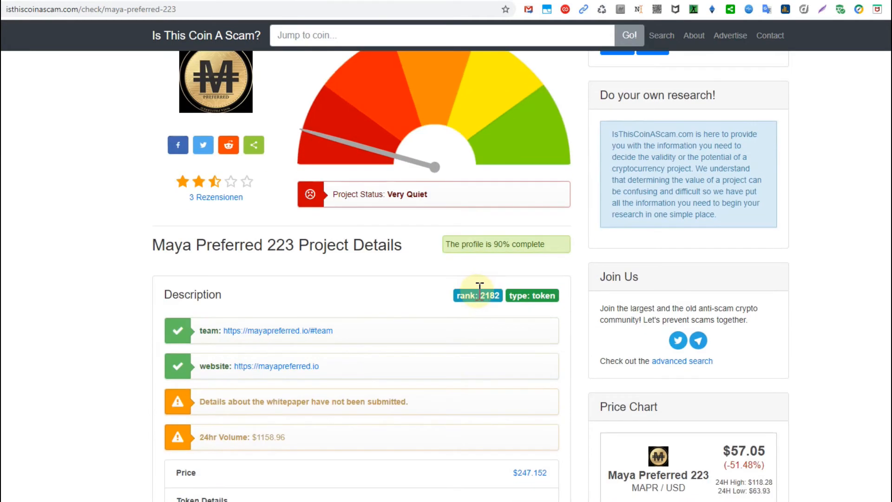
scroll(down, 3)
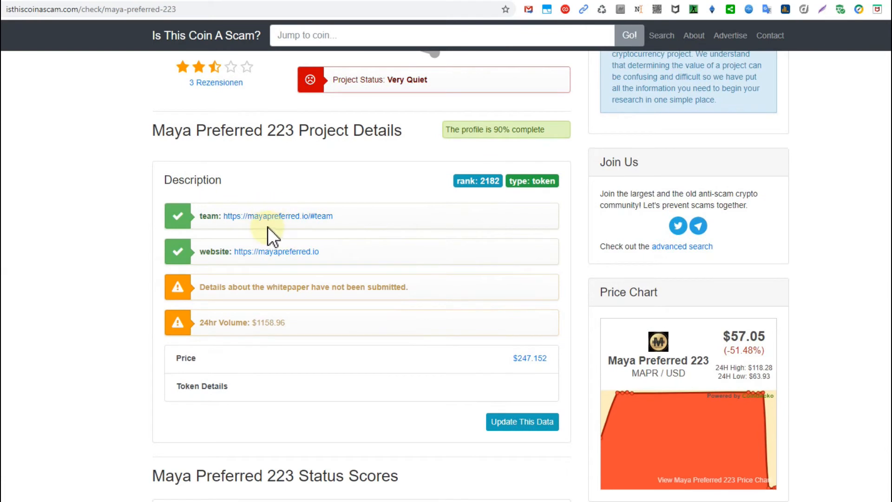
mouse_move(270, 230)
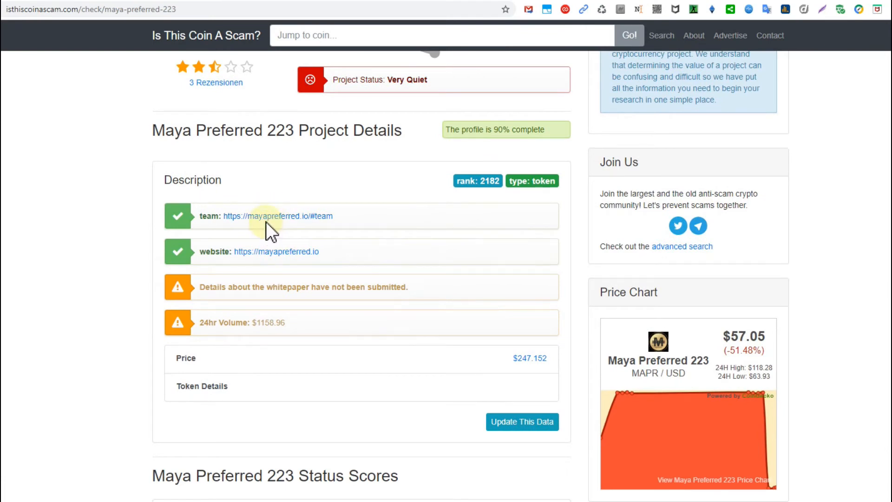
mouse_move(255, 294)
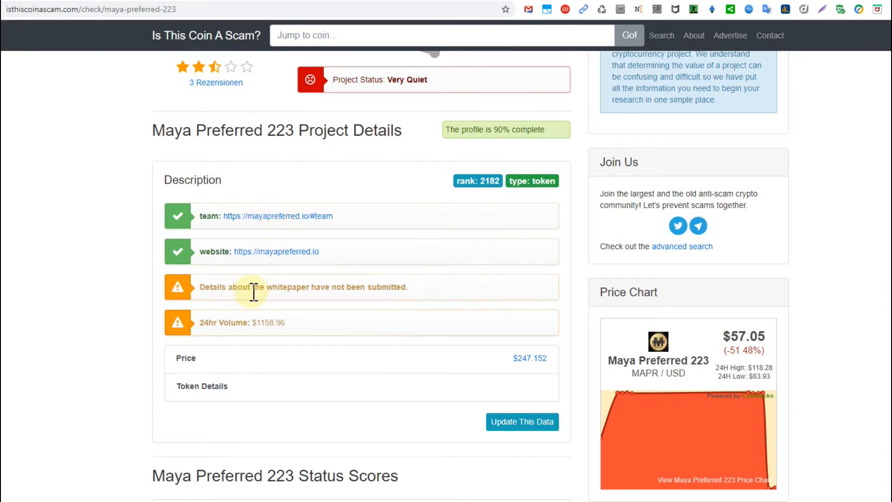
mouse_move(353, 281)
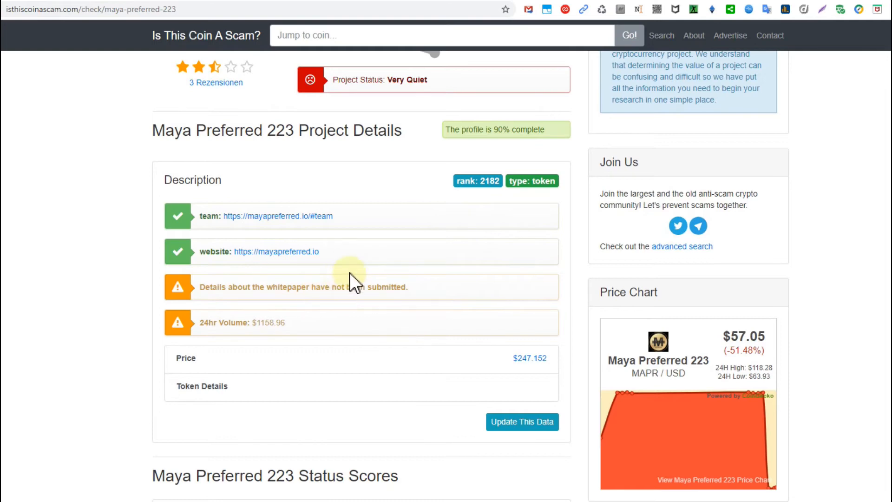
scroll(down, 3)
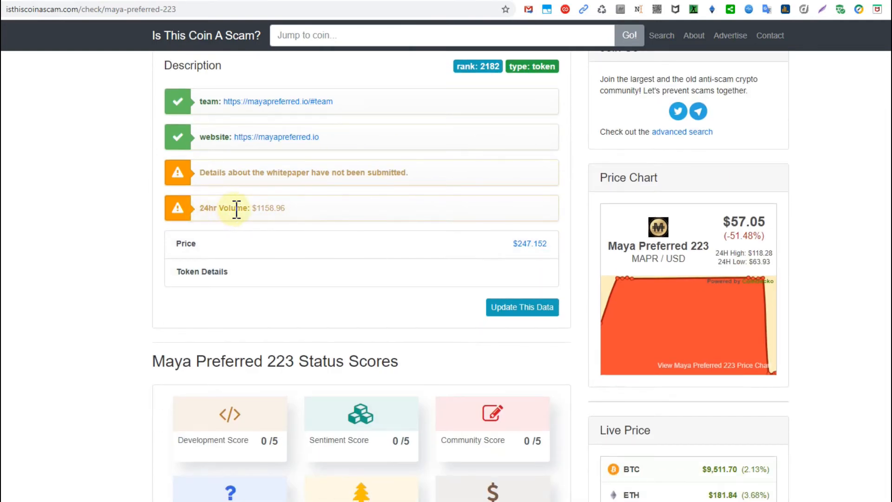
mouse_move(293, 229)
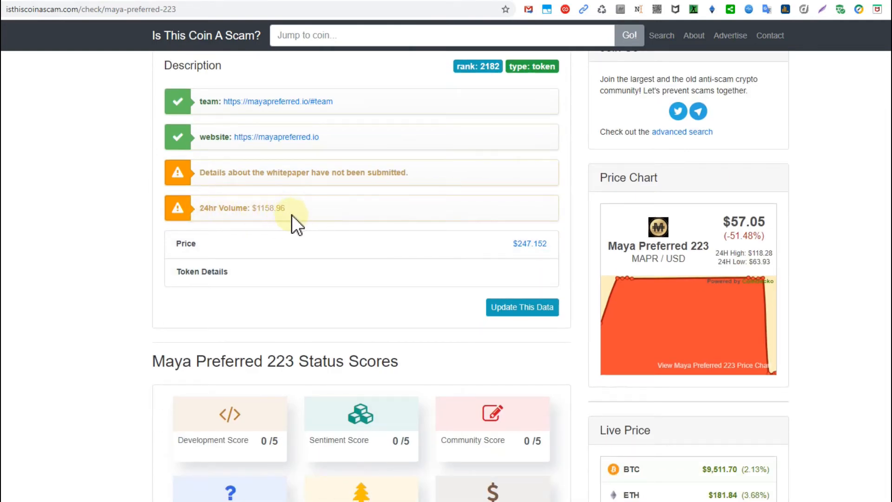
mouse_move(505, 236)
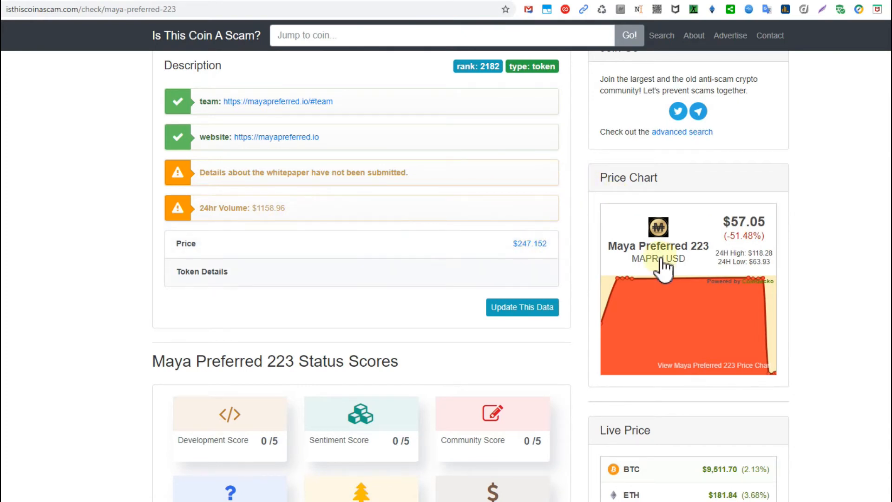
mouse_move(711, 232)
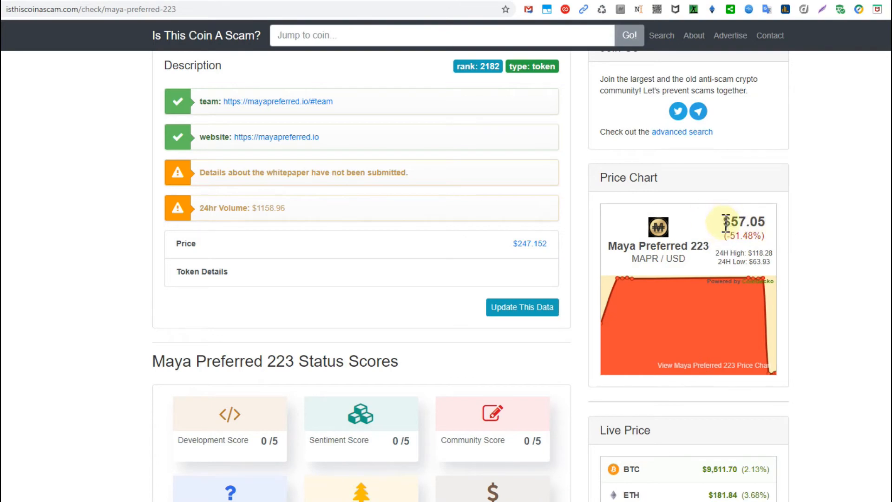
Scroll to the GitHub flags: one repository, low stars, last commit 386 days ago
scroll(down, 3)
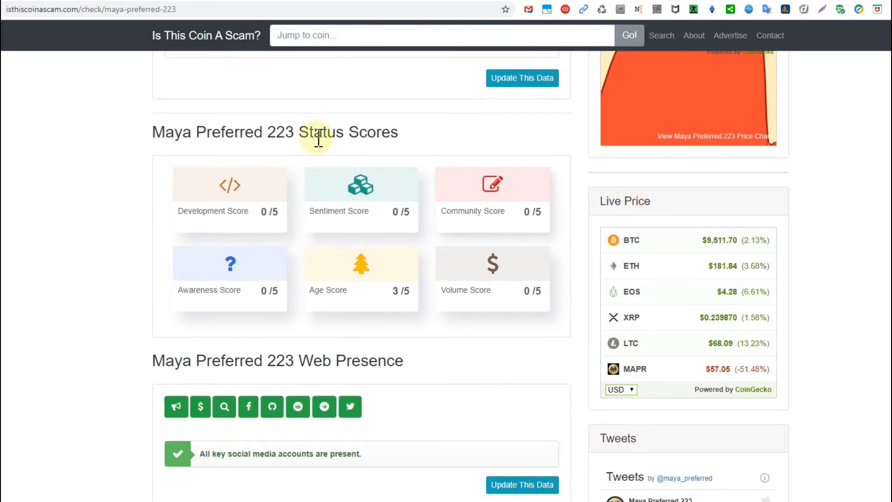
mouse_move(402, 135)
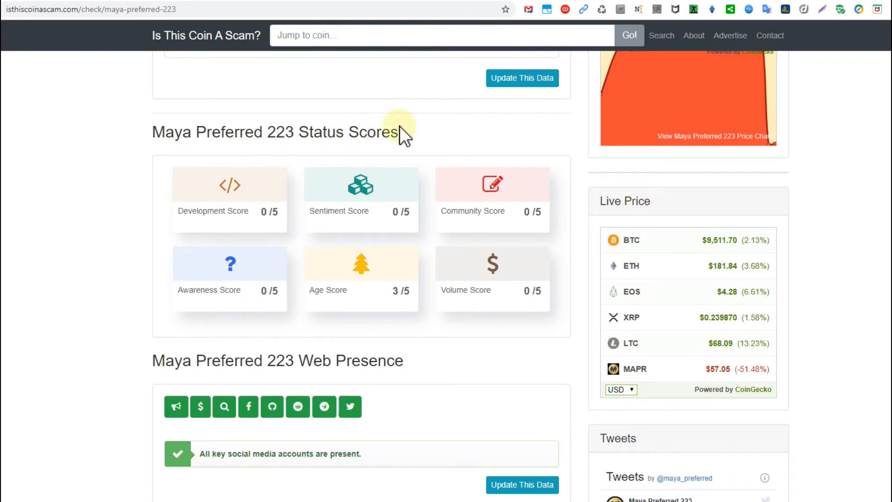
mouse_move(221, 222)
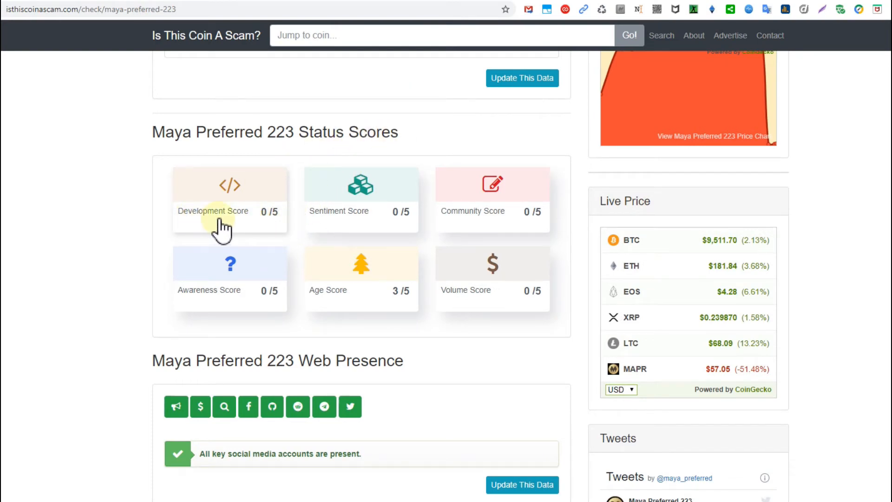
mouse_move(460, 222)
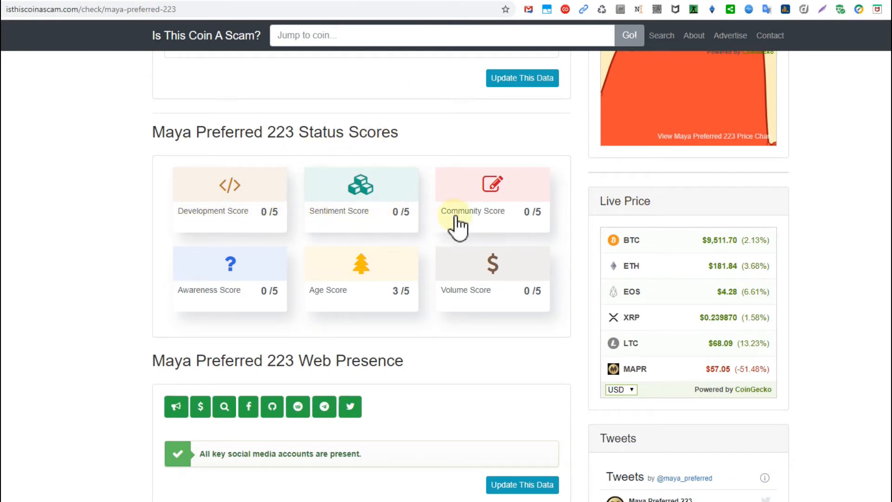
mouse_move(286, 312)
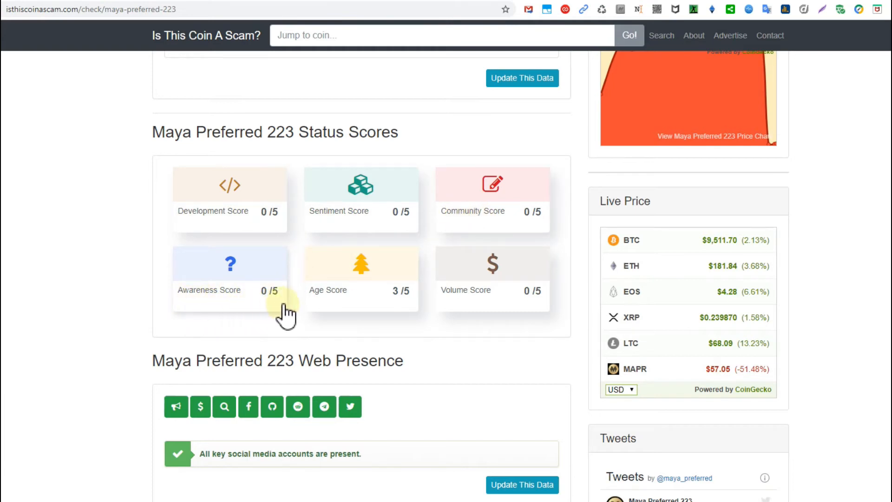
mouse_move(583, 304)
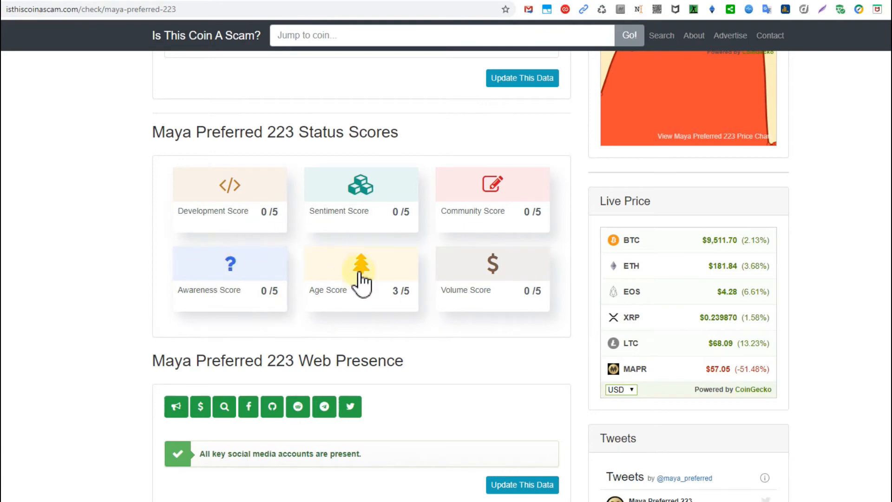
mouse_move(439, 312)
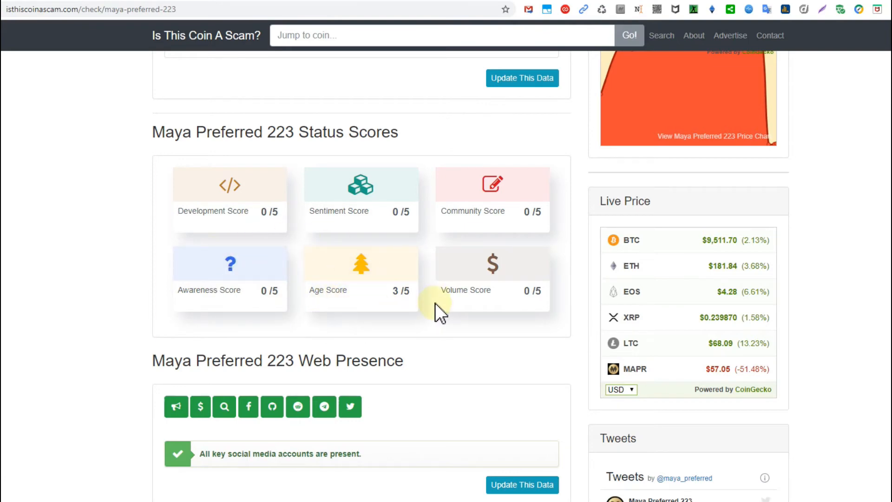
scroll(down, 3)
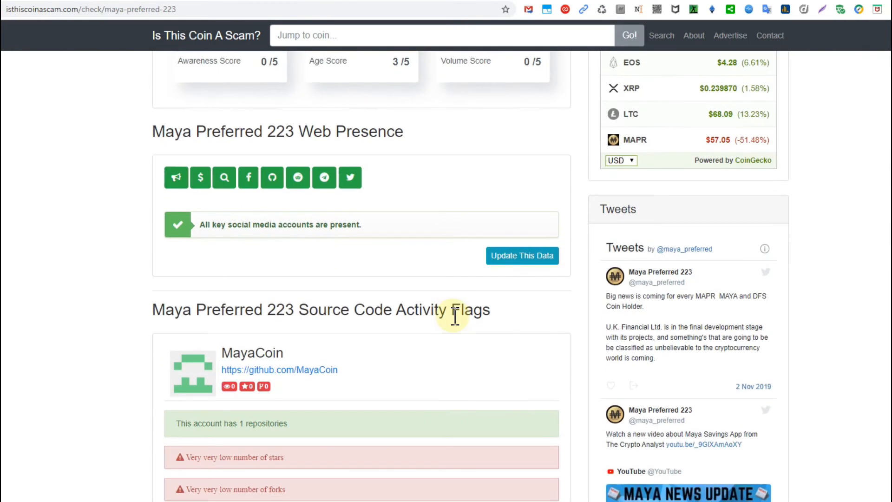
scroll(down, 3)
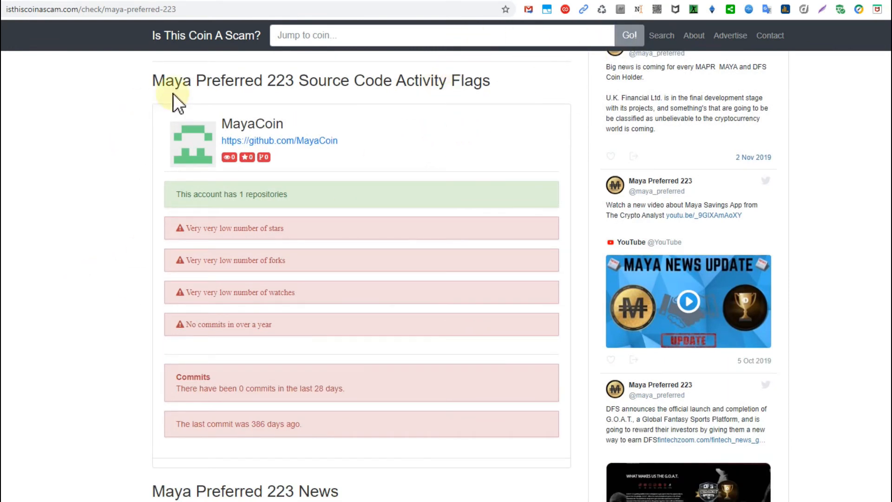
mouse_move(360, 231)
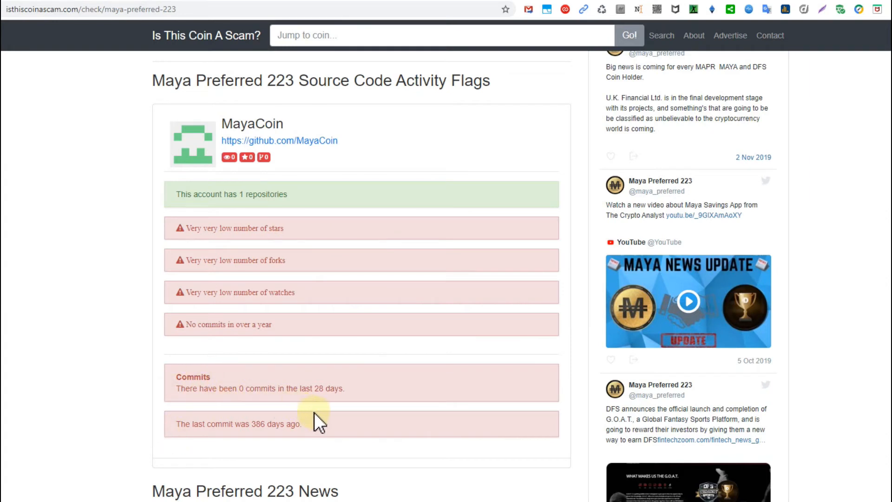
mouse_move(380, 450)
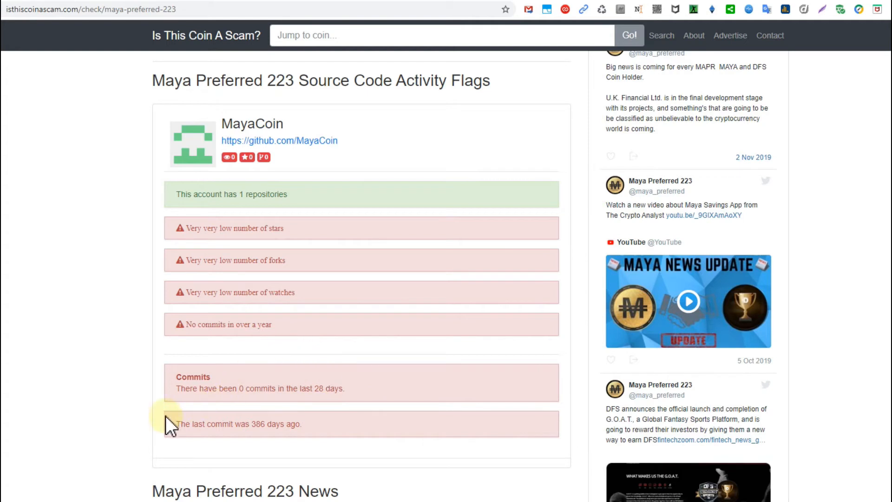
mouse_move(216, 416)
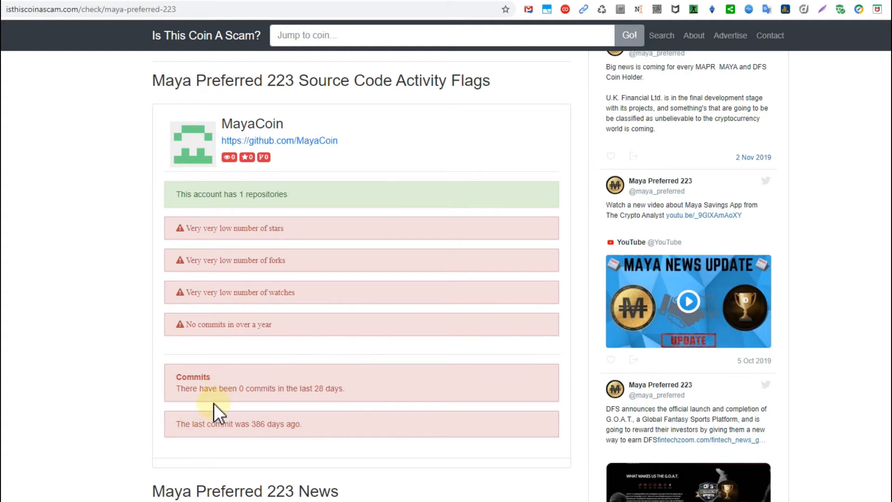
mouse_move(199, 431)
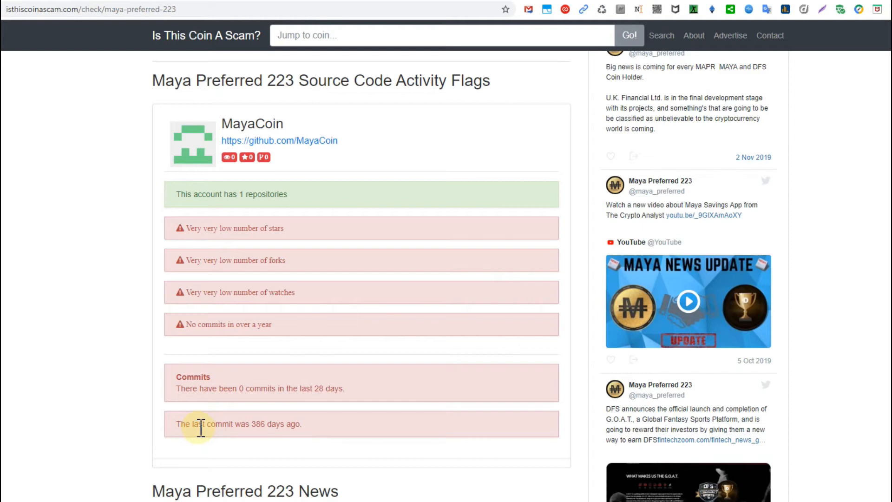
mouse_move(247, 451)
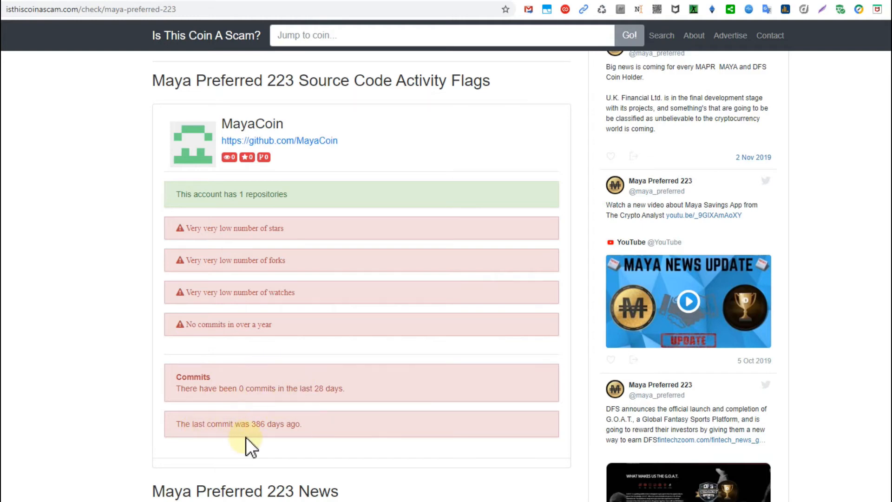
Scroll to the Maya Preferred 223 News list of late-2019 UK Financial and DFS articles
scroll(down, 3)
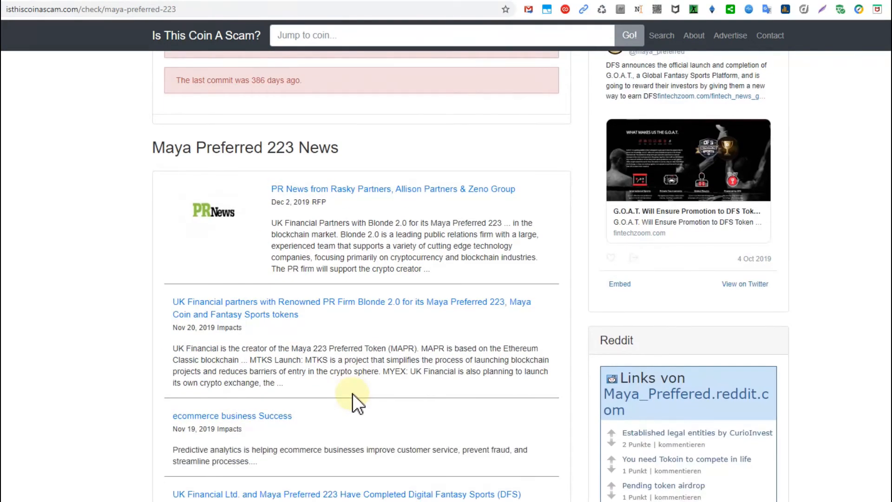
scroll(down, 3)
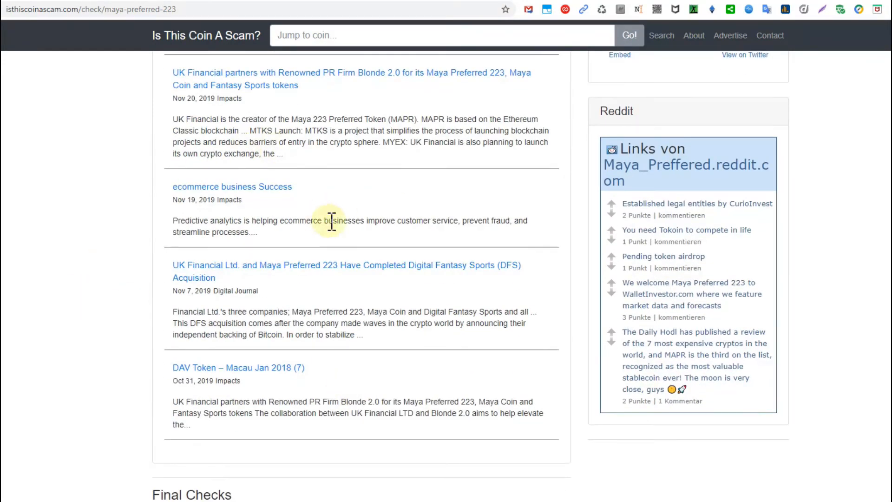
mouse_move(379, 288)
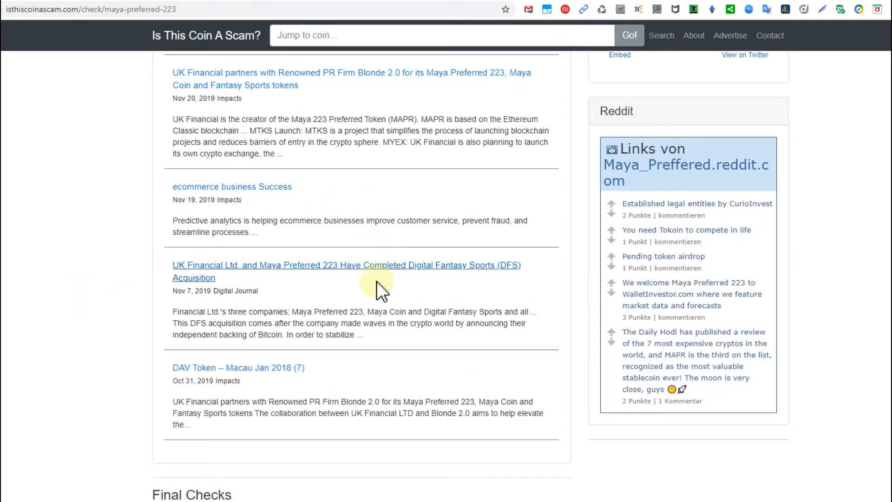
mouse_move(440, 272)
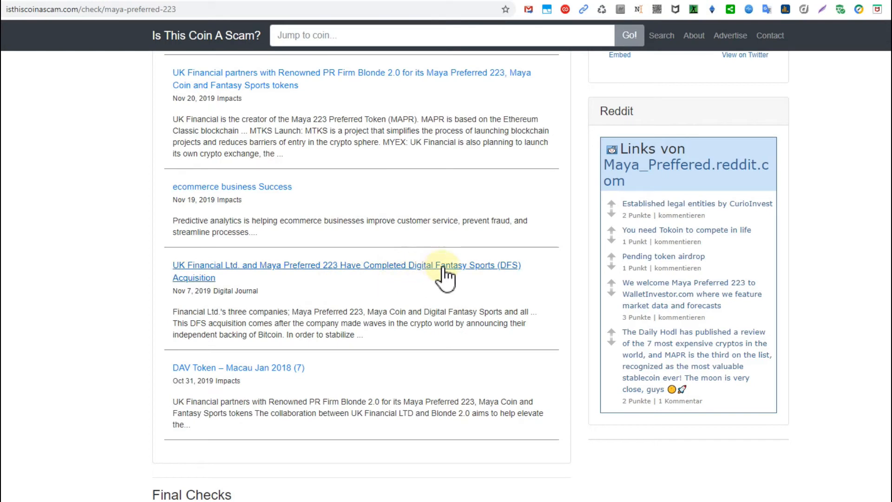
mouse_move(456, 277)
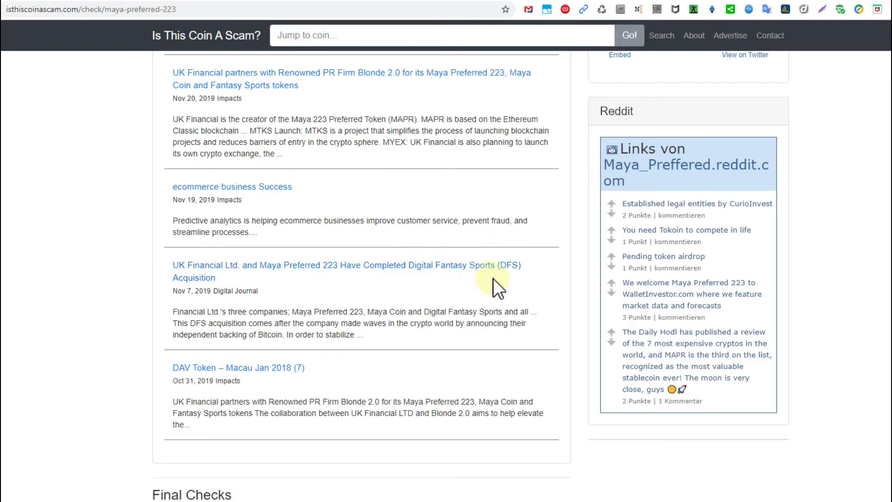
mouse_move(413, 277)
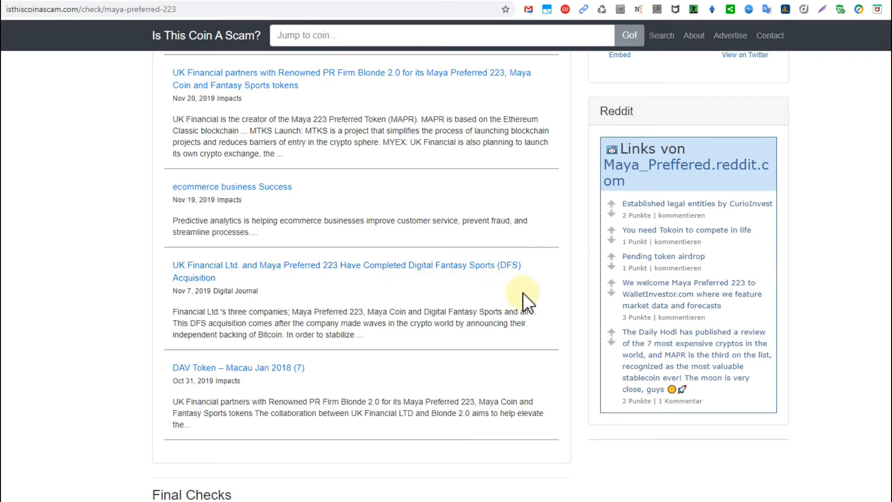
mouse_move(516, 289)
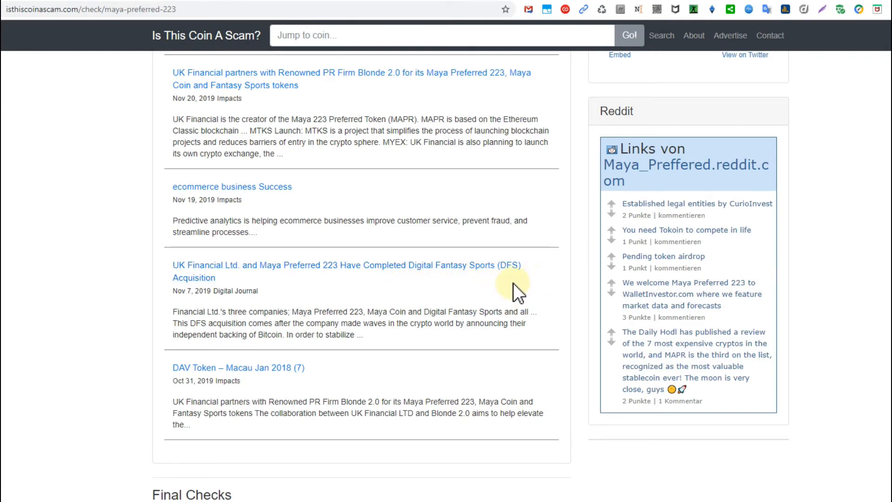
Scroll to Final Checks: missing whitepaper details, top exchanges Cat.Ex and Fatbtc
scroll(down, 3)
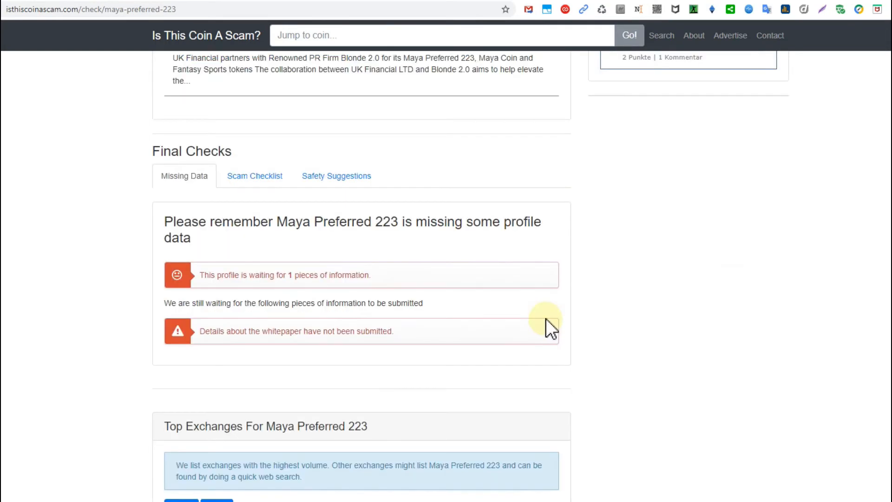
mouse_move(417, 181)
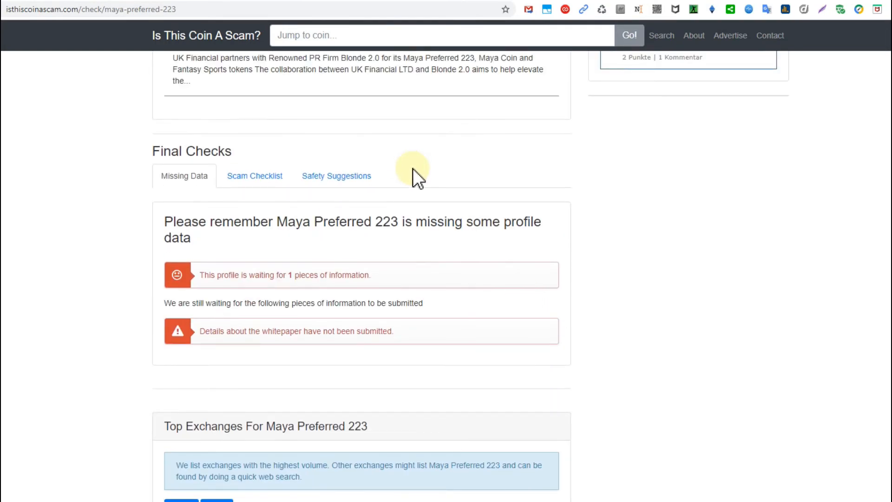
mouse_move(327, 204)
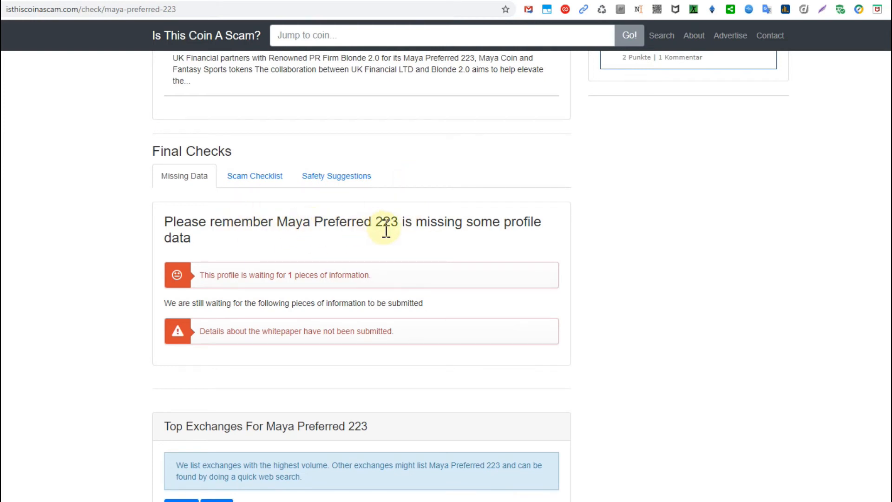
scroll(down, 3)
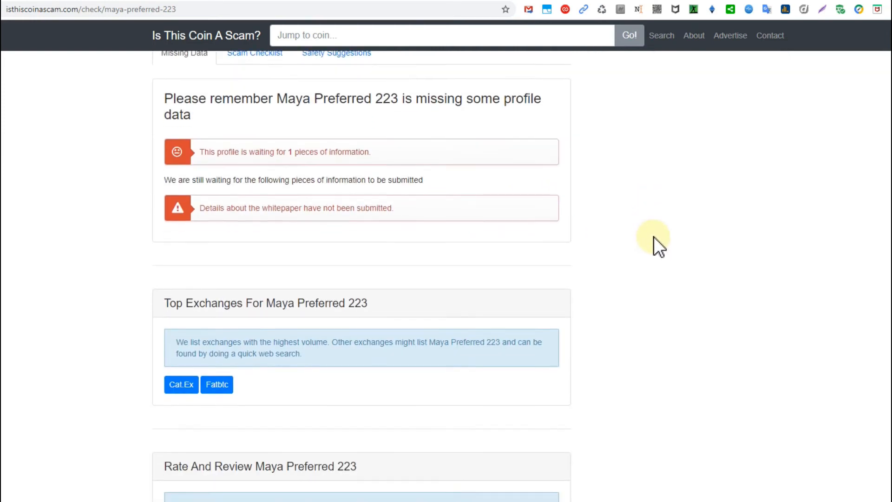
Read the 2.3-star reviews, highlighting the claim about only 12 signatures
scroll(down, 3)
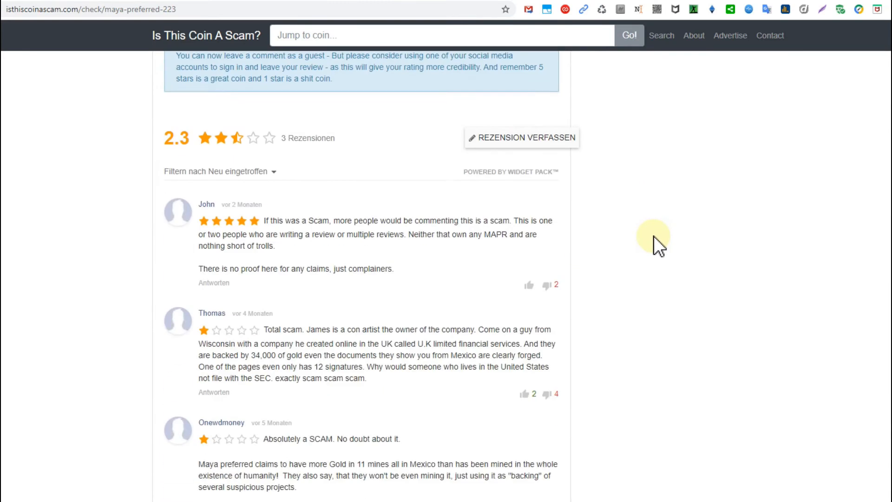
scroll(down, 3)
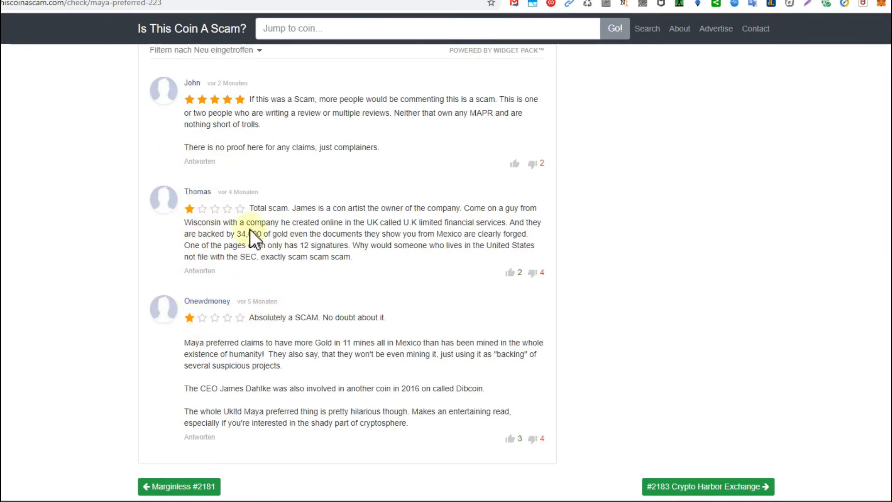
mouse_move(254, 215)
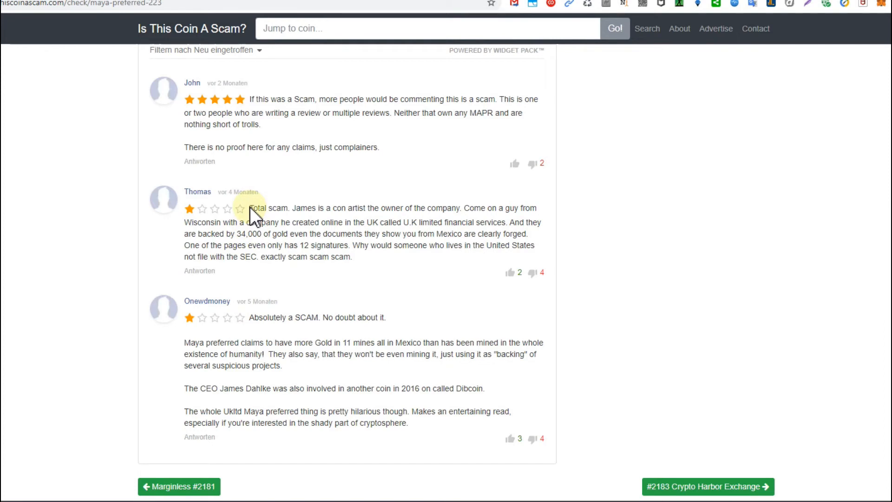
mouse_move(296, 223)
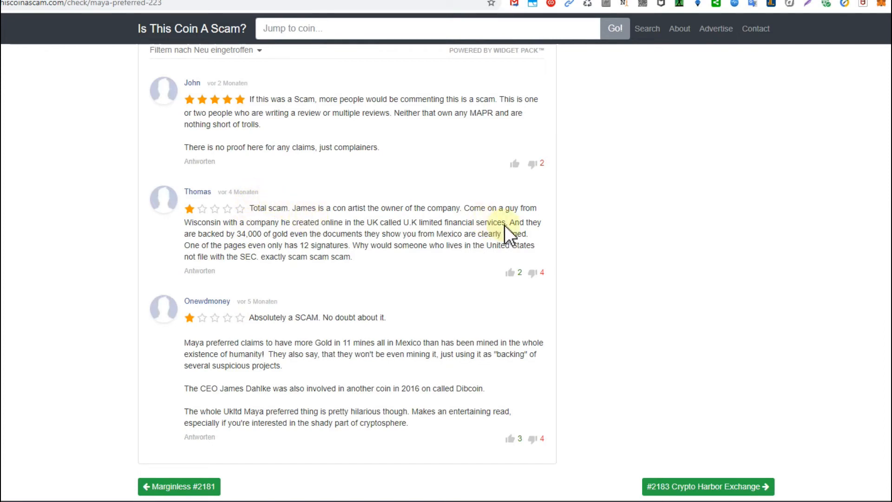
mouse_move(287, 272)
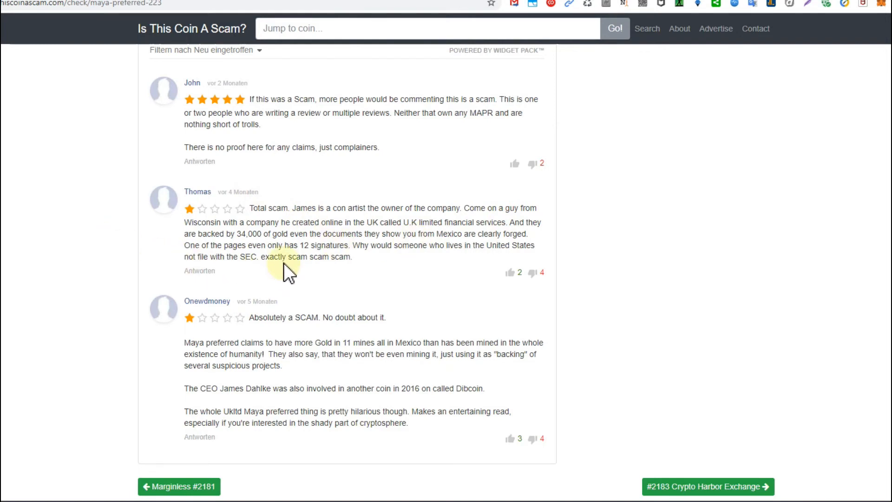
mouse_move(333, 268)
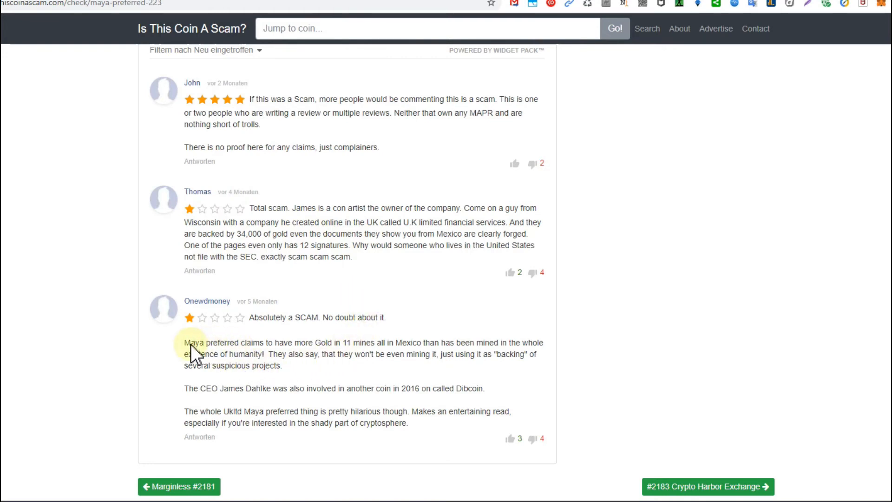
mouse_move(312, 355)
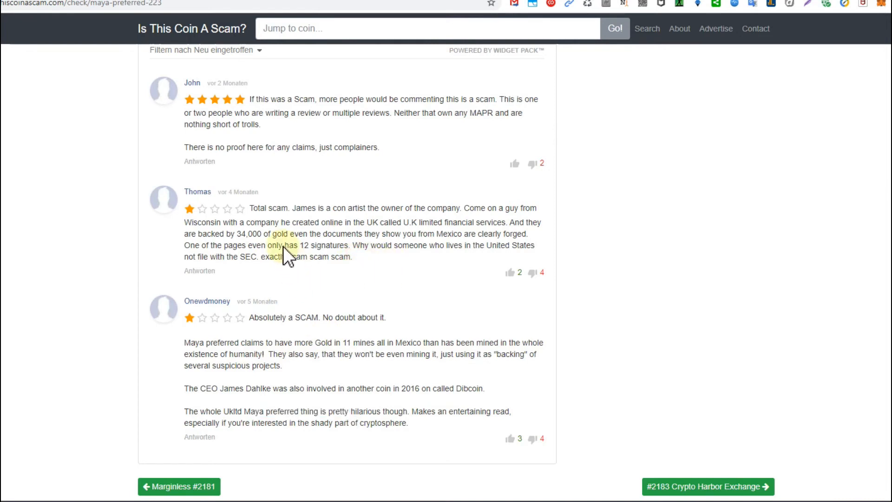
drag(286, 246, 333, 246)
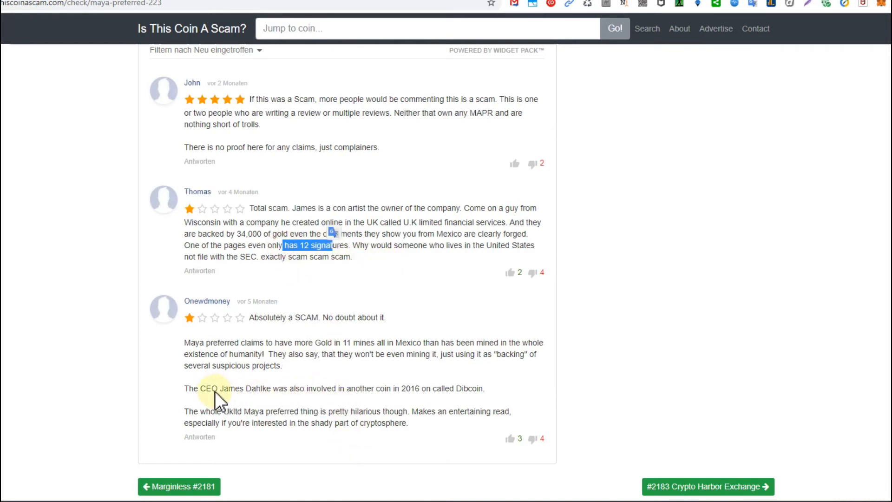
drag(201, 388, 273, 388)
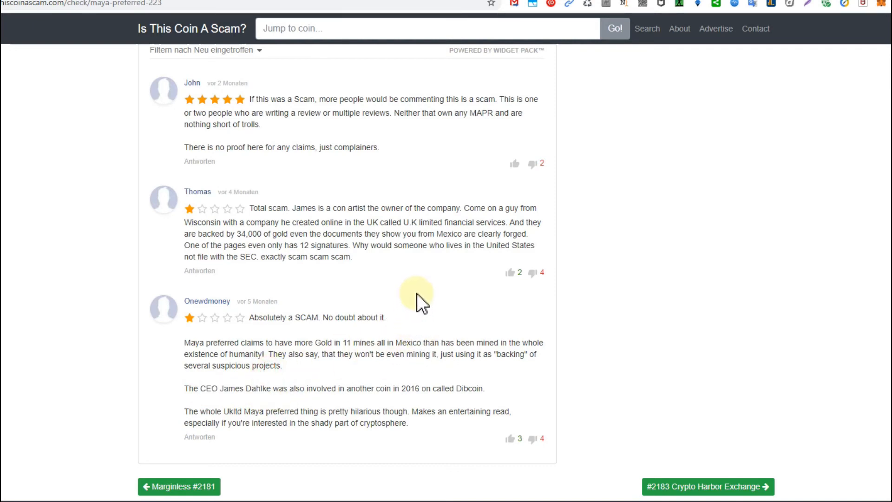
mouse_move(502, 4)
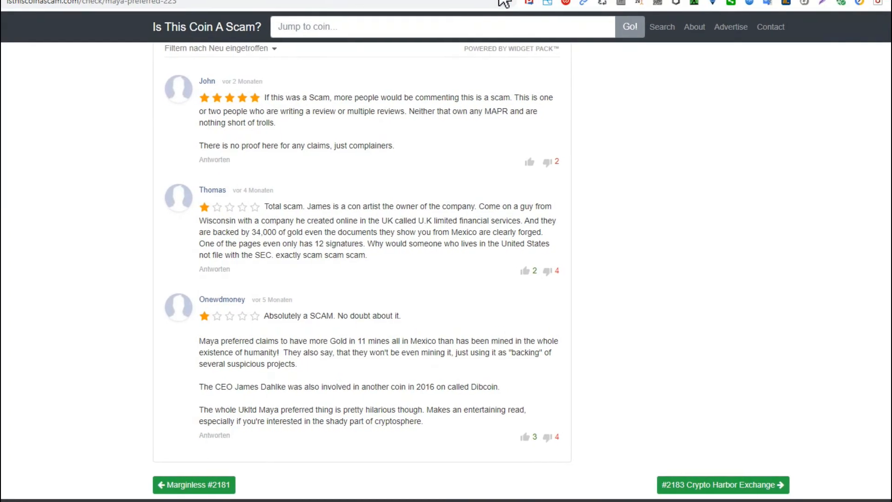
mouse_move(508, 6)
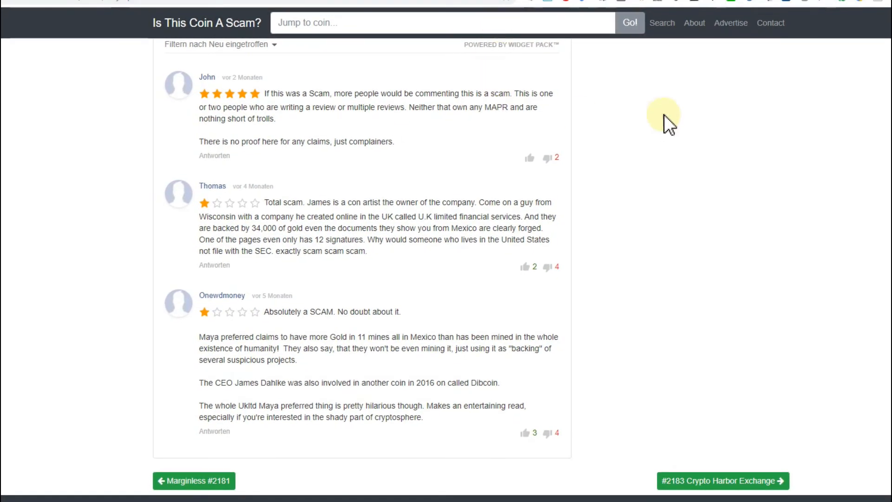
mouse_move(724, 119)
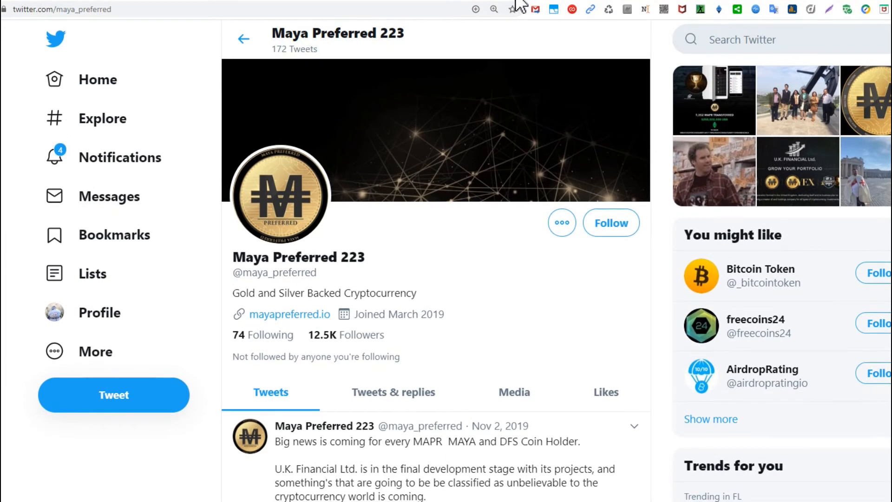
scroll(down, 3)
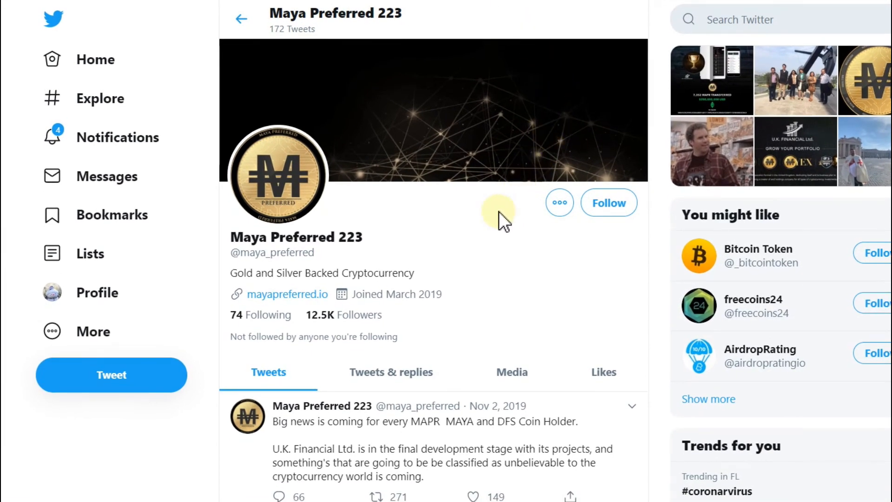
scroll(down, 3)
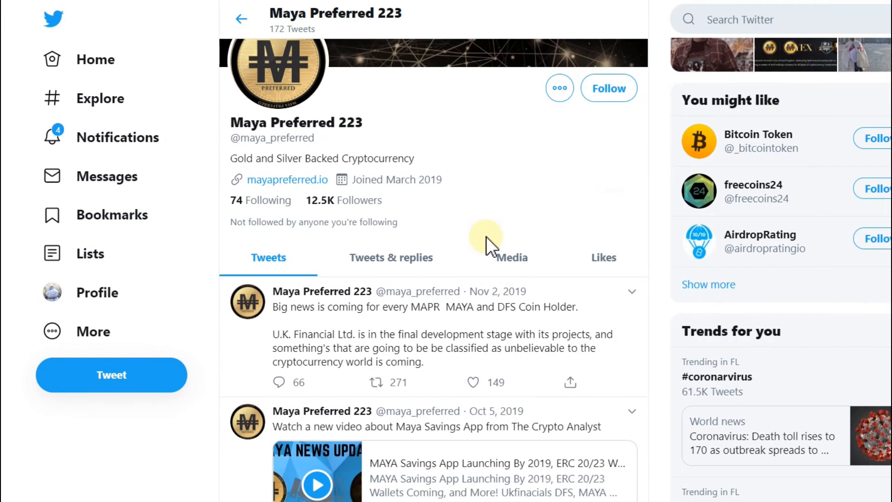
scroll(down, 3)
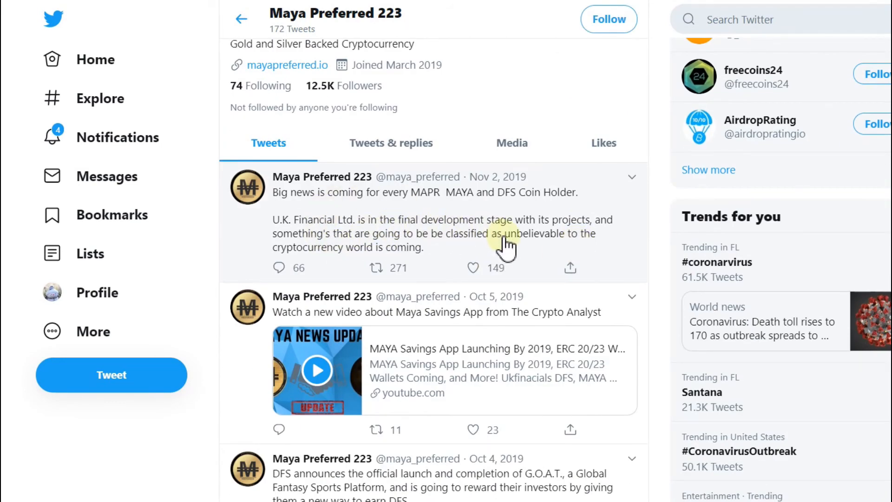
scroll(down, 3)
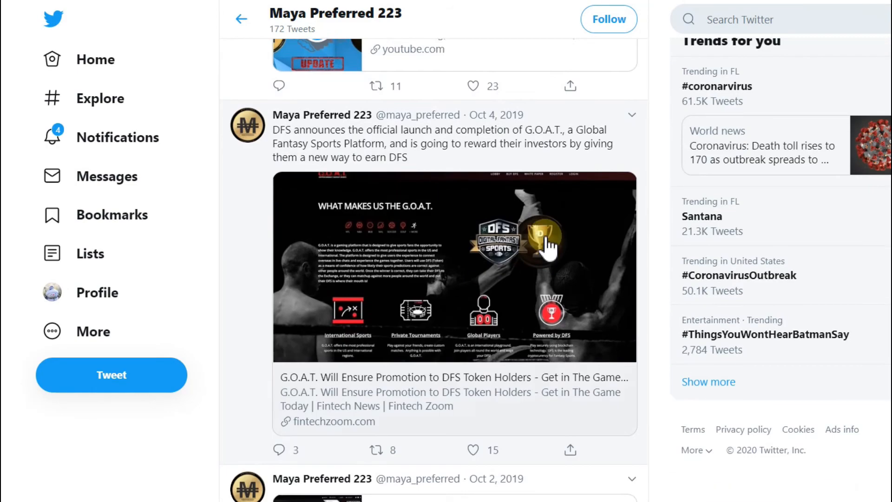
scroll(up, 3)
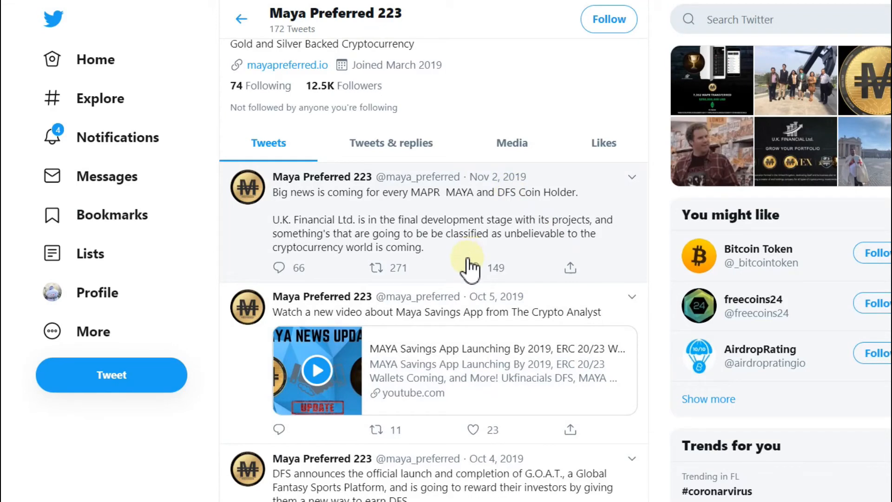
mouse_move(285, 202)
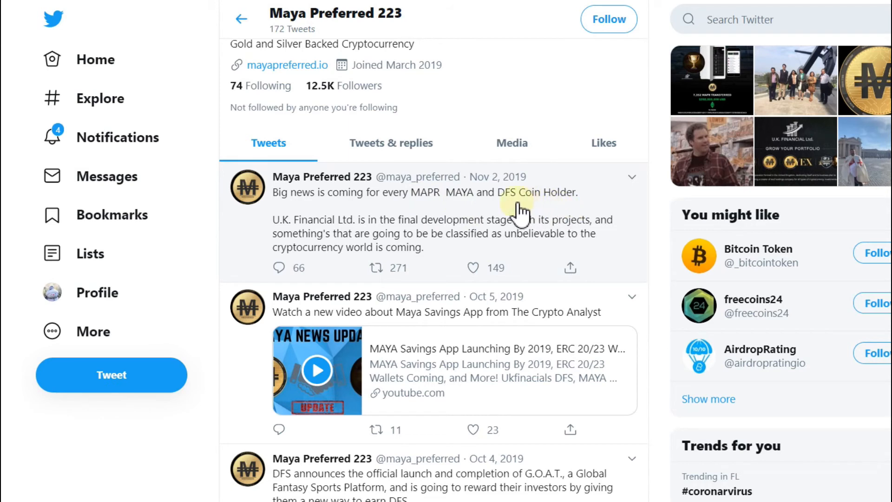
mouse_move(301, 232)
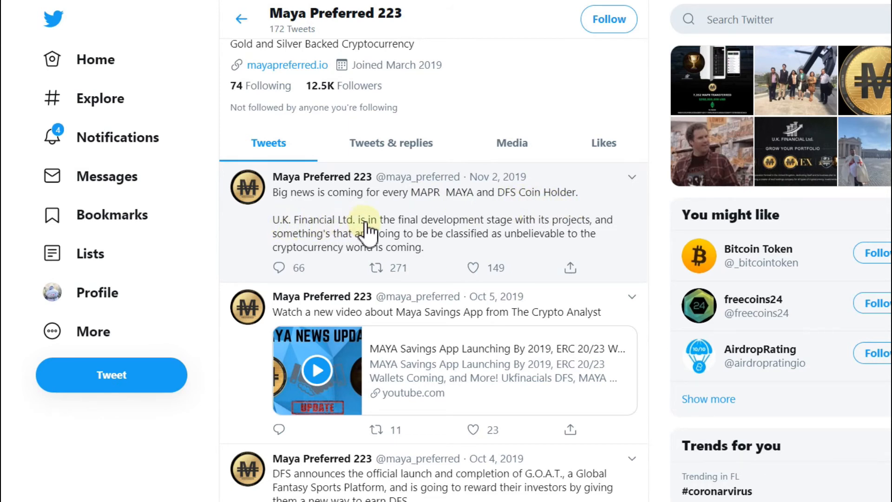
mouse_move(528, 251)
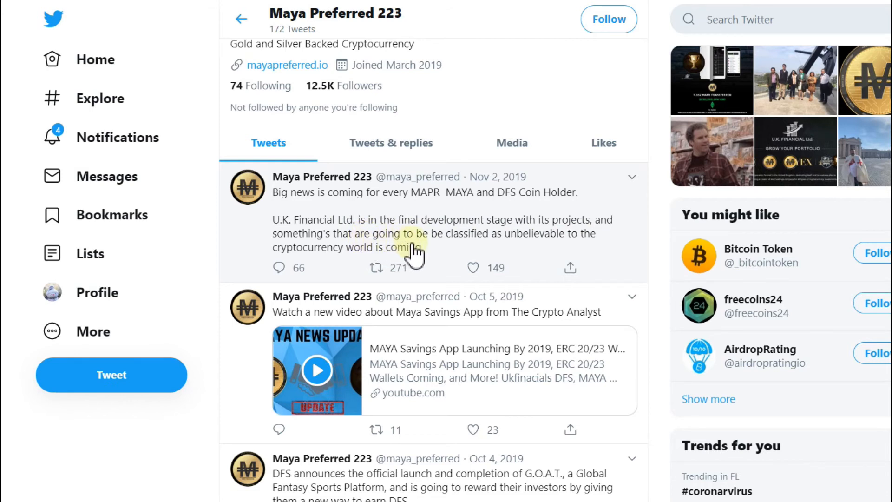
mouse_move(470, 249)
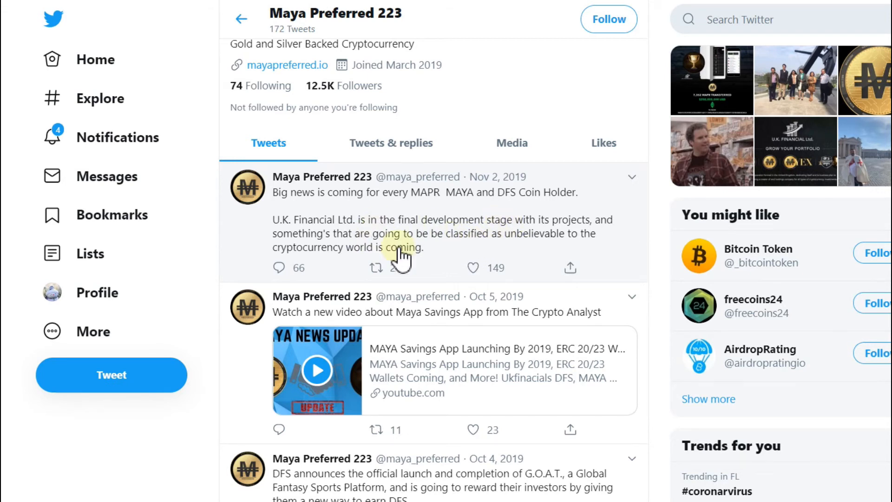
Open the Nov 2, 2019 big-news tweet for MAPR holders and scroll into its replies
click(377, 267)
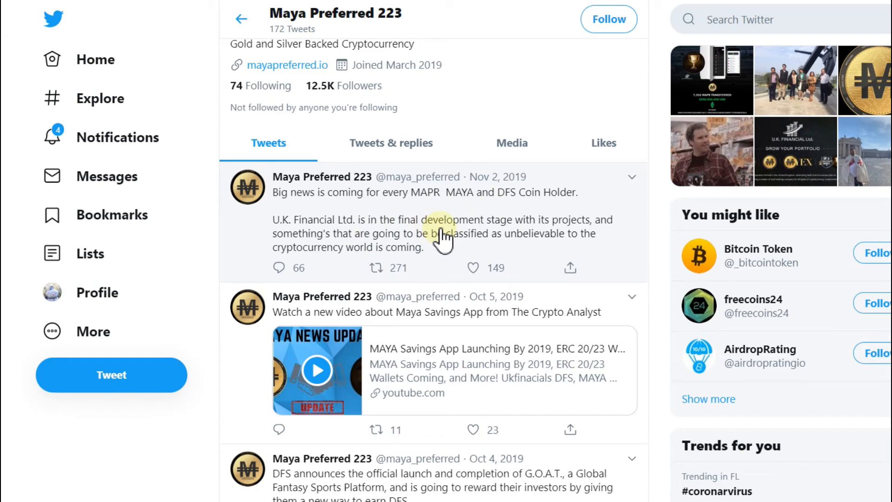
scroll(down, 3)
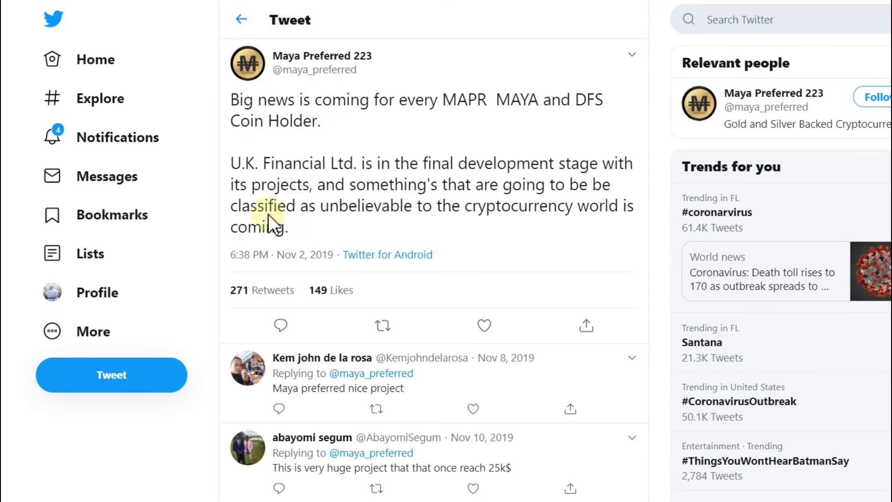
mouse_move(263, 258)
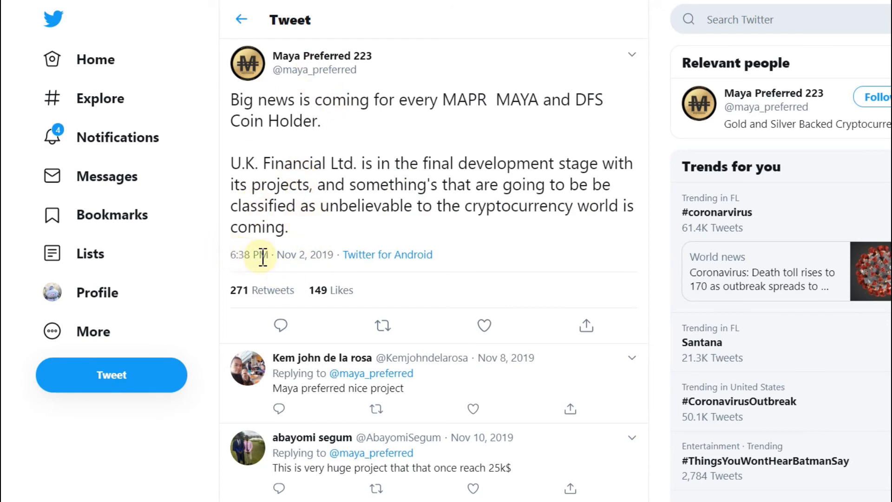
mouse_move(435, 288)
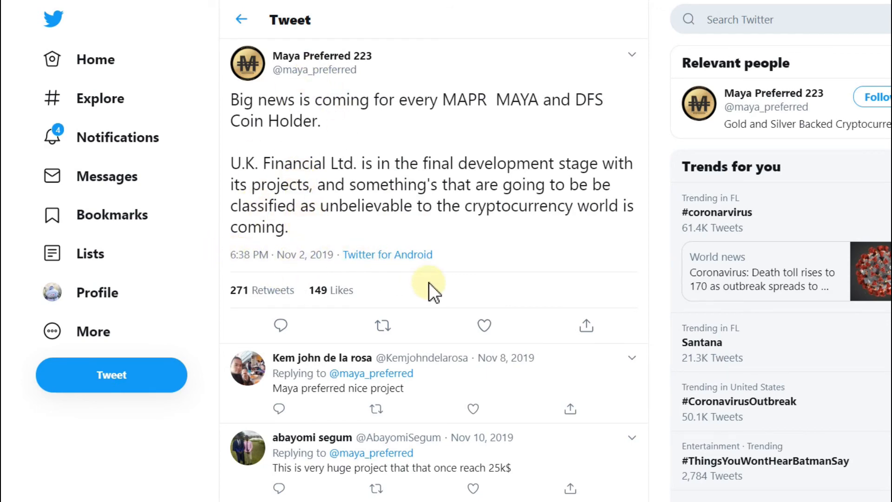
scroll(down, 3)
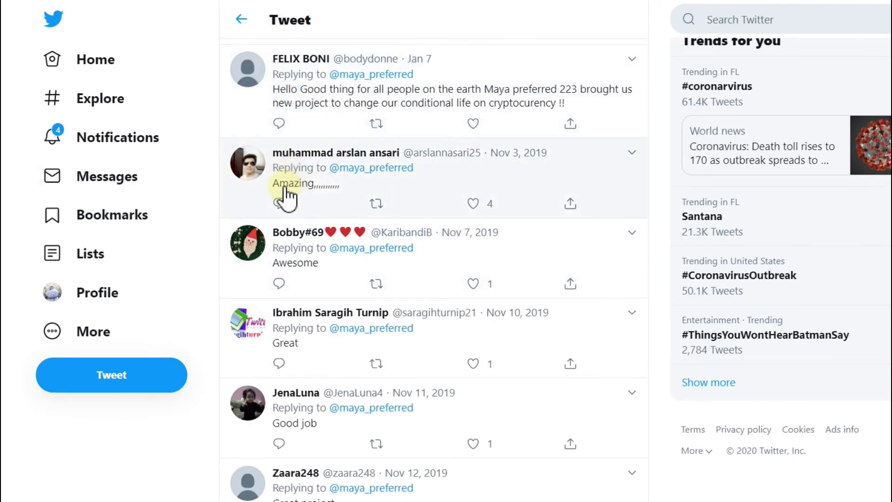
mouse_move(288, 267)
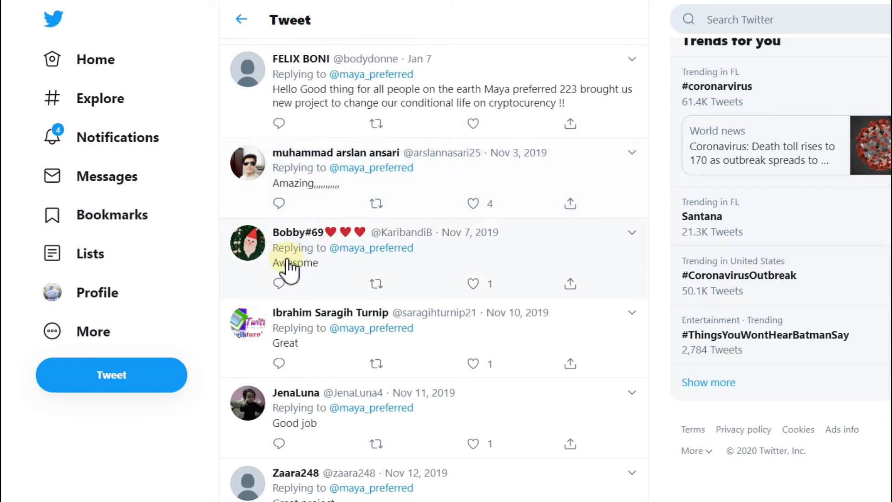
scroll(down, 3)
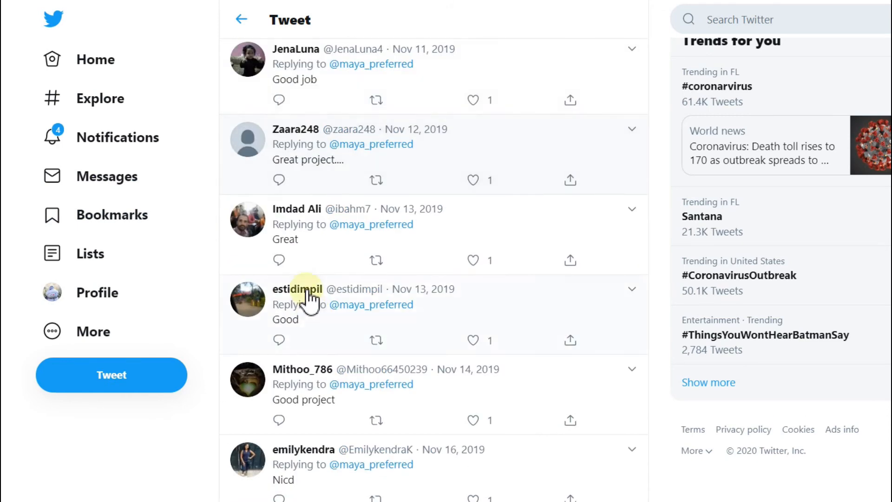
scroll(down, 3)
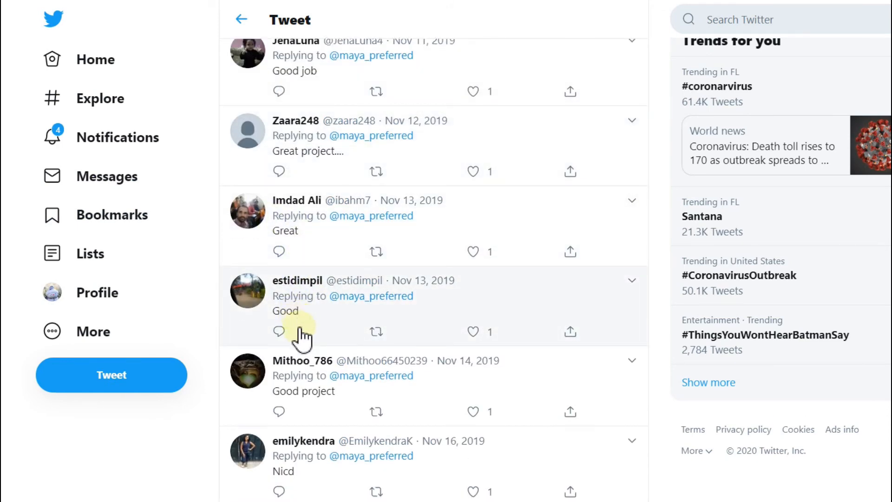
scroll(down, 3)
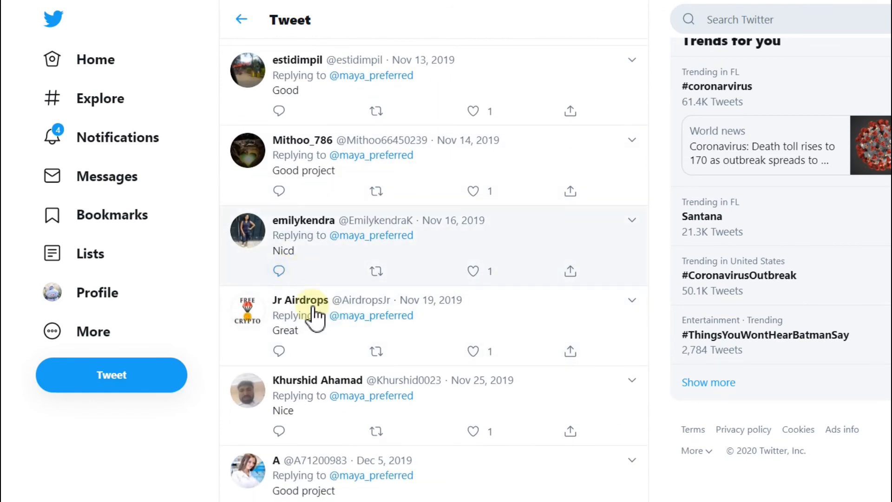
scroll(down, 3)
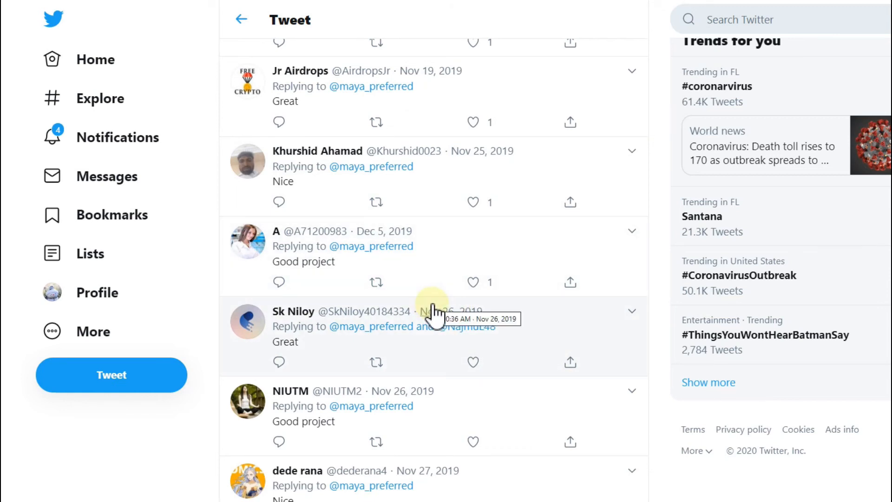
Continue scrolling through the brief praising replies under the tweet
scroll(up, 3)
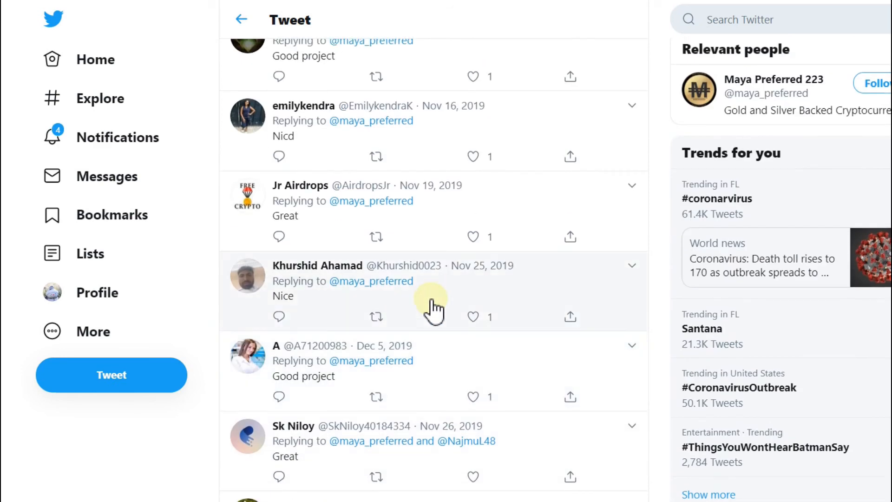
scroll(down, 3)
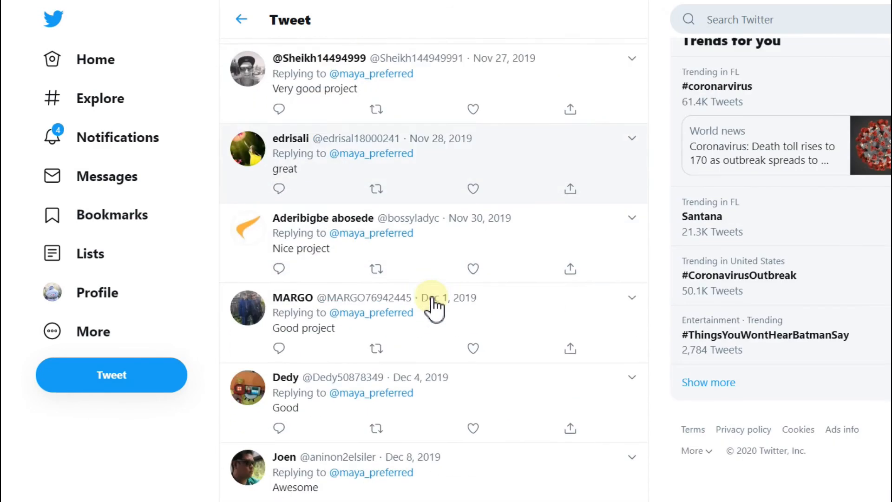
scroll(down, 3)
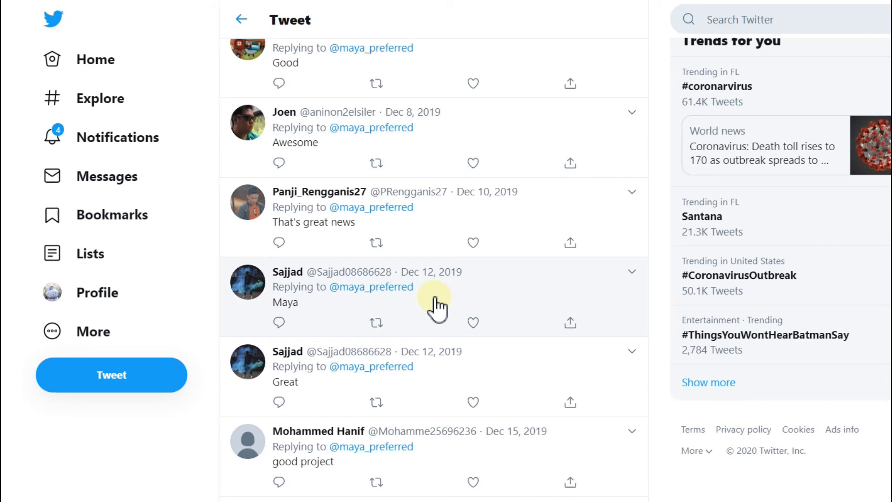
mouse_move(463, 295)
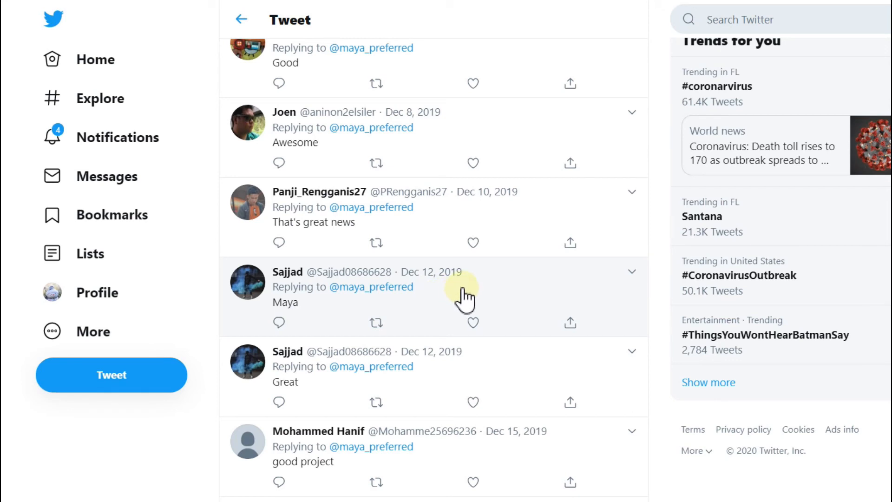
mouse_move(289, 365)
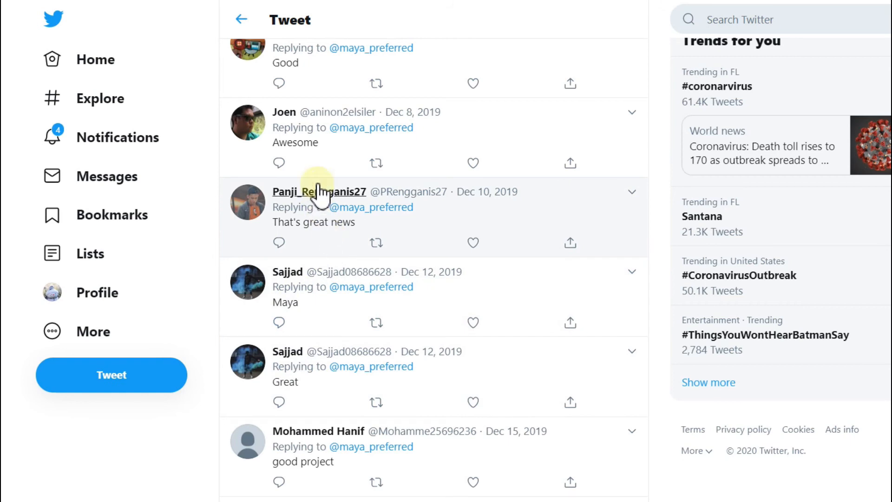
mouse_move(348, 269)
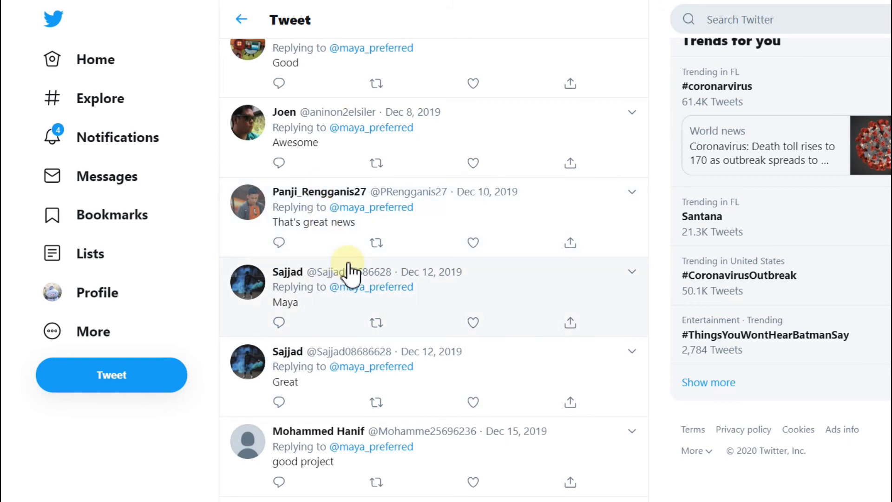
mouse_move(313, 323)
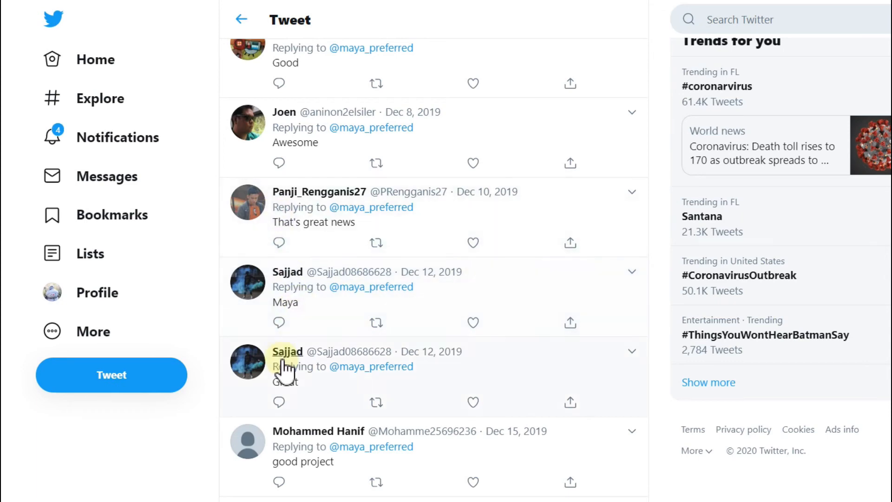
scroll(down, 3)
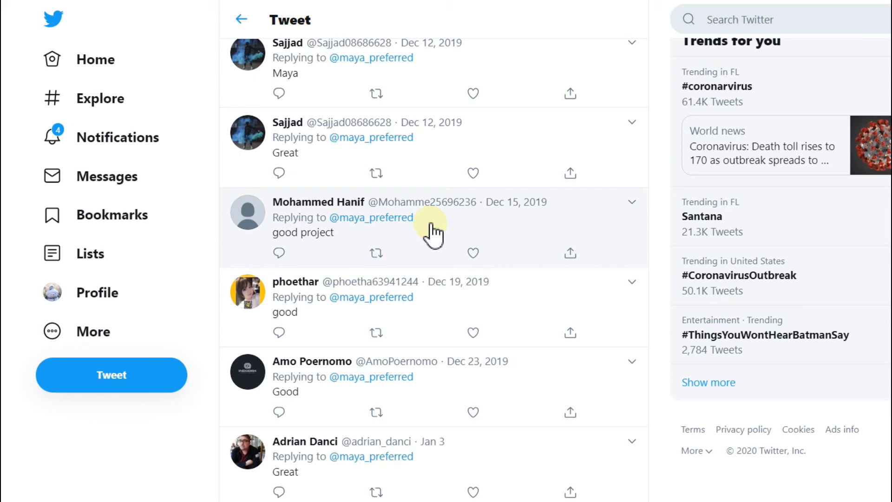
scroll(down, 3)
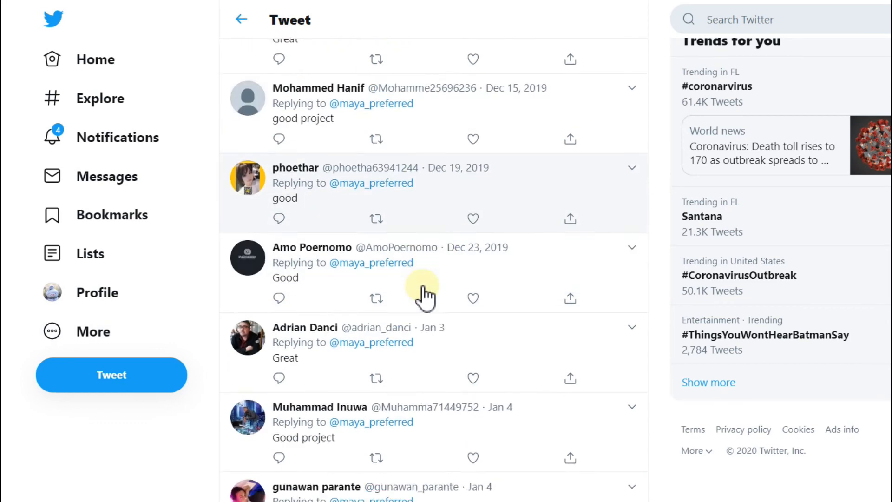
scroll(down, 3)
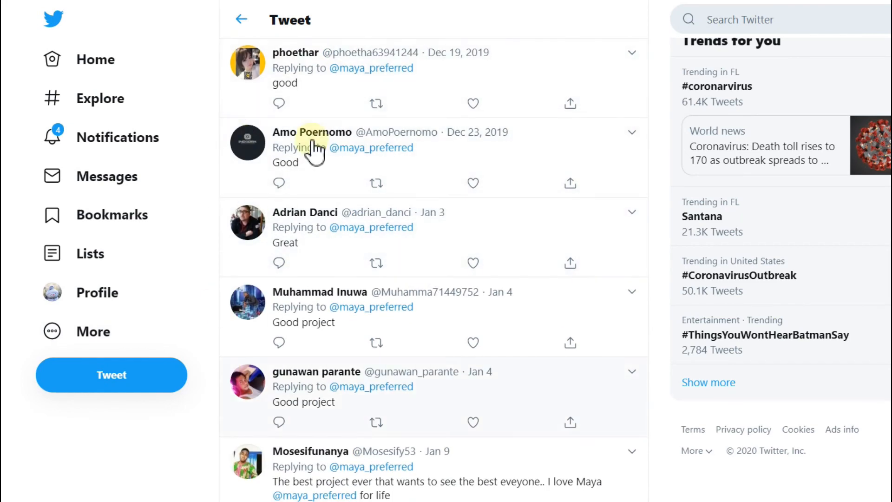
scroll(down, 3)
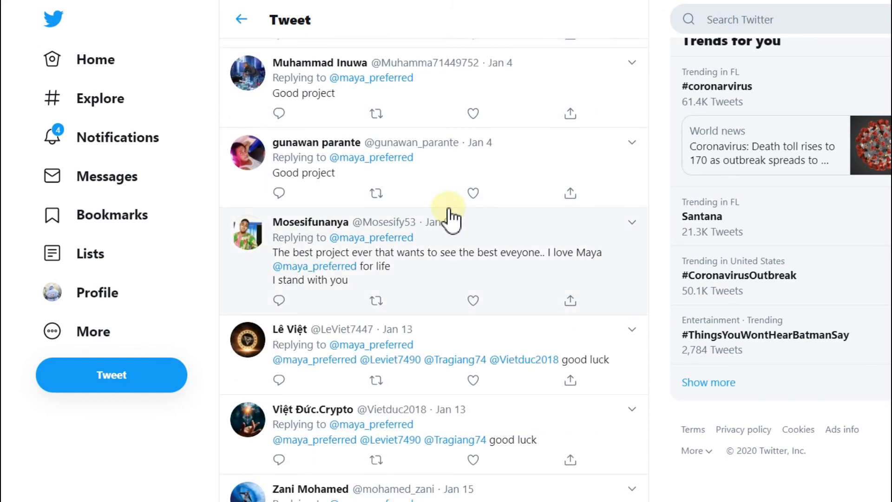
scroll(down, 3)
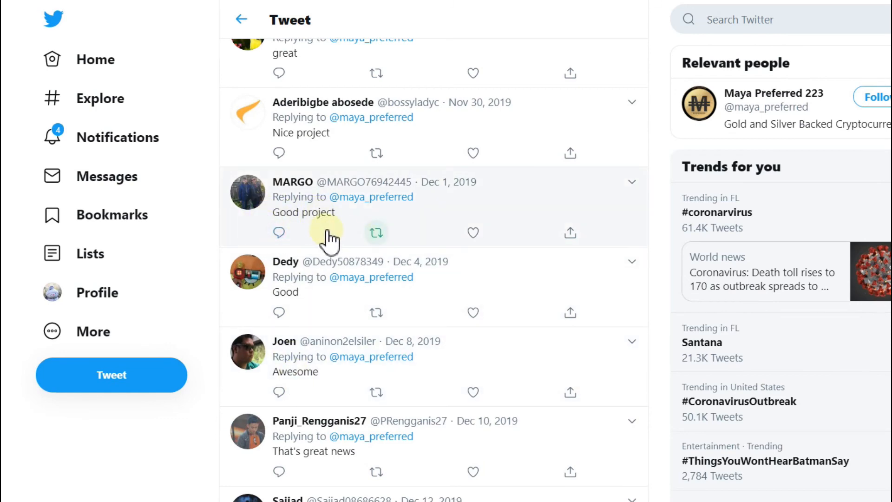
mouse_move(472, 239)
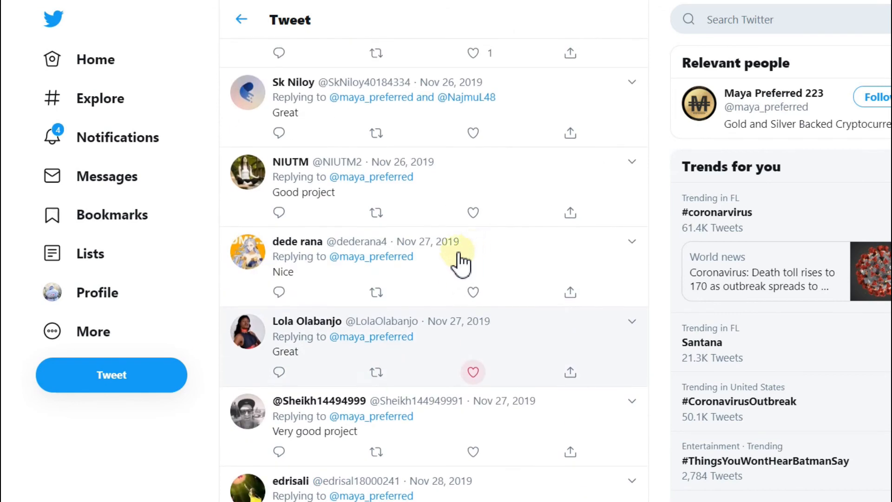
scroll(down, 3)
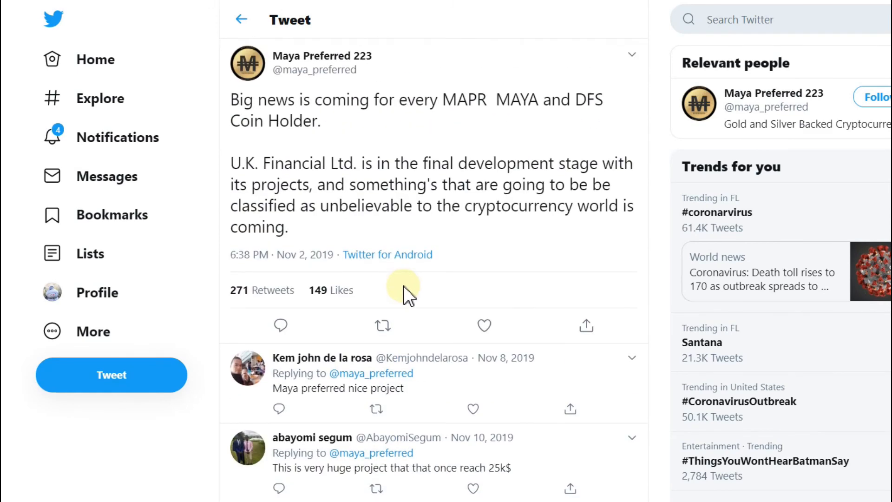
mouse_move(536, 143)
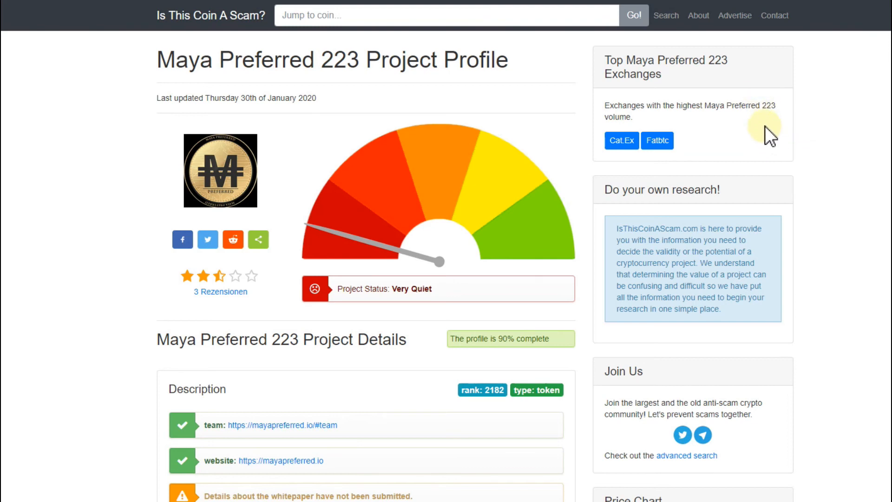
mouse_move(760, 232)
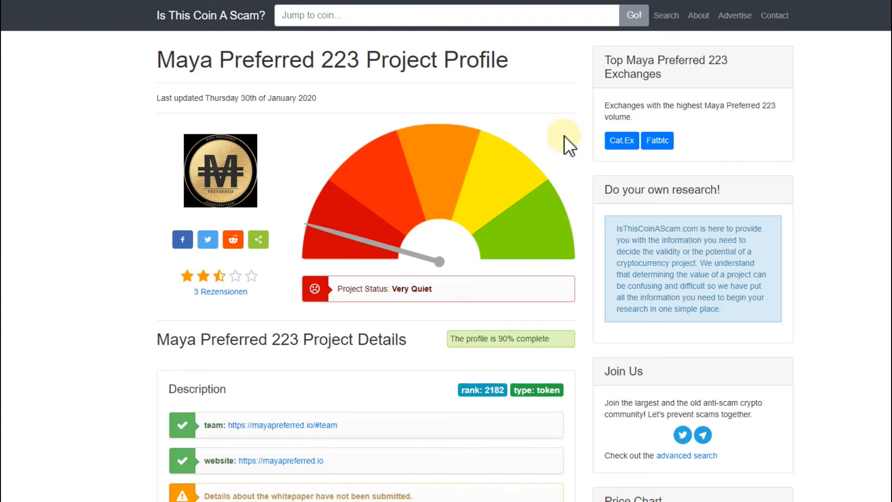
mouse_move(532, 248)
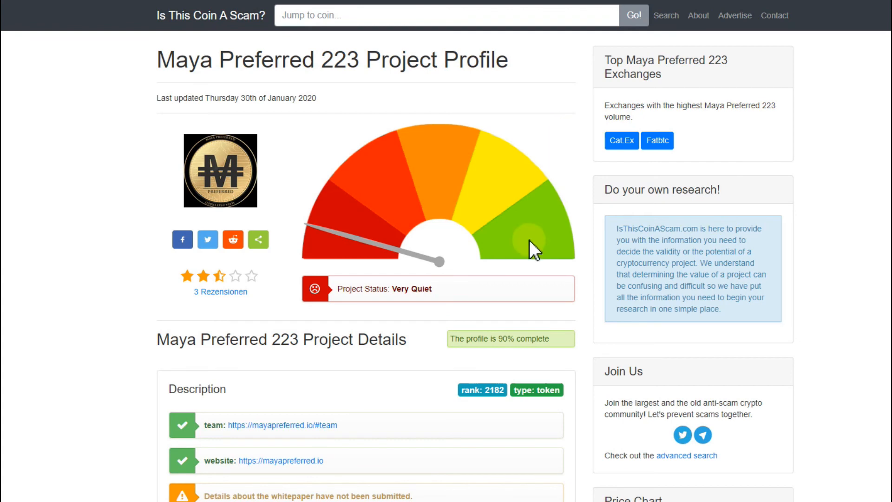
mouse_move(319, 226)
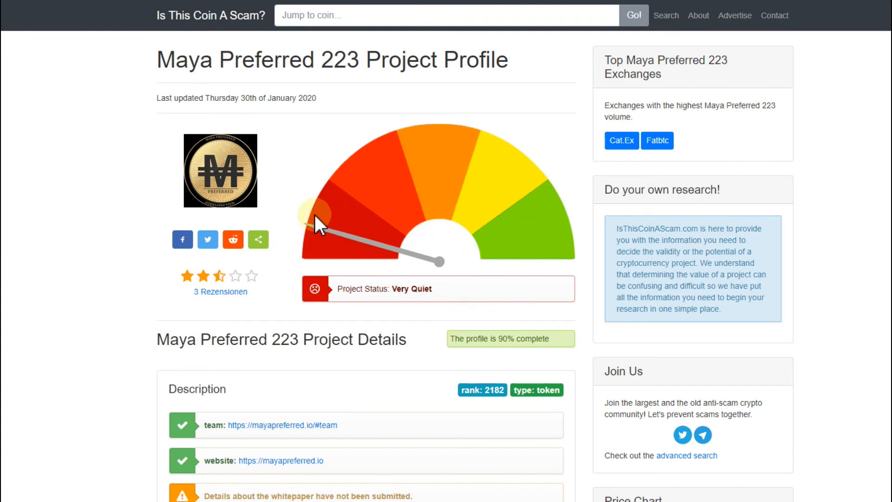
mouse_move(334, 248)
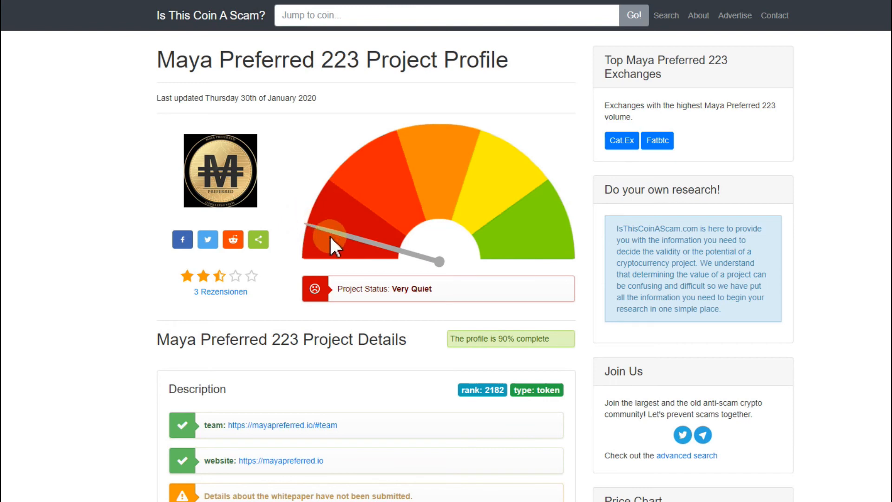
mouse_move(322, 235)
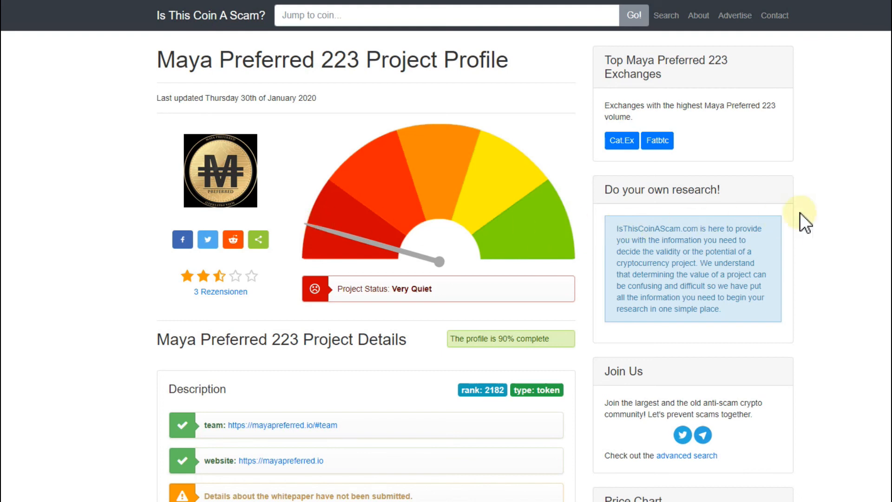
mouse_move(828, 225)
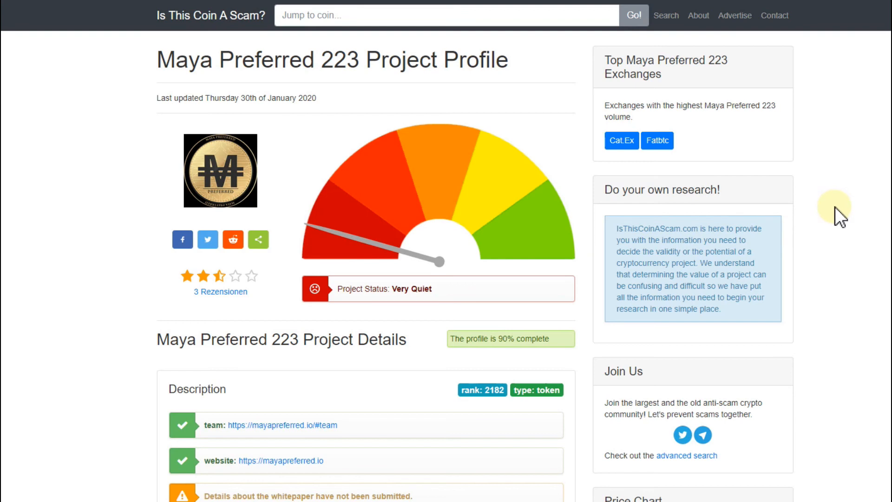
mouse_move(836, 221)
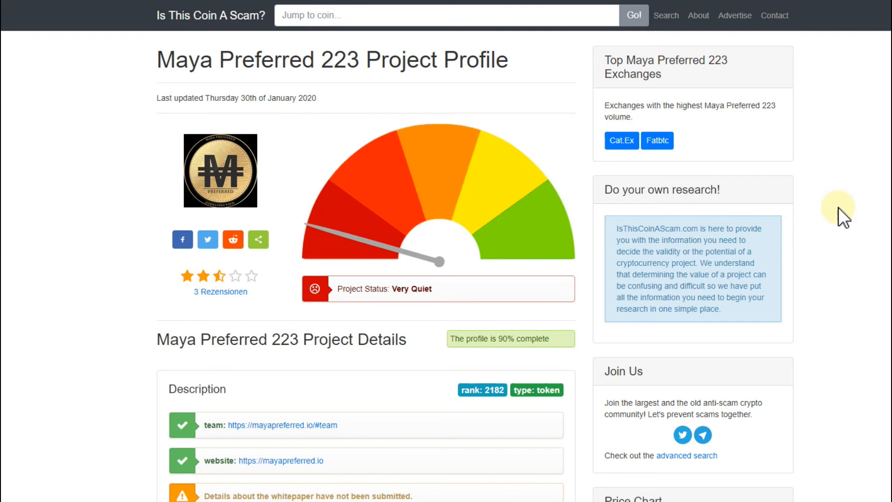
mouse_move(818, 157)
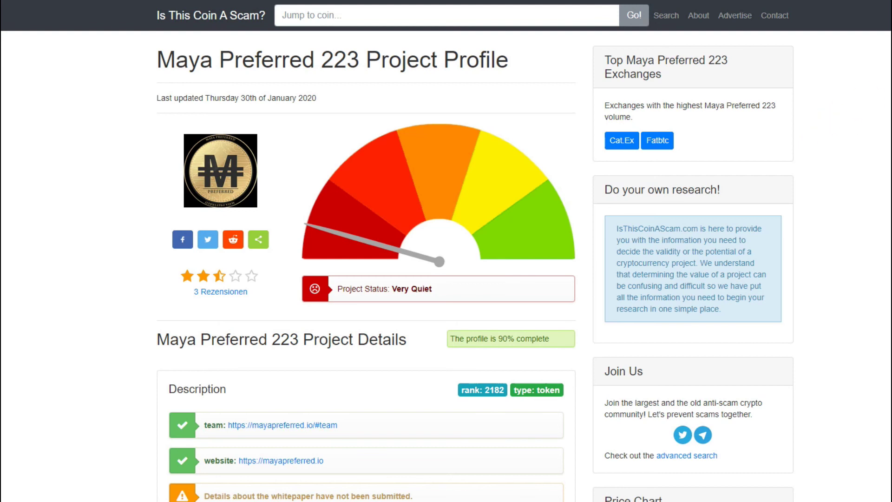
mouse_move(858, 122)
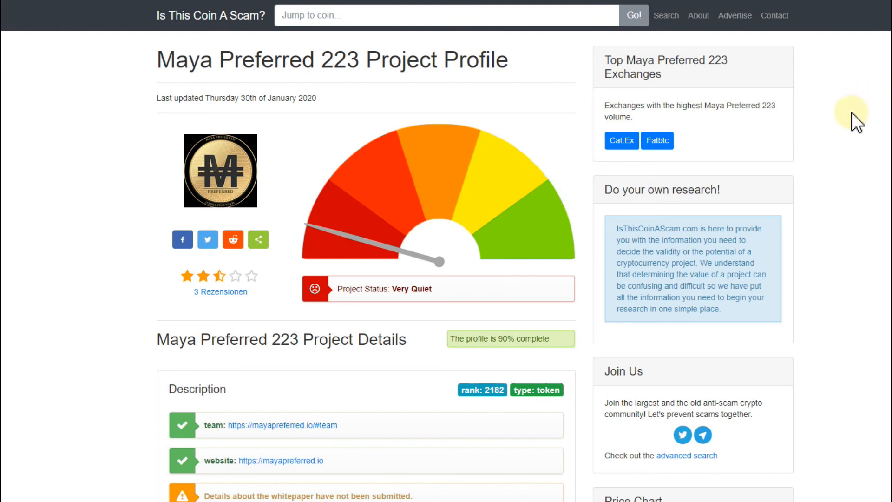
mouse_move(842, 161)
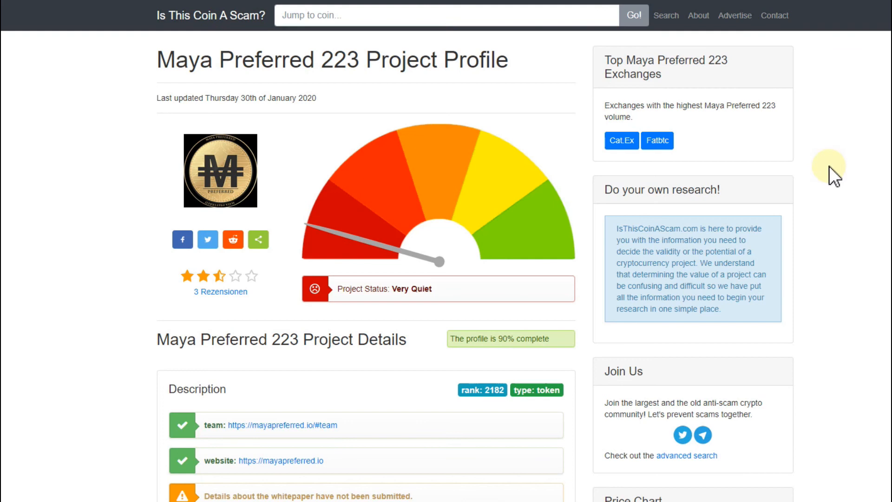
mouse_move(826, 160)
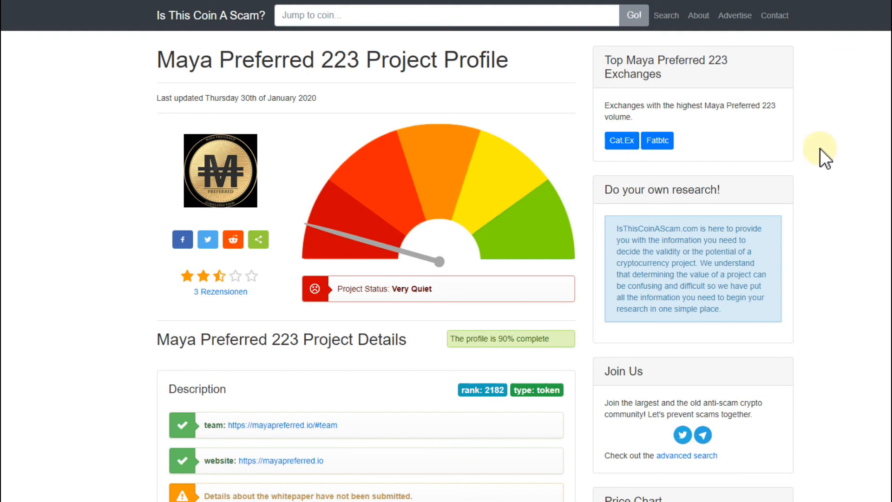
mouse_move(822, 122)
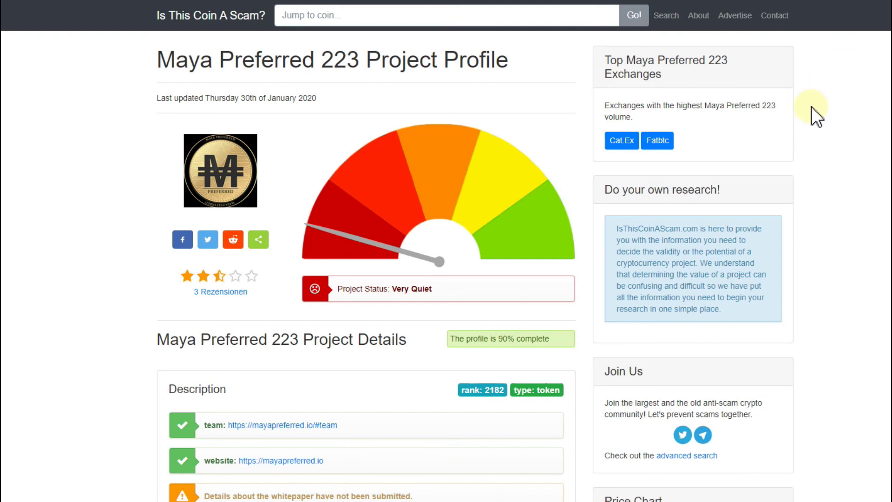
mouse_move(812, 97)
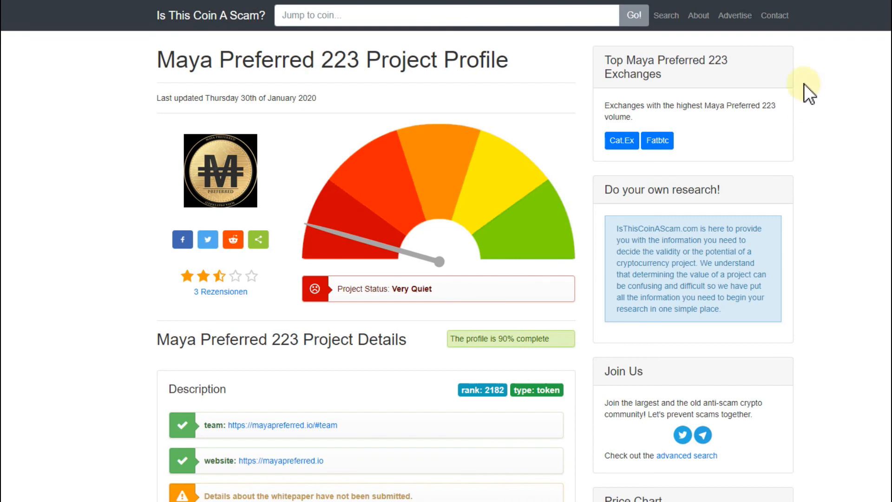
mouse_move(772, 5)
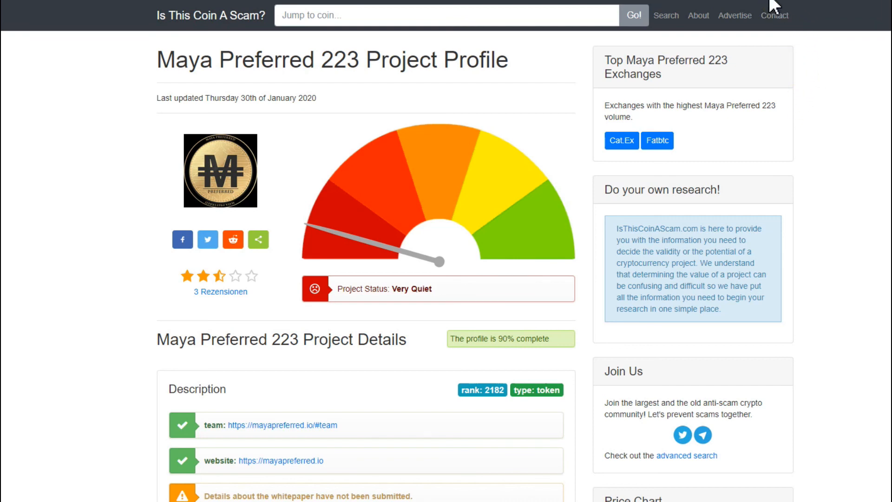
mouse_move(831, 112)
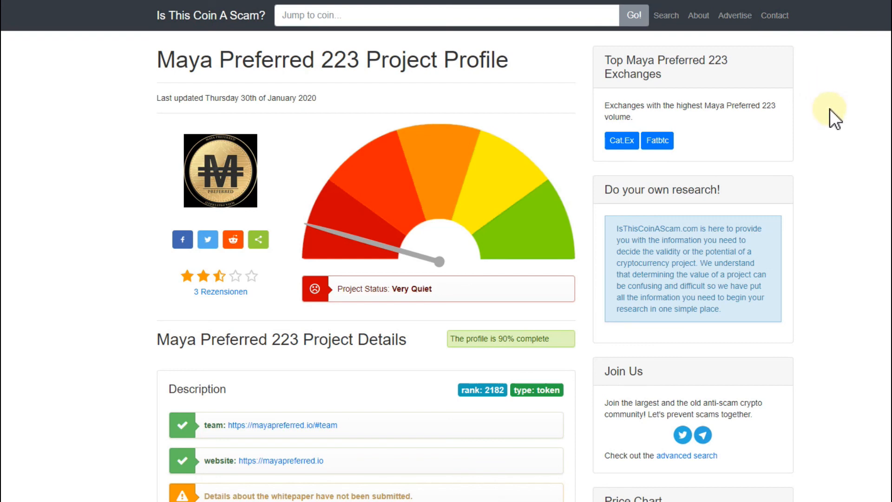
mouse_move(775, 139)
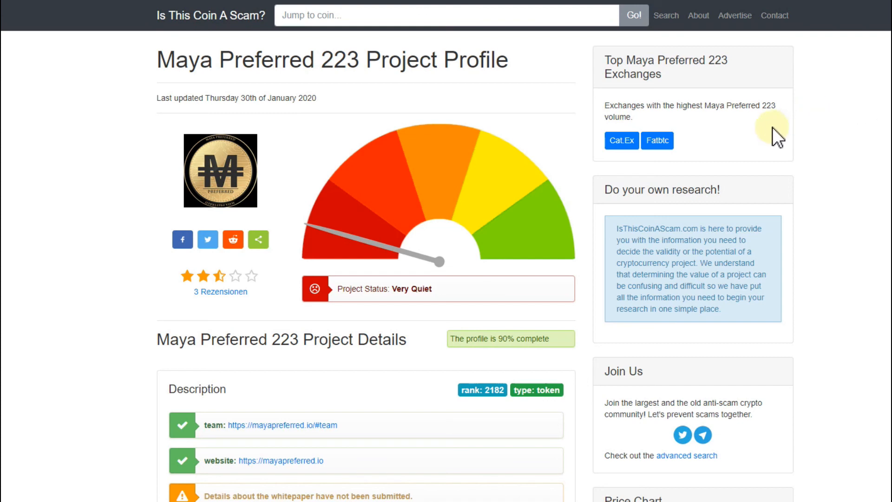
mouse_move(806, 117)
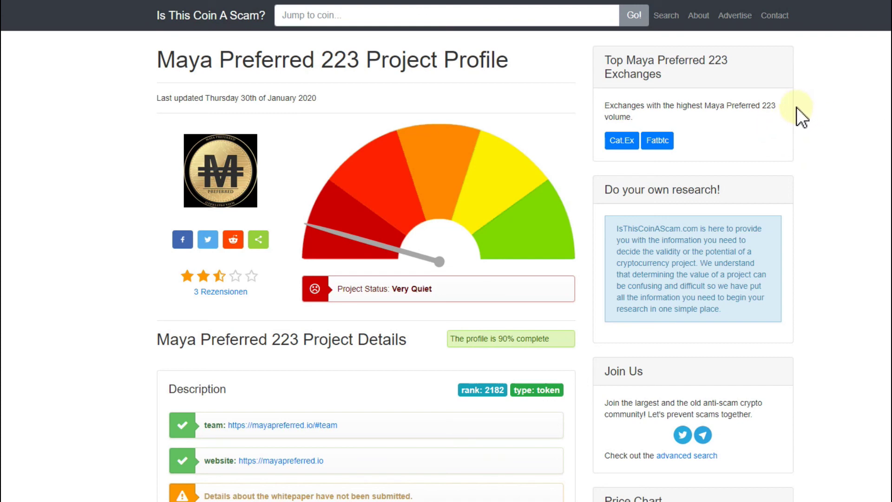
mouse_move(813, 173)
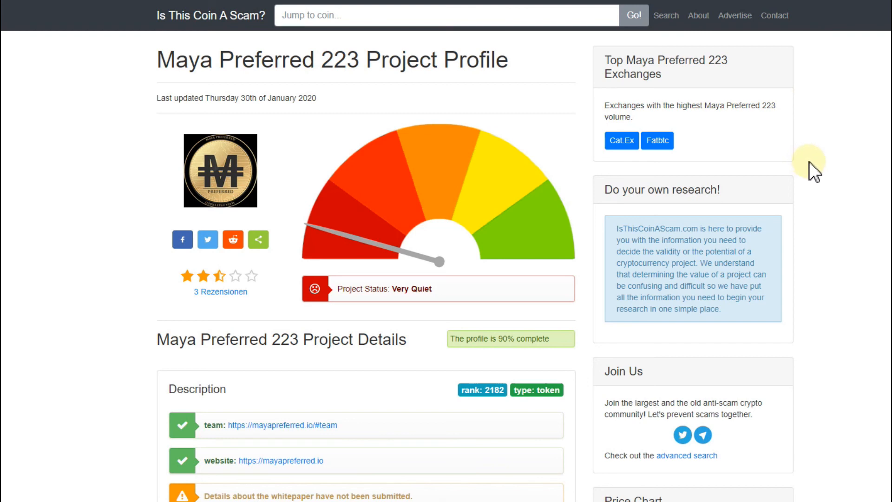
mouse_move(811, 160)
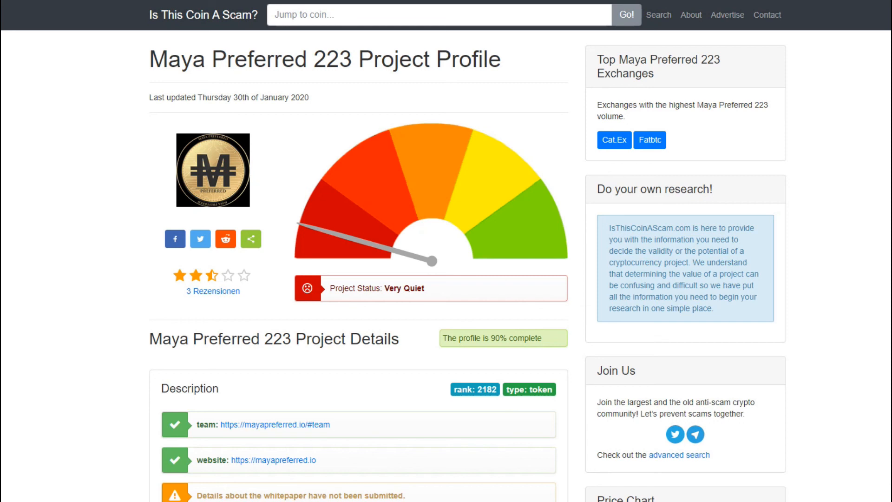
mouse_move(846, 173)
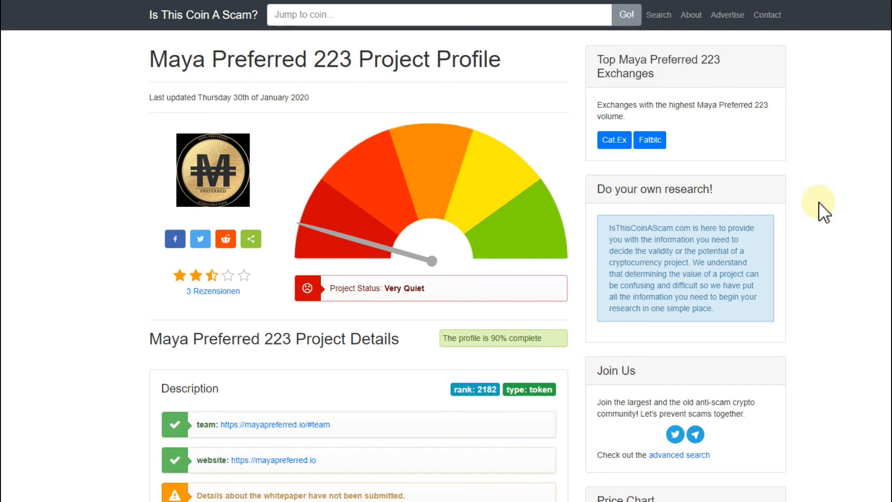
mouse_move(846, 215)
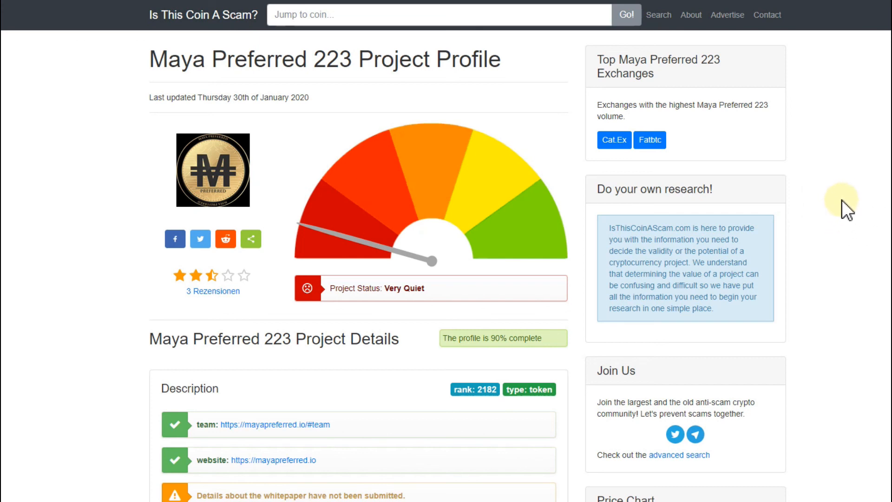
mouse_move(835, 210)
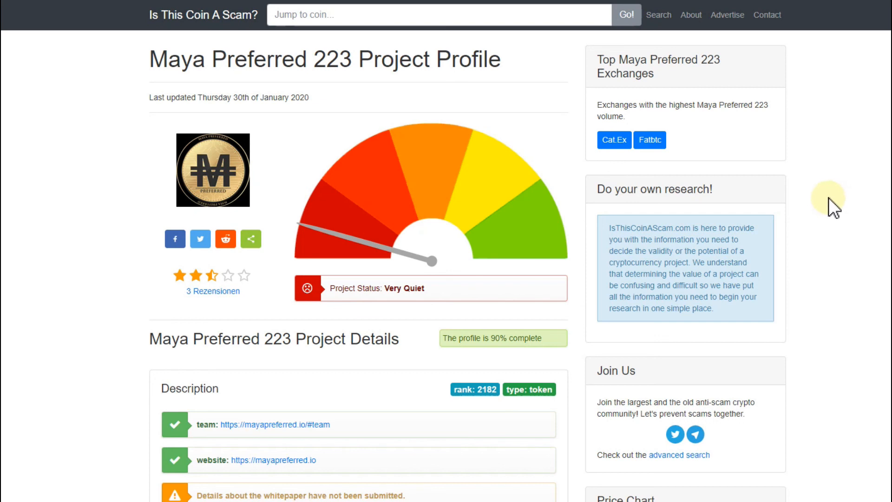
mouse_move(830, 163)
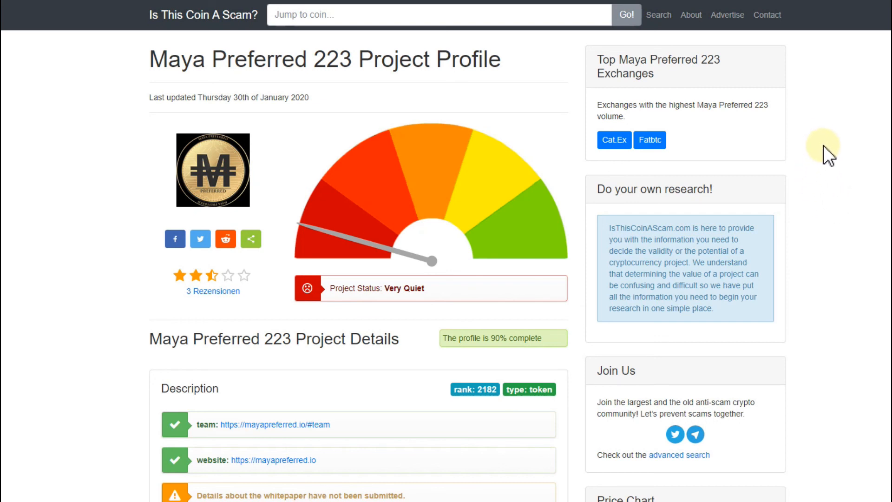
mouse_move(828, 146)
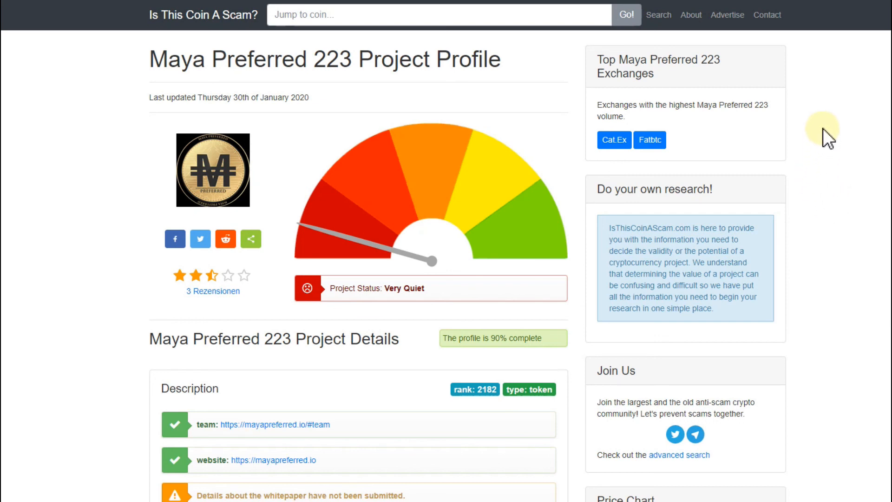
mouse_move(831, 150)
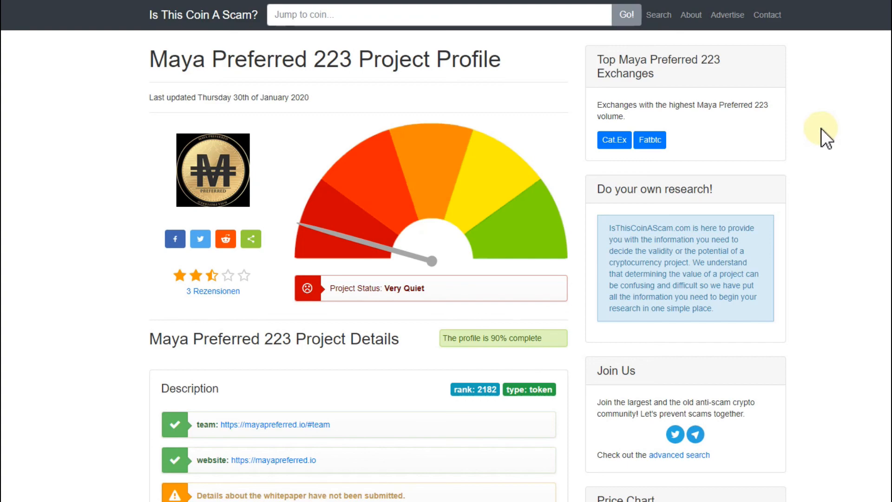